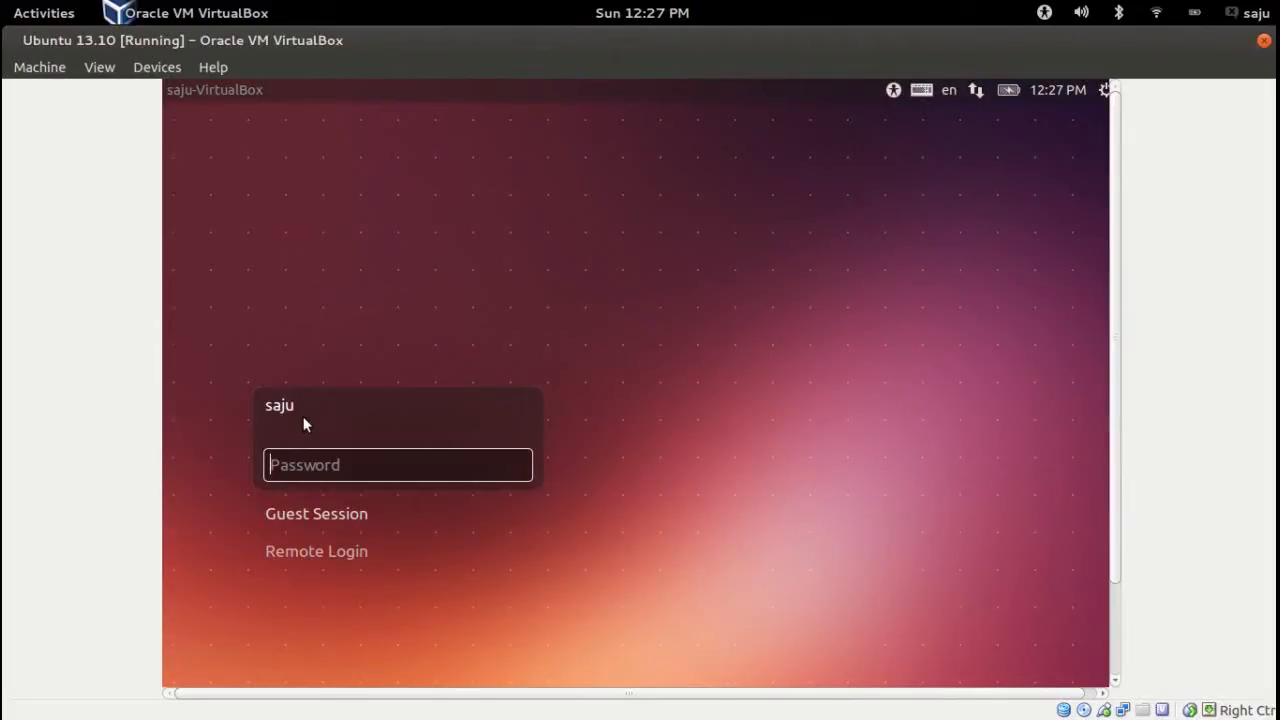
# Step: Log in and return to the Ubuntu 13.10 VM window via the Activities overview
pyautogui.click(44, 12)
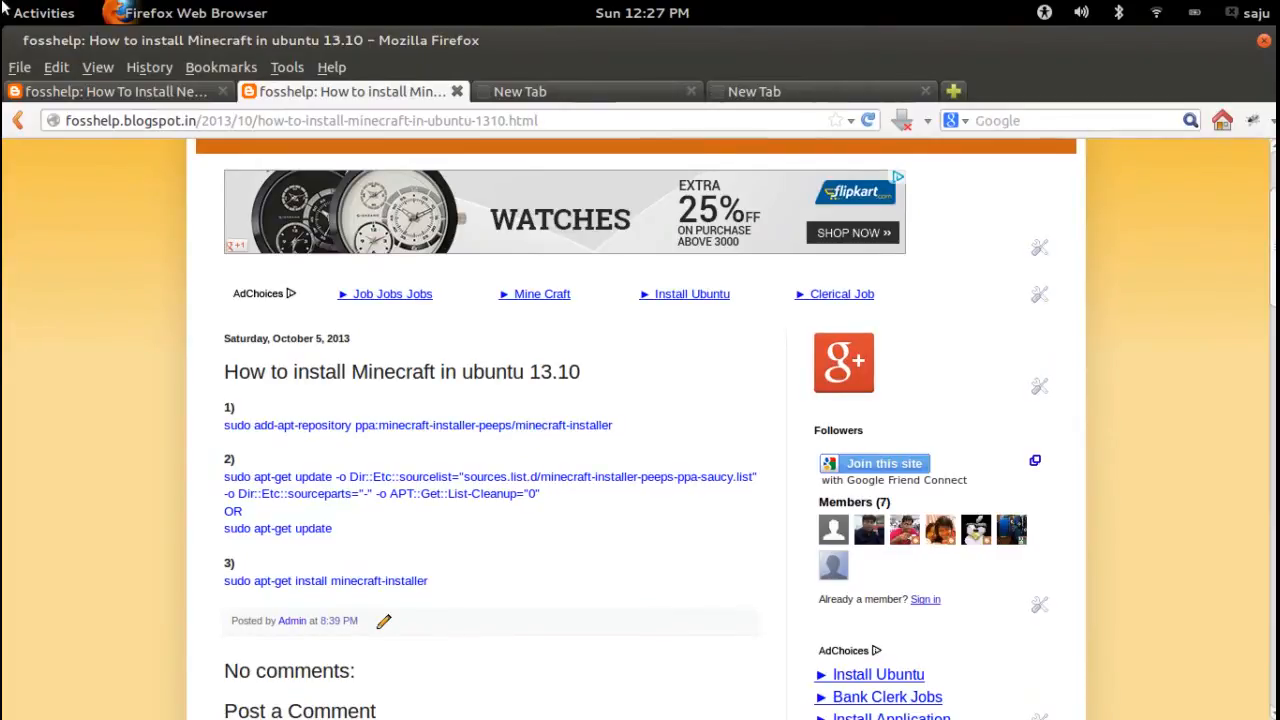
pyautogui.click(44, 12)
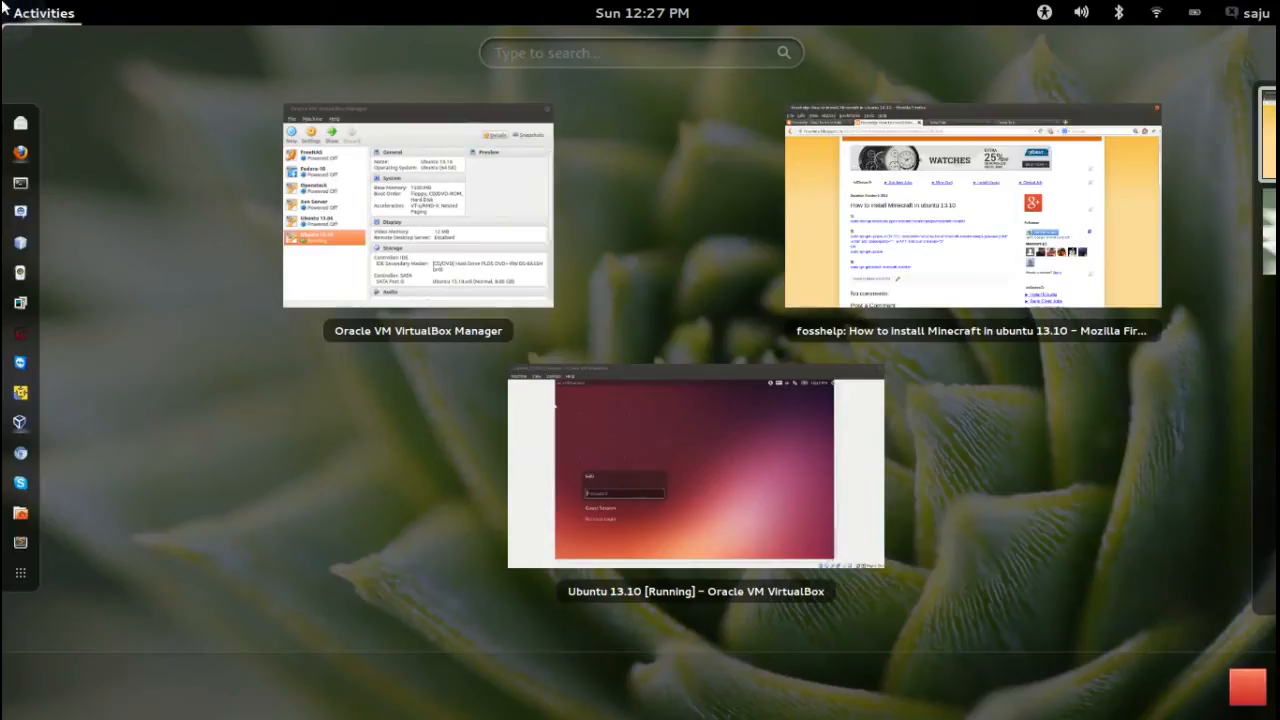
pyautogui.click(696, 470)
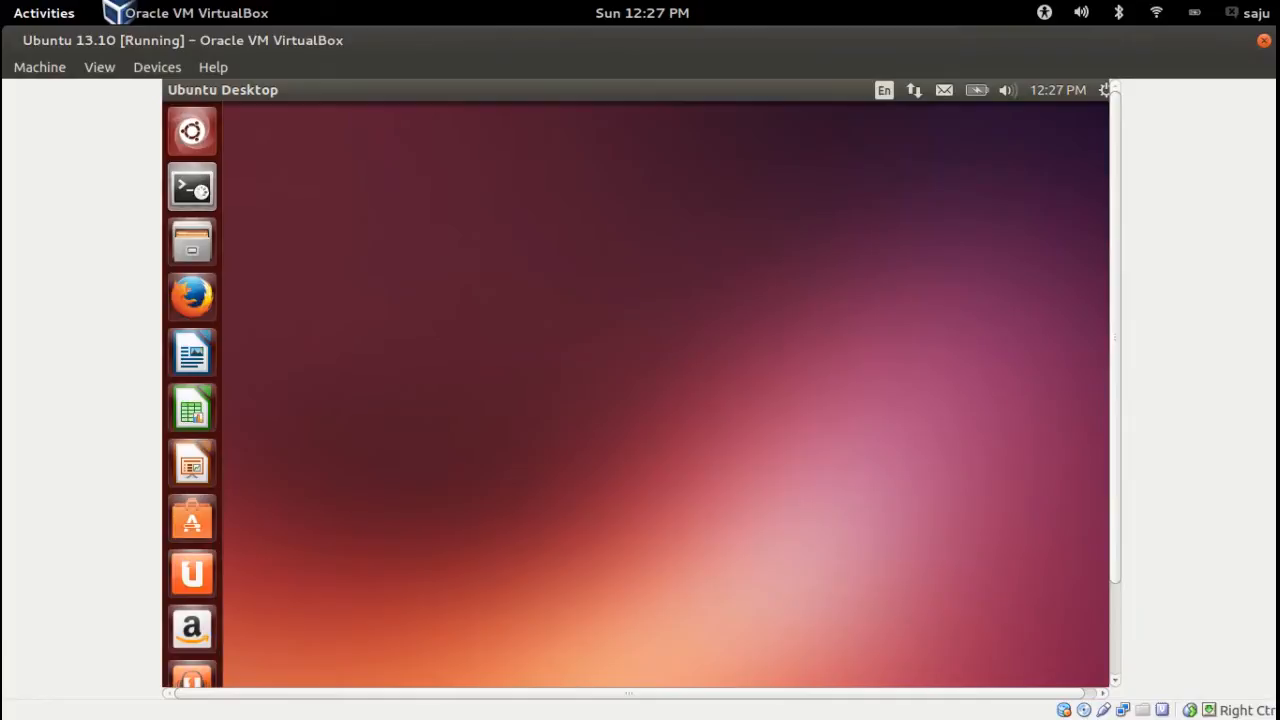
# Step: In a guest terminal, run lsb_release -a and ifconfig to show release and network details
pyautogui.click(192, 188)
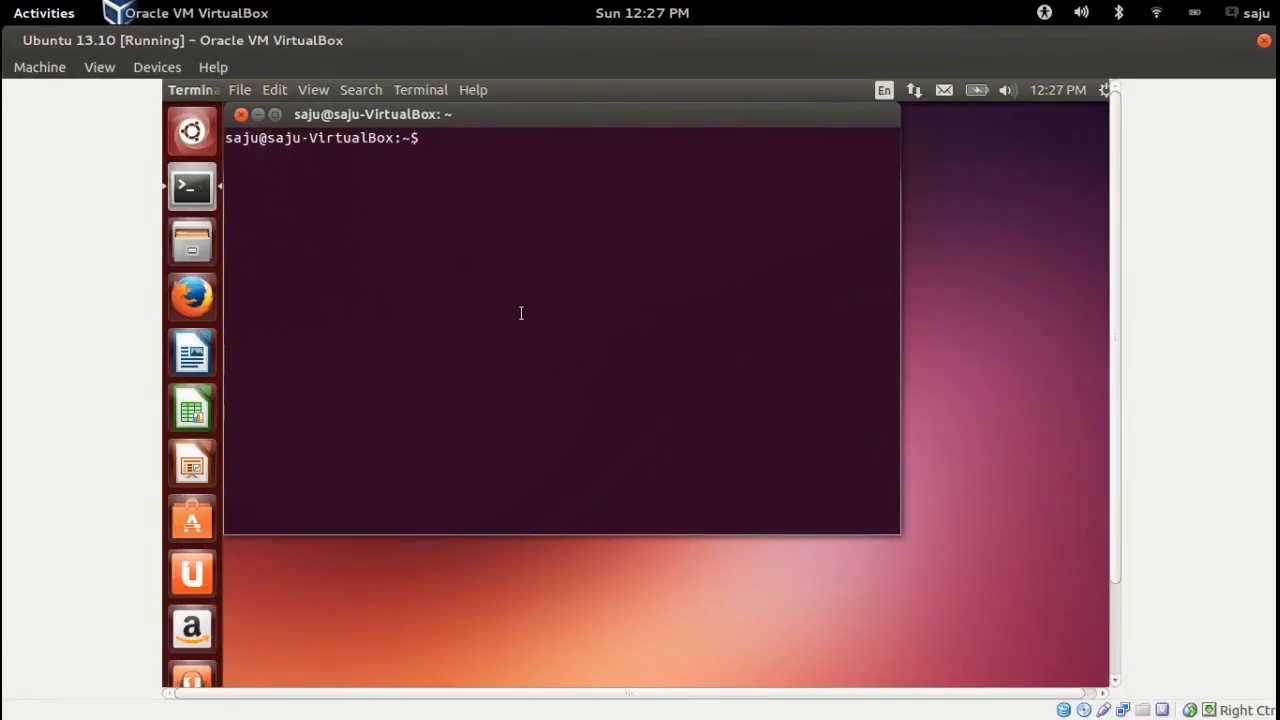
pyautogui.write('lsa')
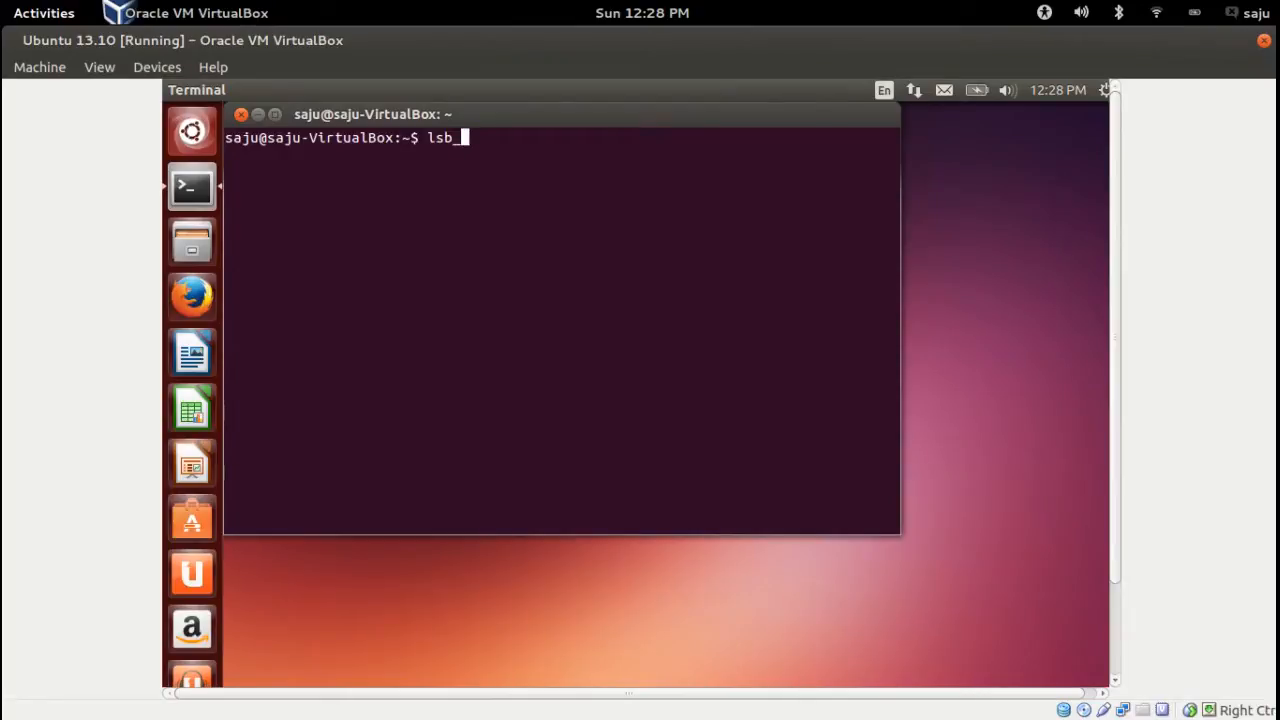
pyautogui.write('release -')
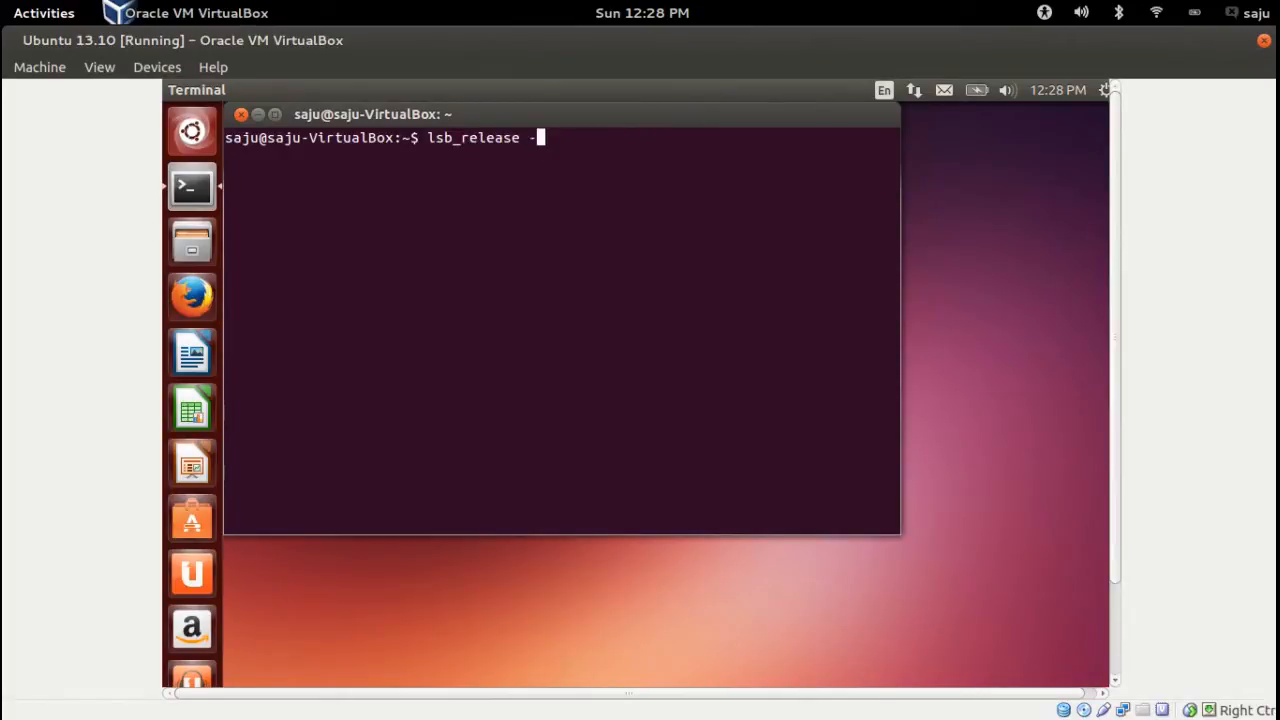
pyautogui.write('a')
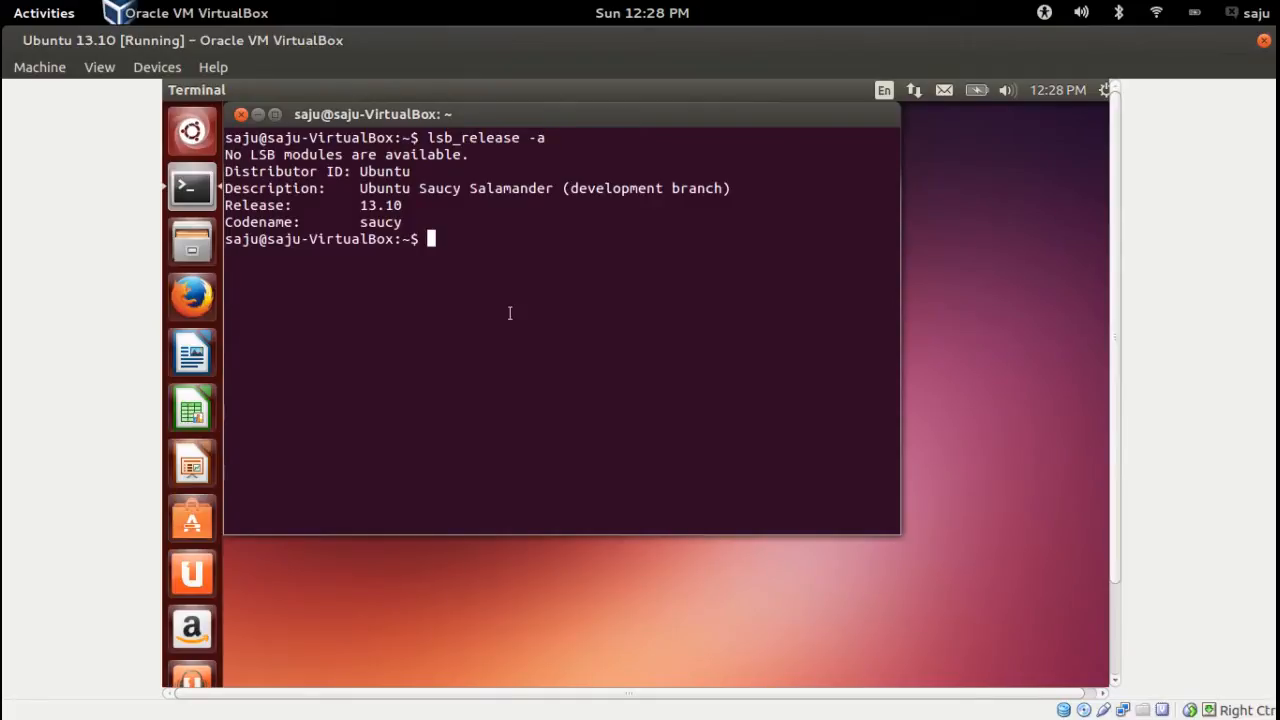
pyautogui.moveTo(498, 280)
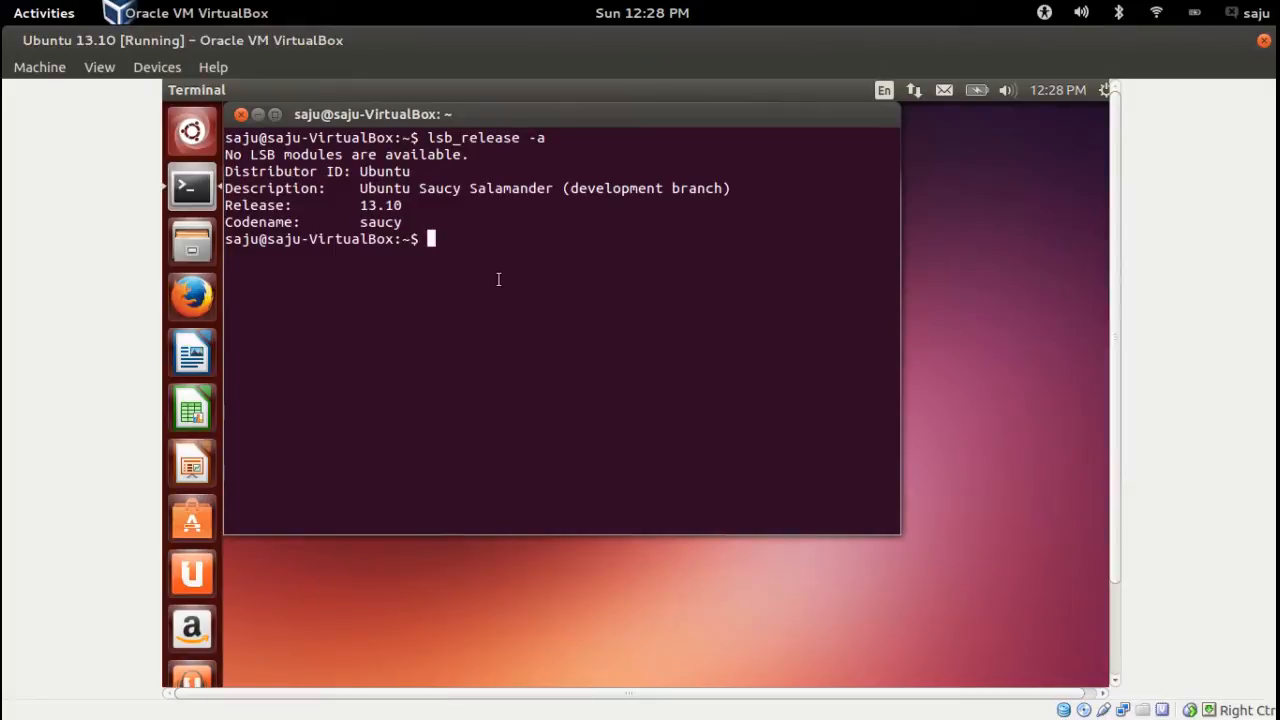
pyautogui.write('ifconfig')
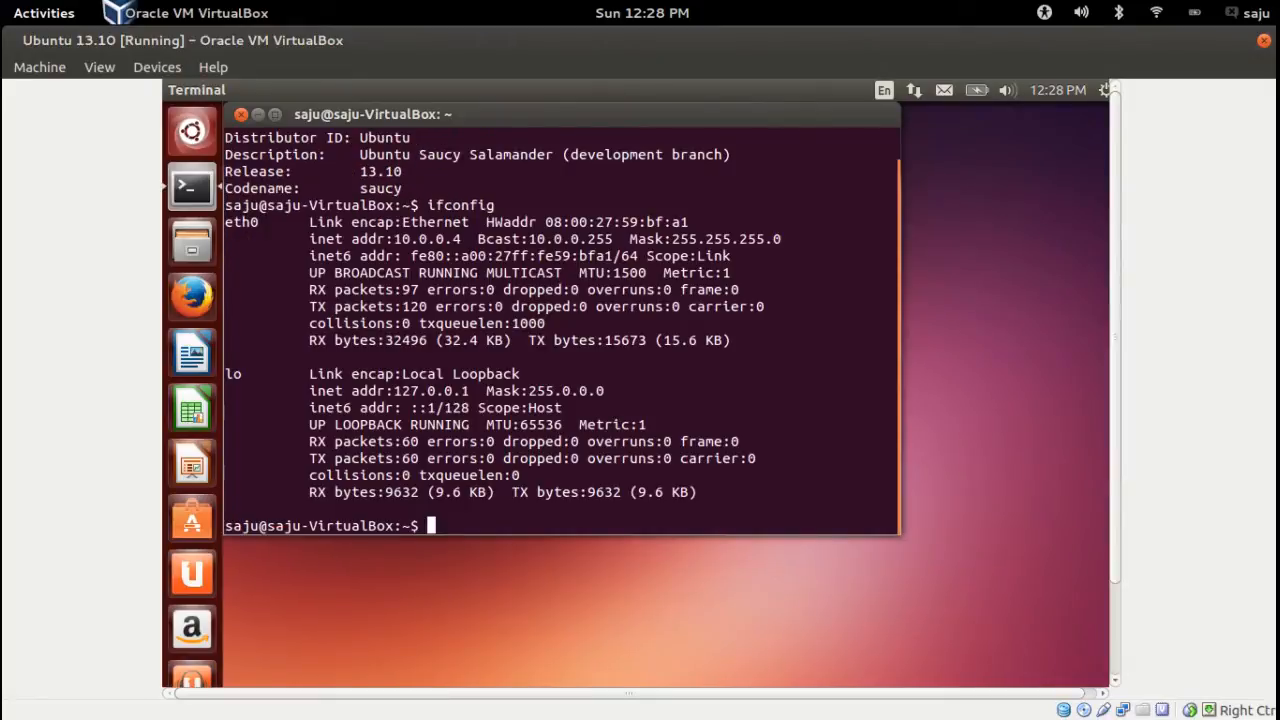
pyautogui.click(38, 12)
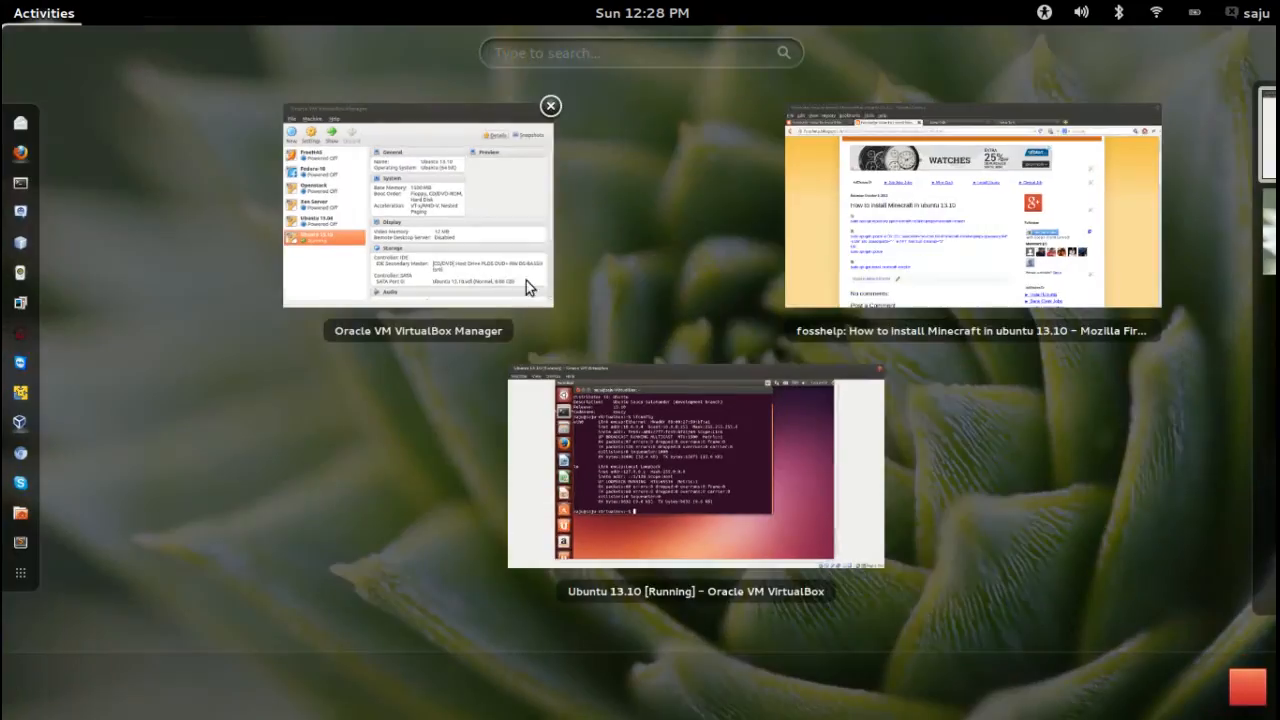
pyautogui.moveTo(138, 264)
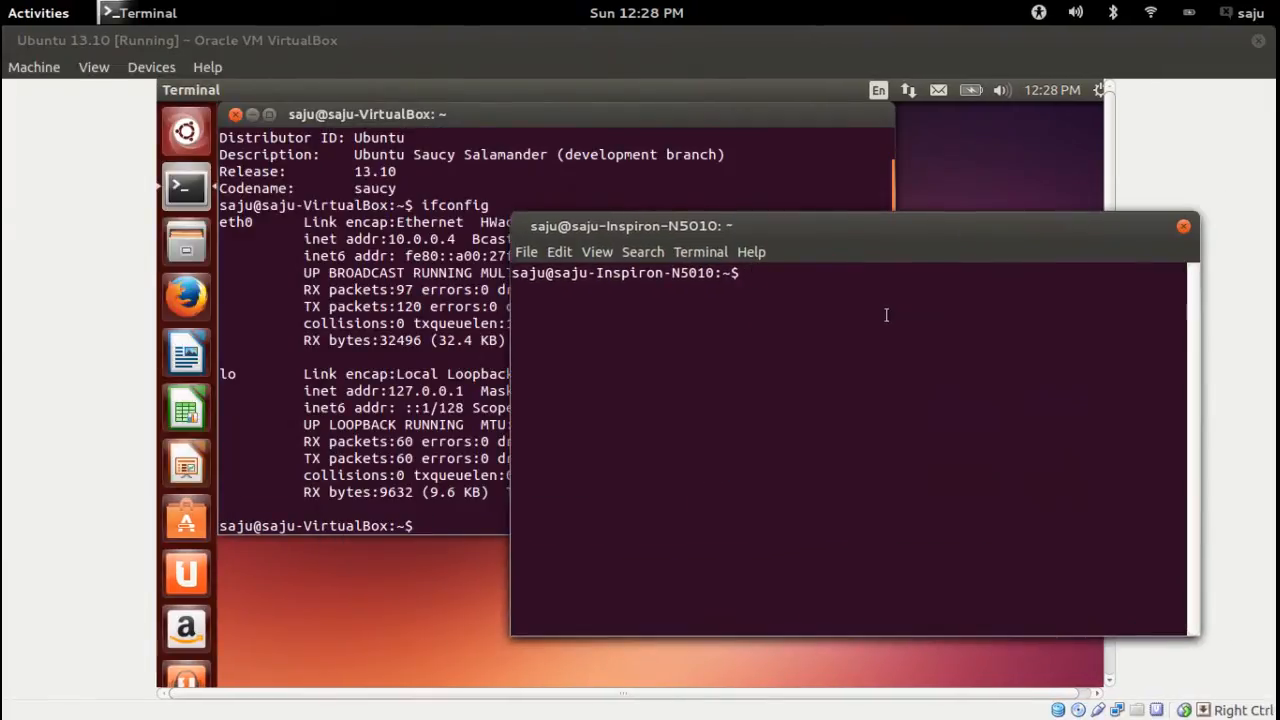
pyautogui.write('ssj')
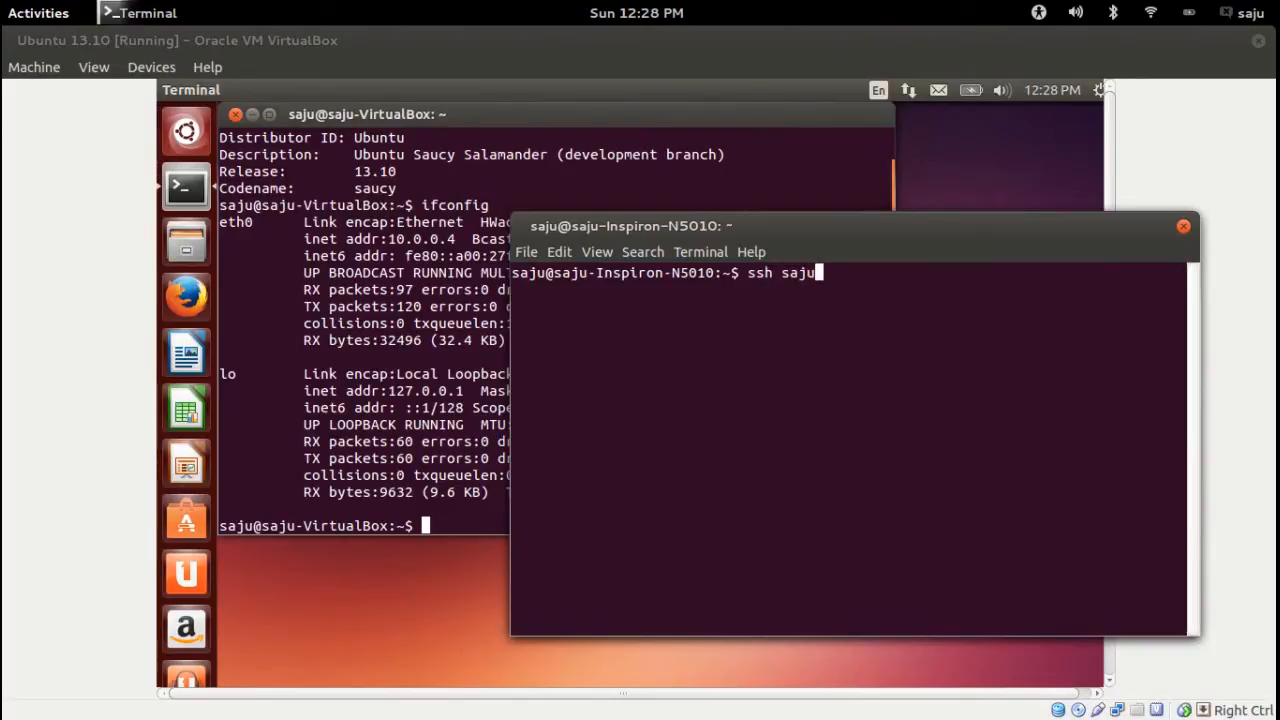
pyautogui.write('@0')
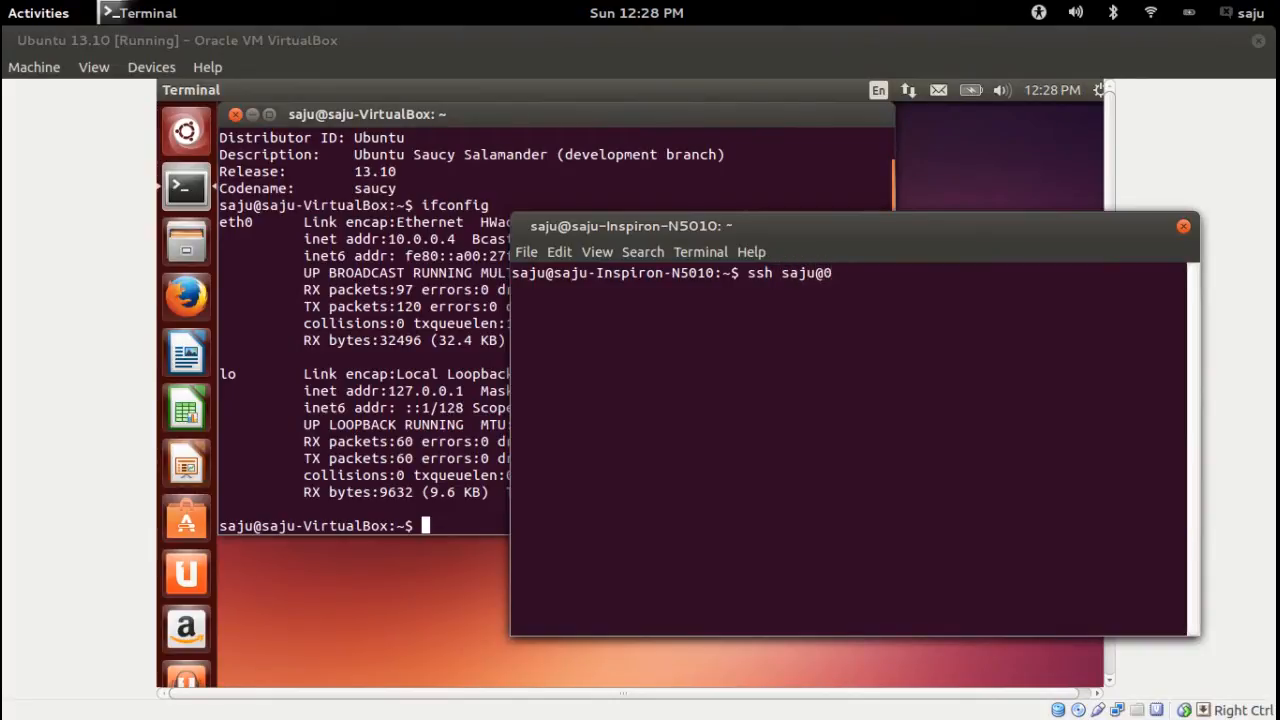
pyautogui.write('10.0')
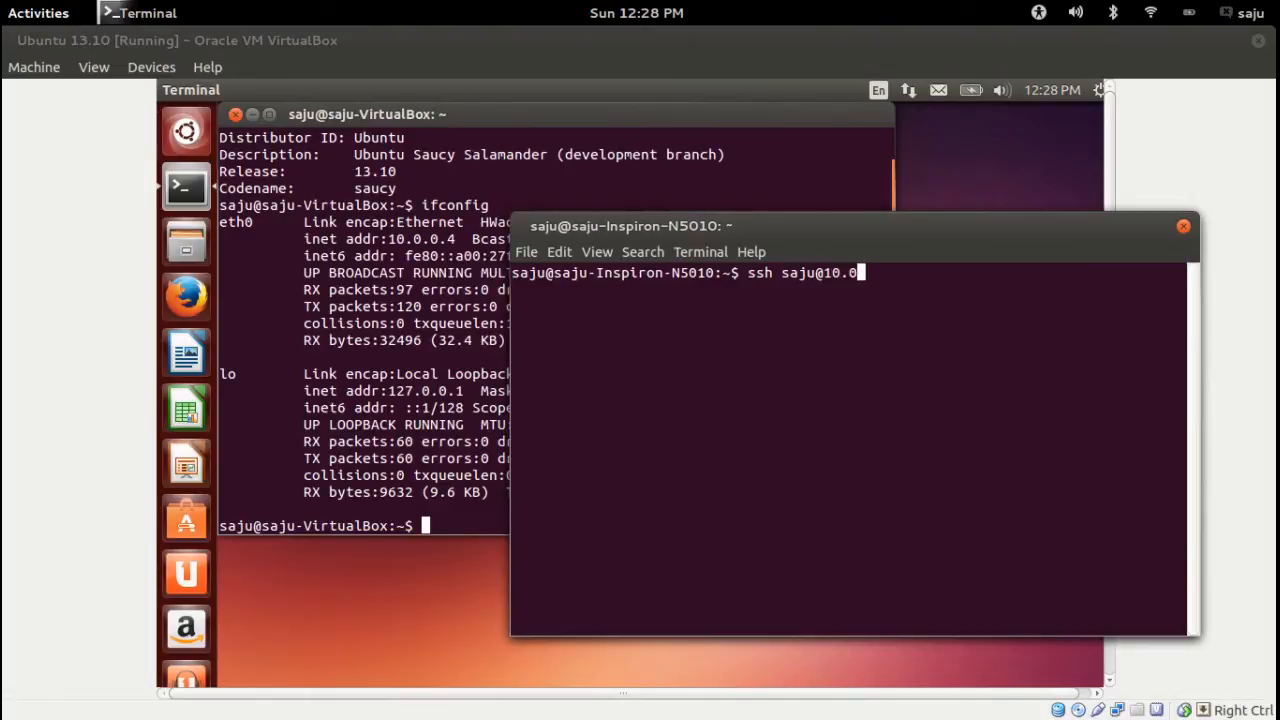
pyautogui.write('.4')
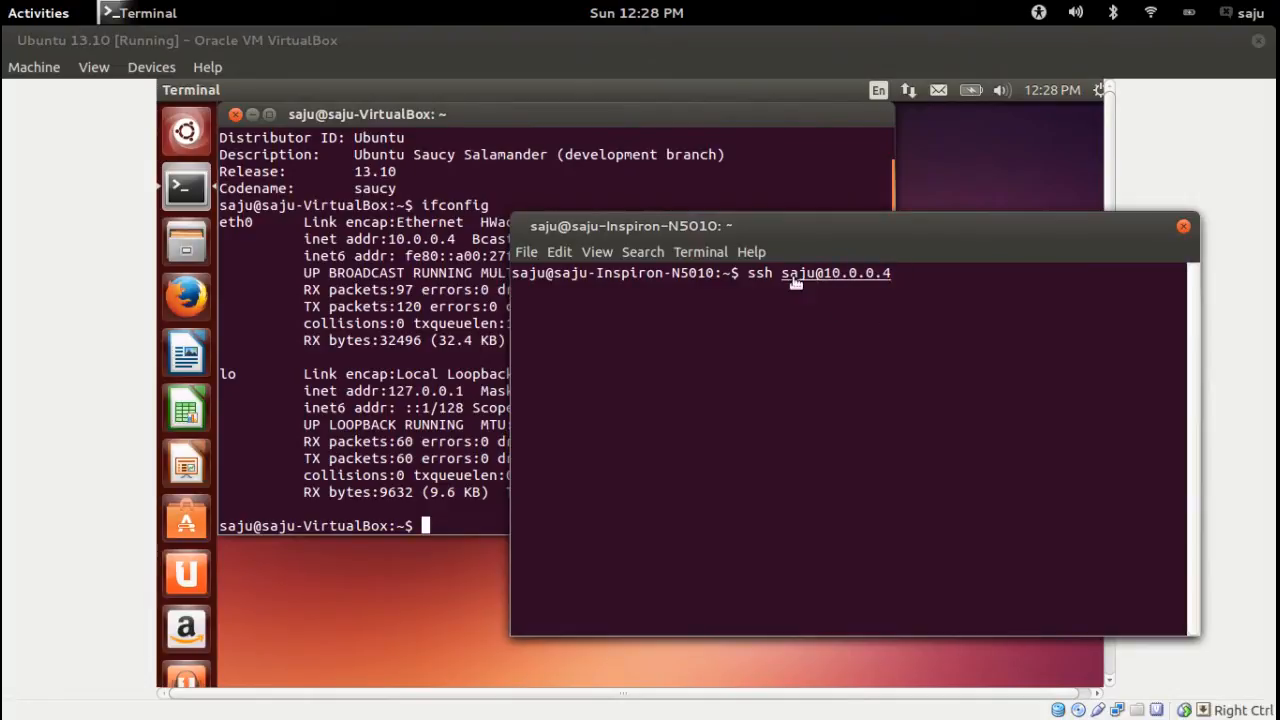
pyautogui.moveTo(848, 360)
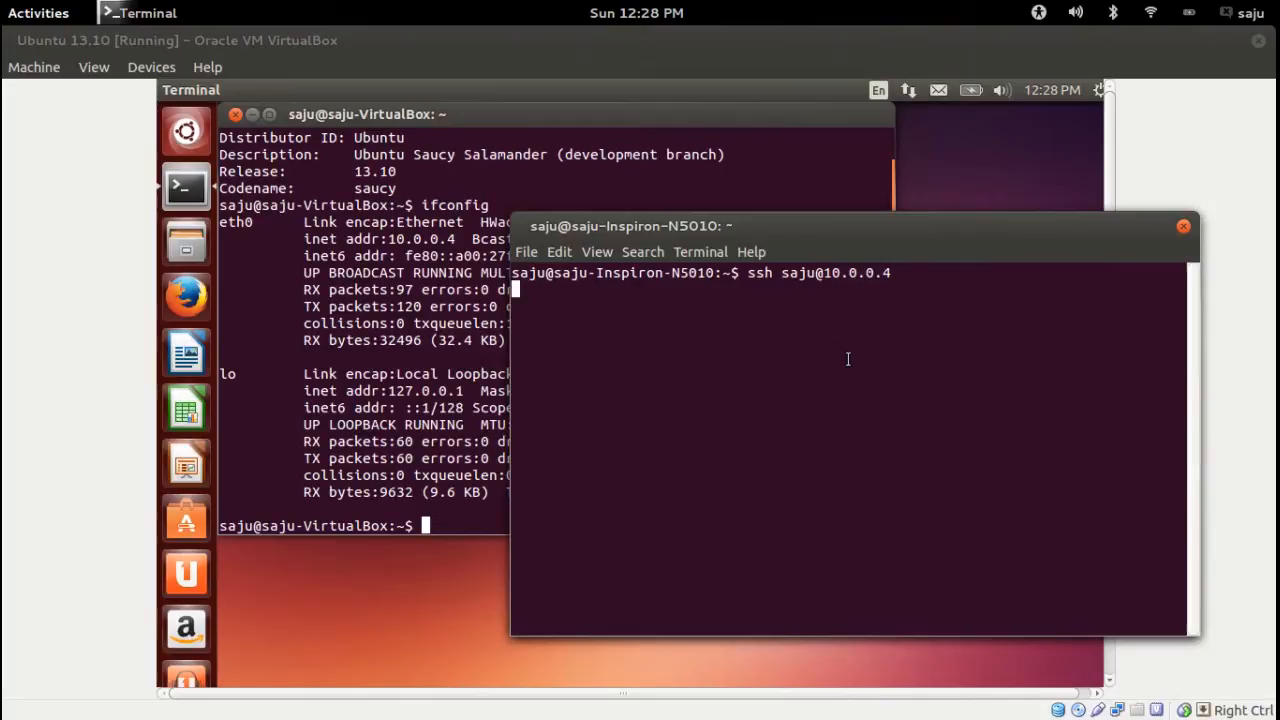
pyautogui.moveTo(848, 252)
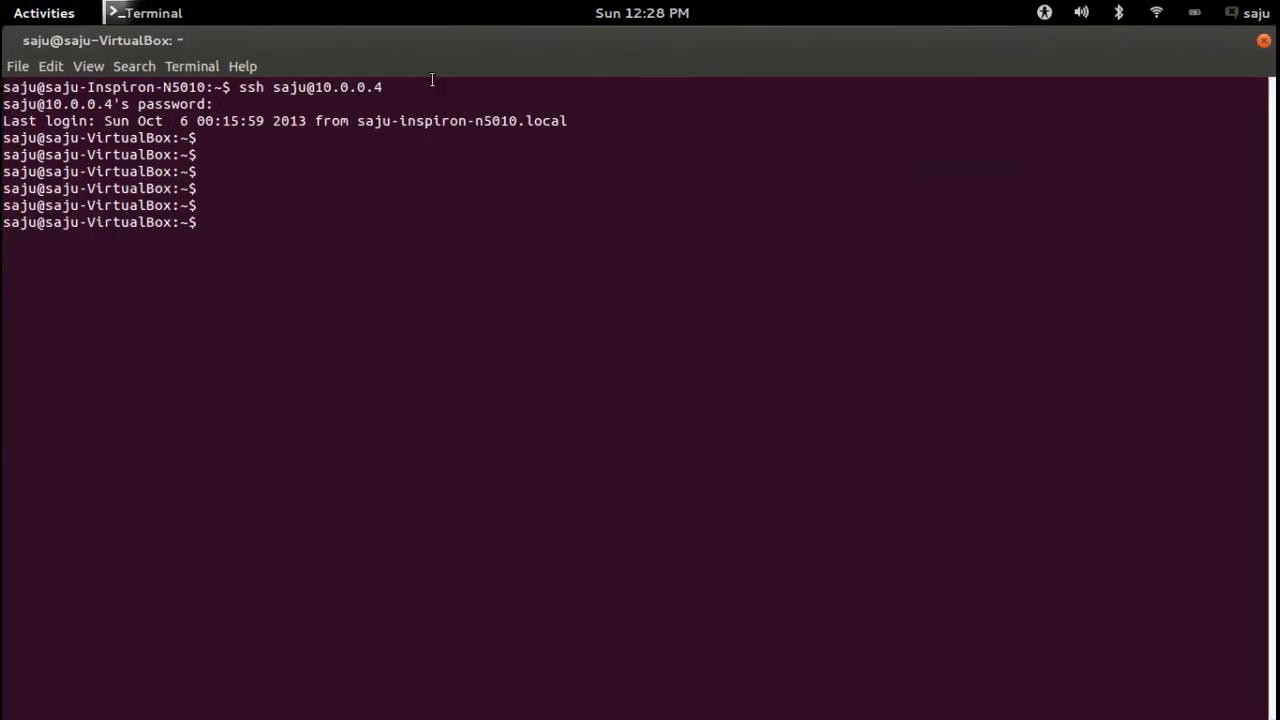
# Step: Copy the sudo add-apt-repository command from the Minecraft install guide in Firefox
pyautogui.click(40, 12)
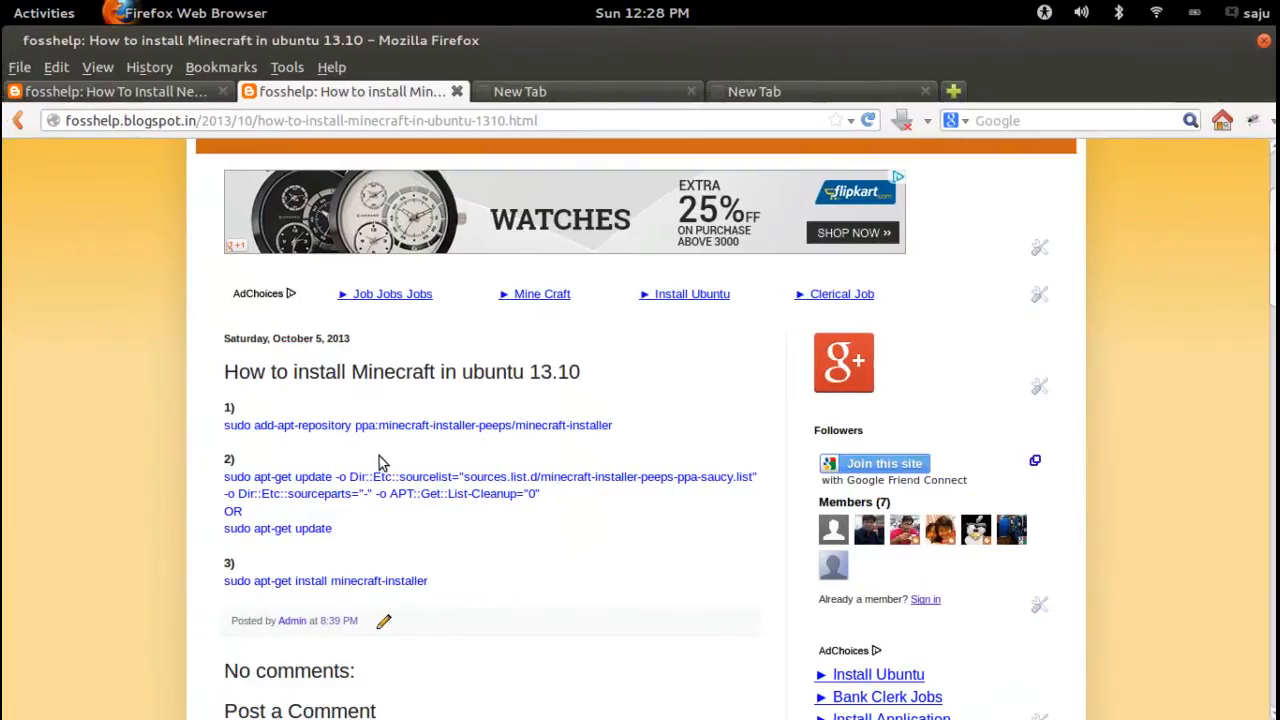
pyautogui.moveTo(618, 432)
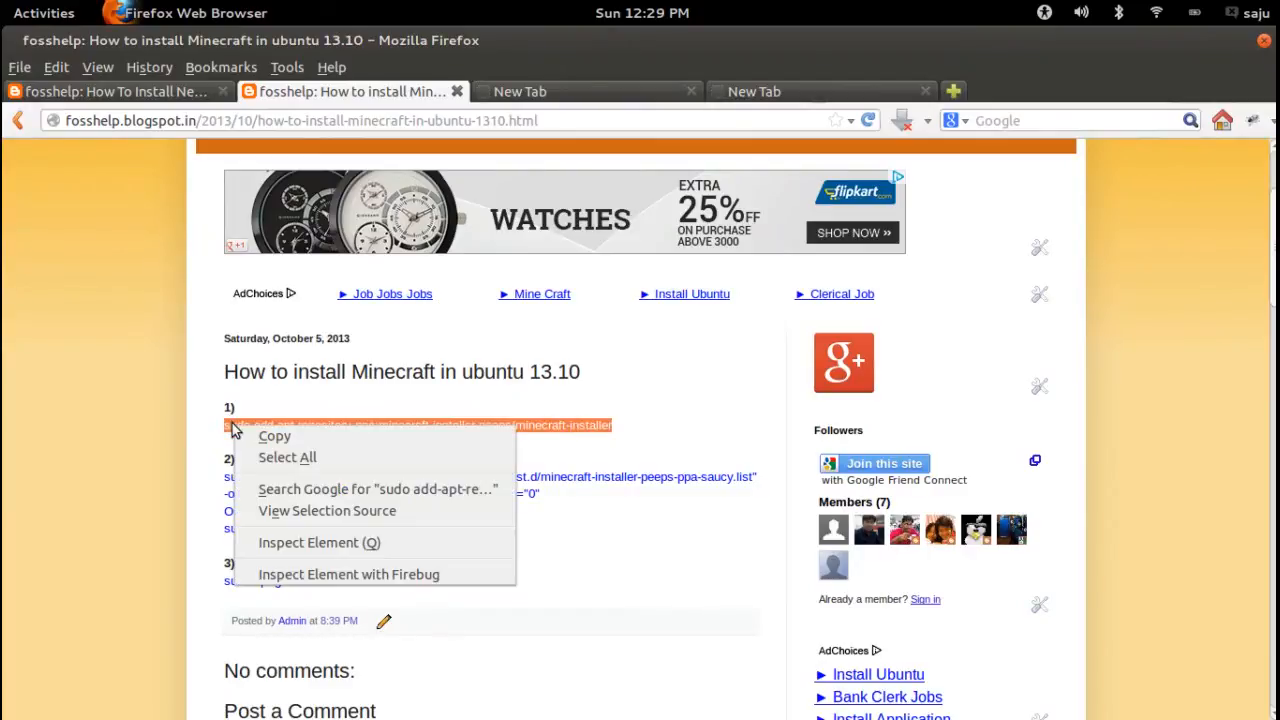
pyautogui.click(42, 12)
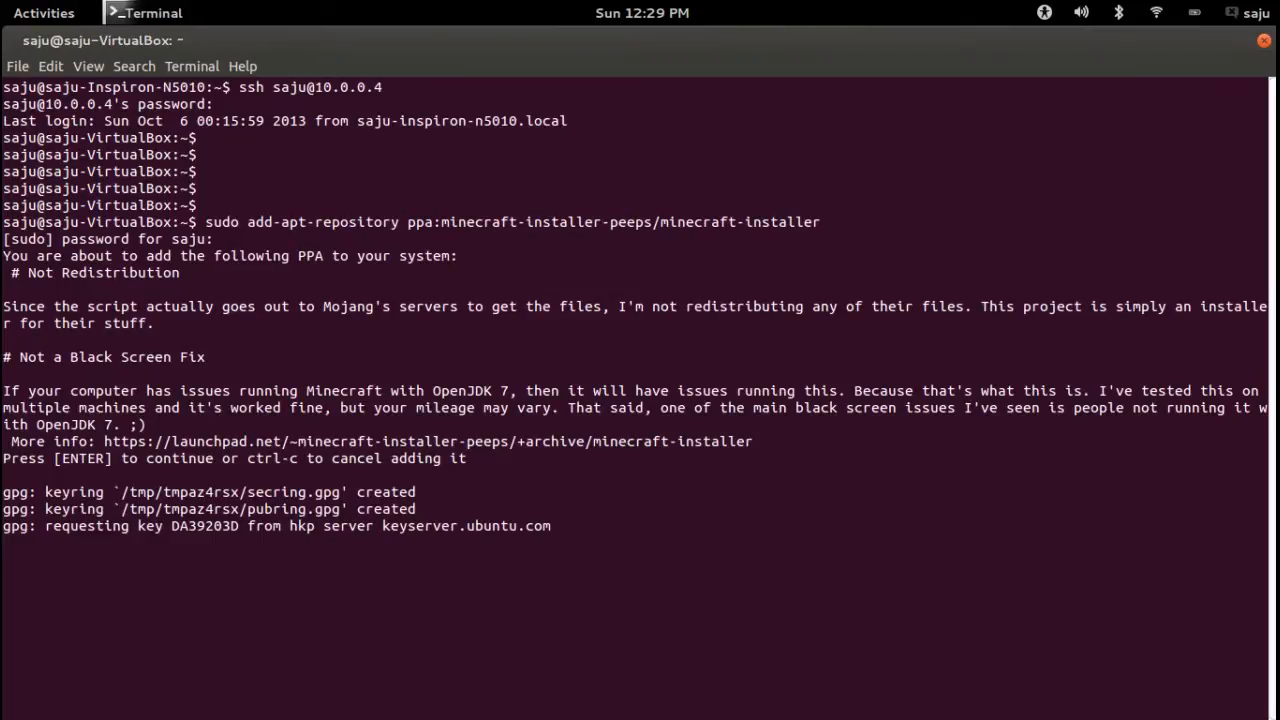
# Step: List /etc/apt/sources.list.d/ to confirm the Minecraft installer saucy list file exists
pyautogui.write('ls')
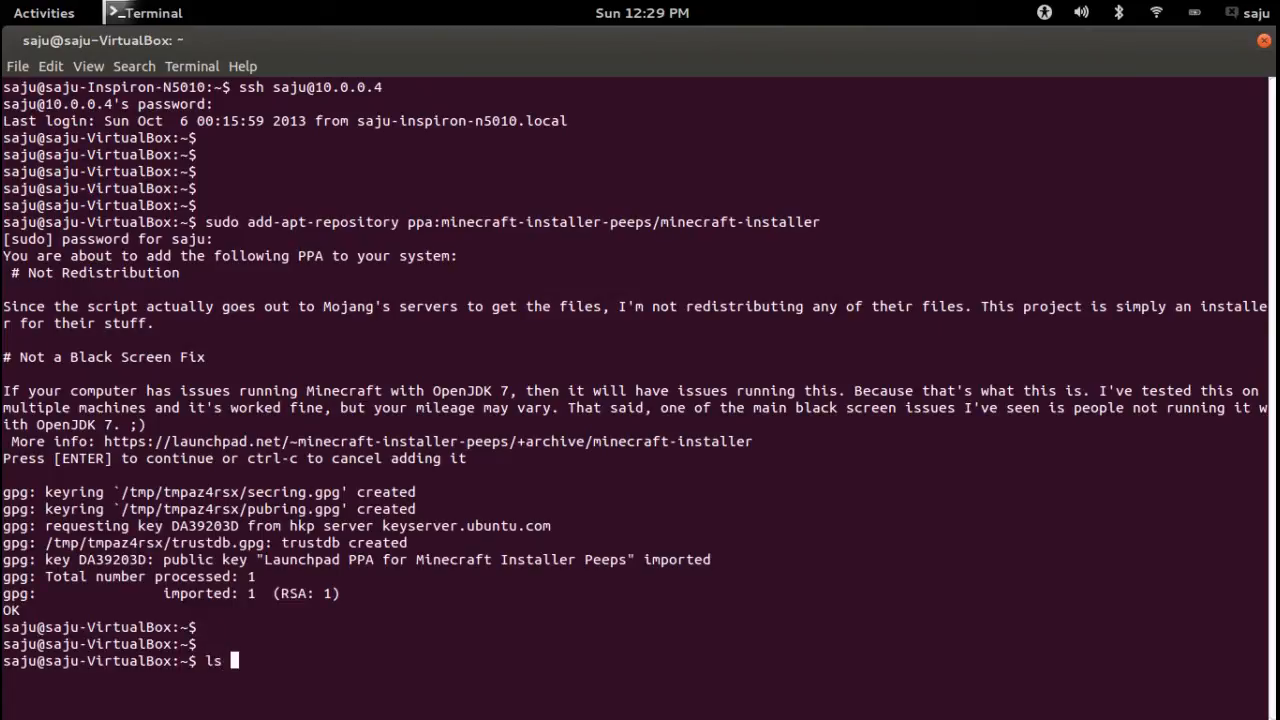
pyautogui.write('/e')
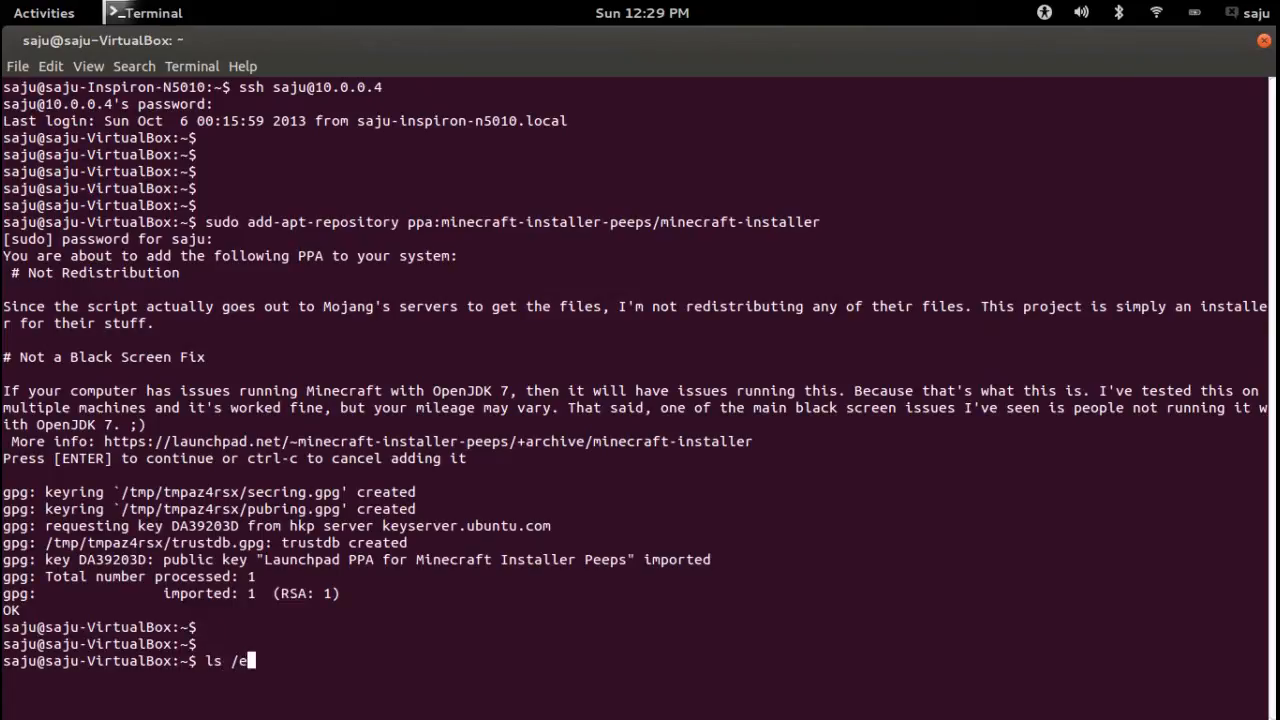
pyautogui.write('tc/')
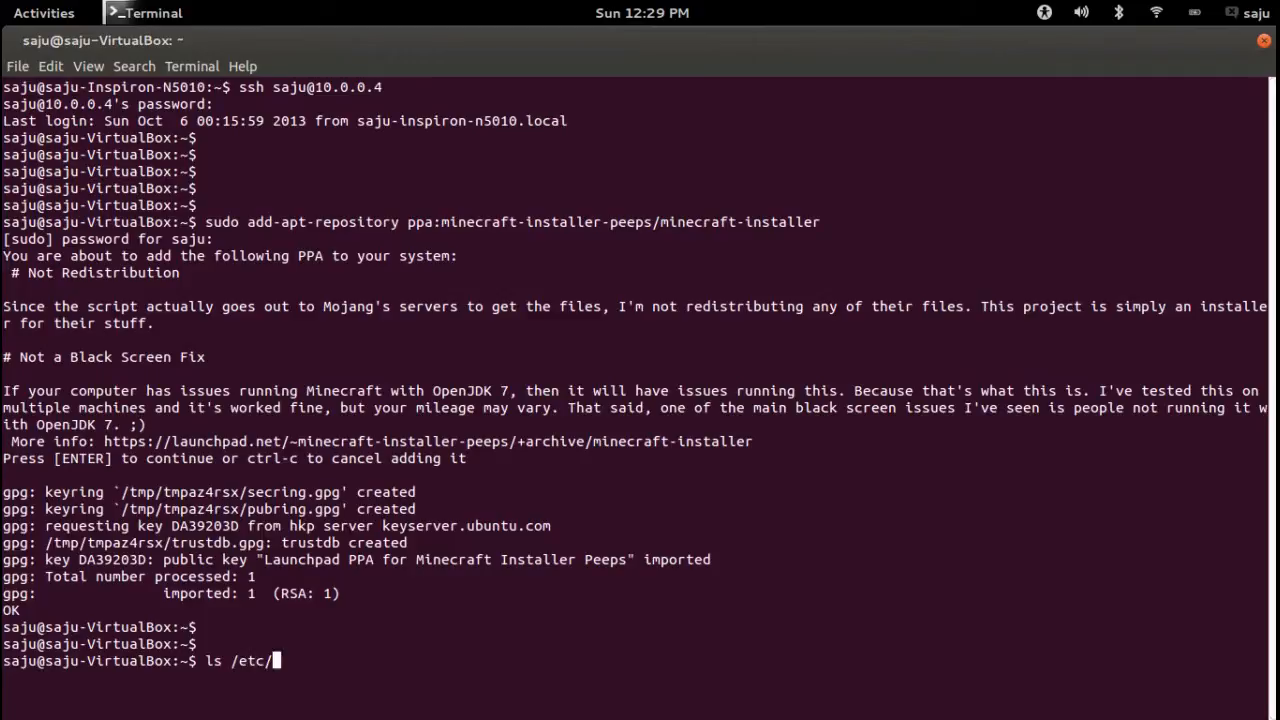
pyautogui.write('ap')
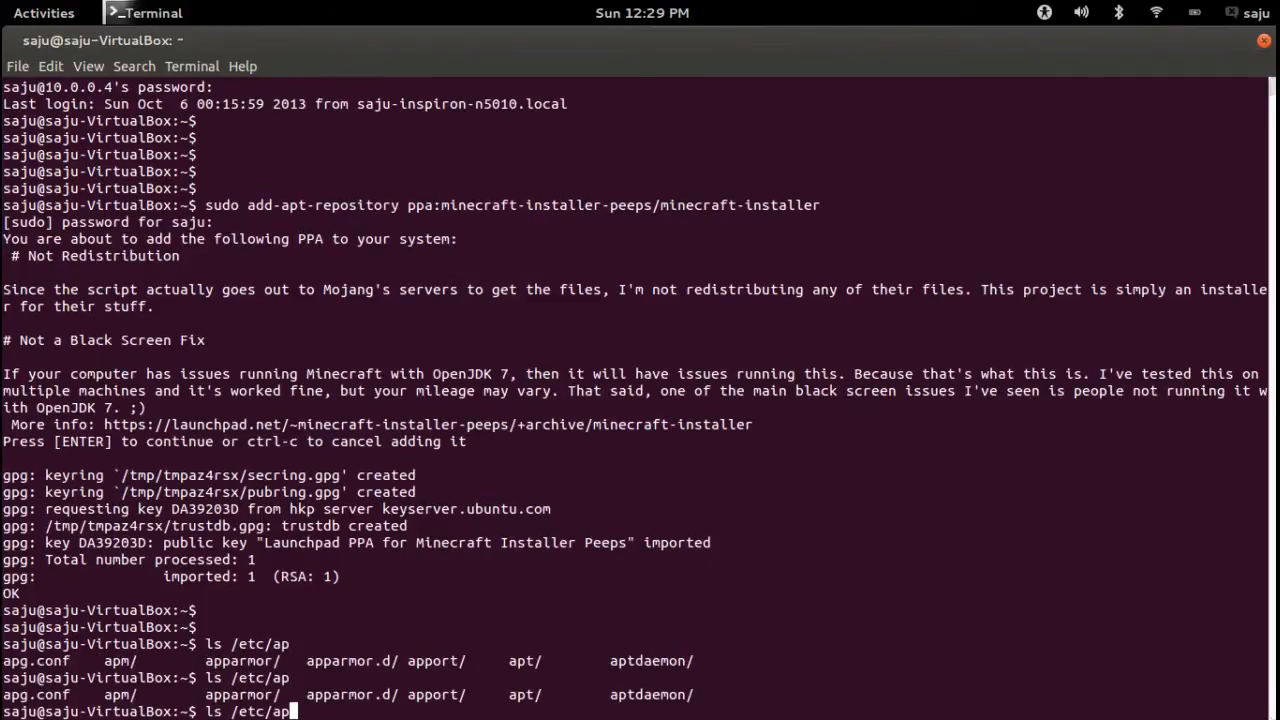
pyautogui.write('t')
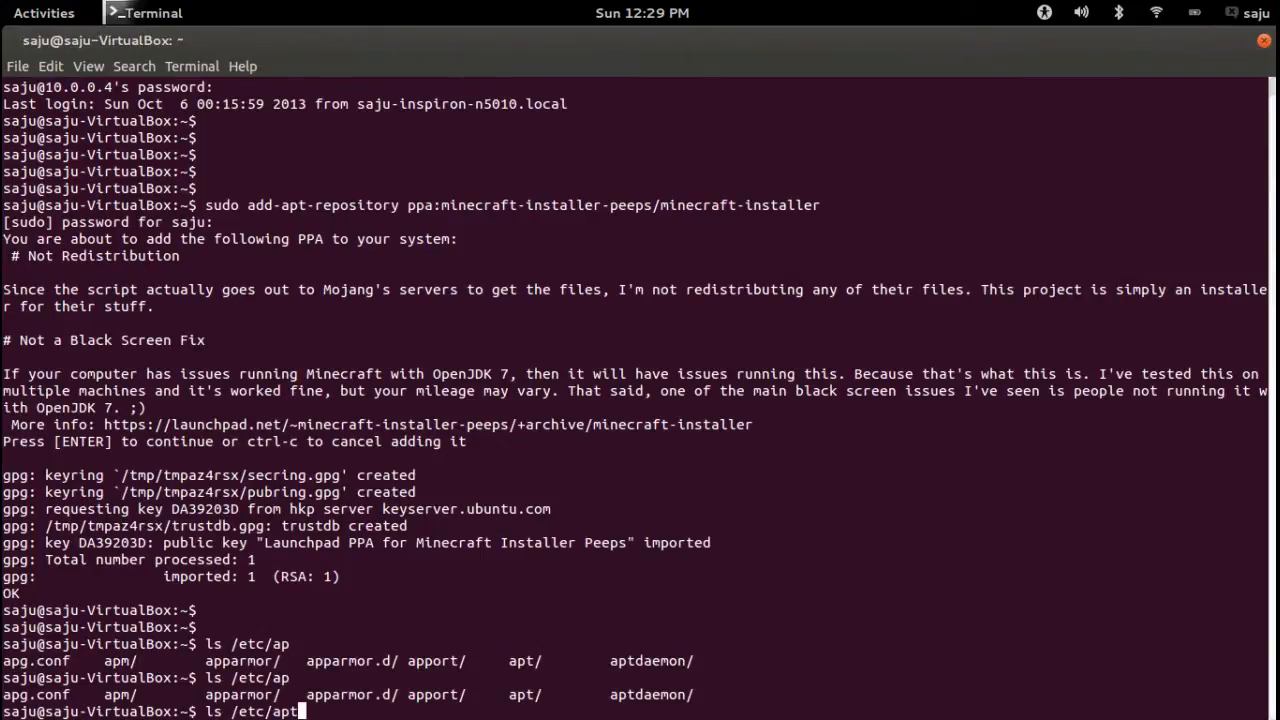
pyautogui.press('Return')
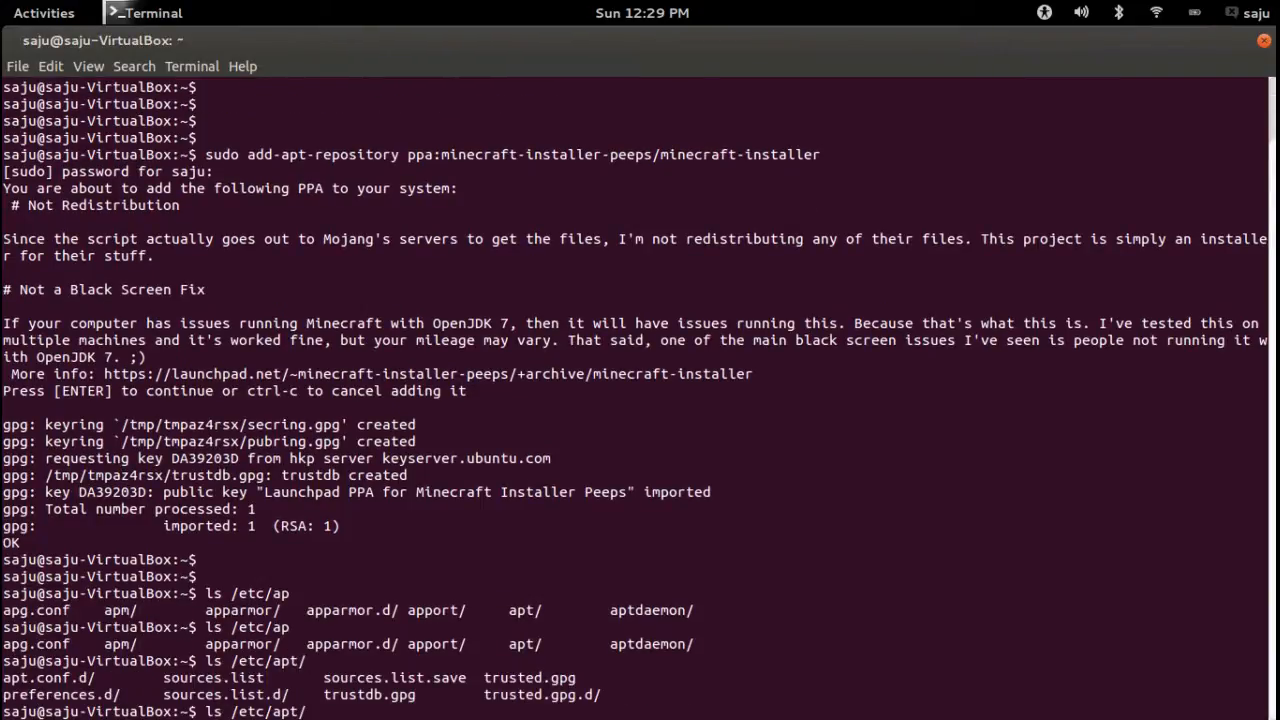
pyautogui.write('/sources.list')
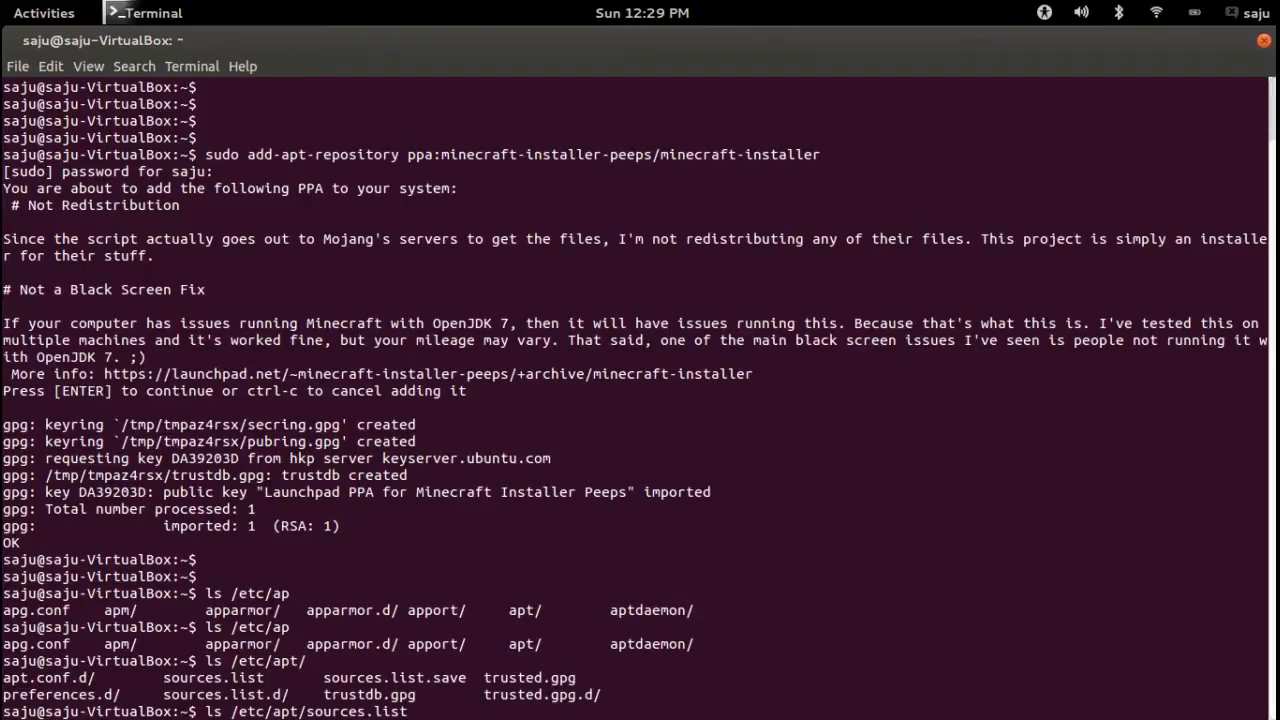
pyautogui.write('.d/')
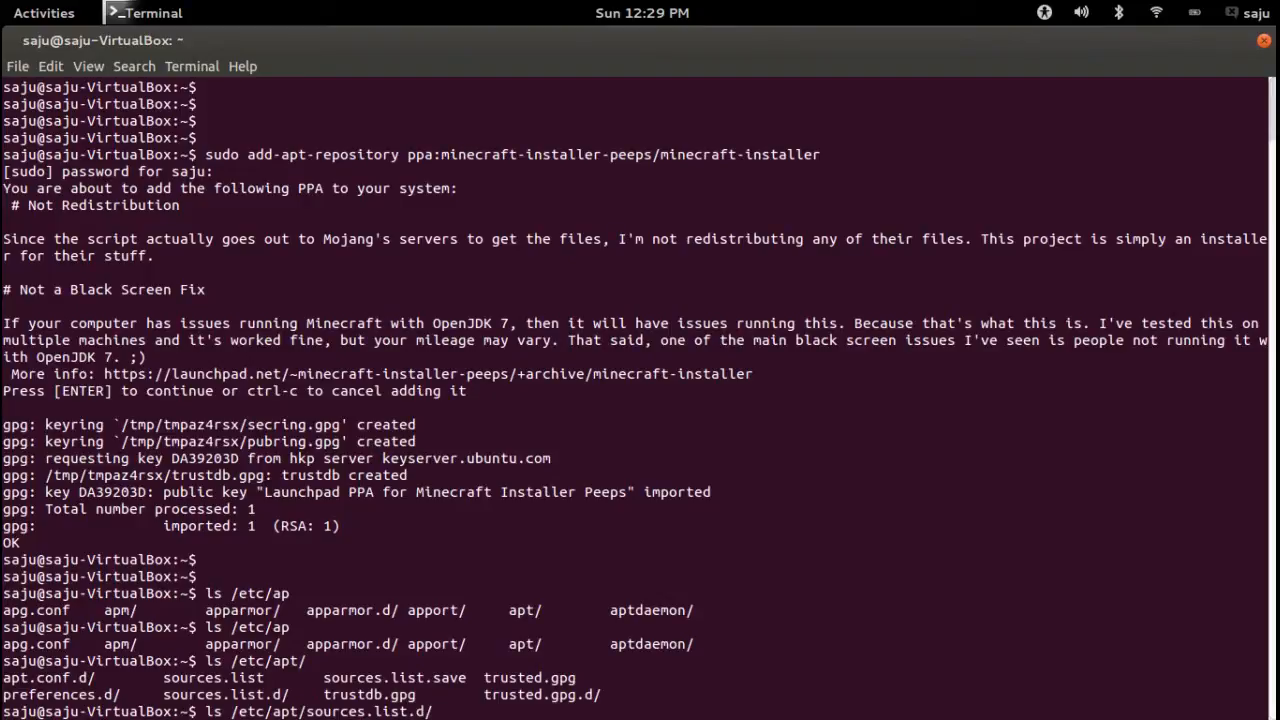
pyautogui.press('Return')
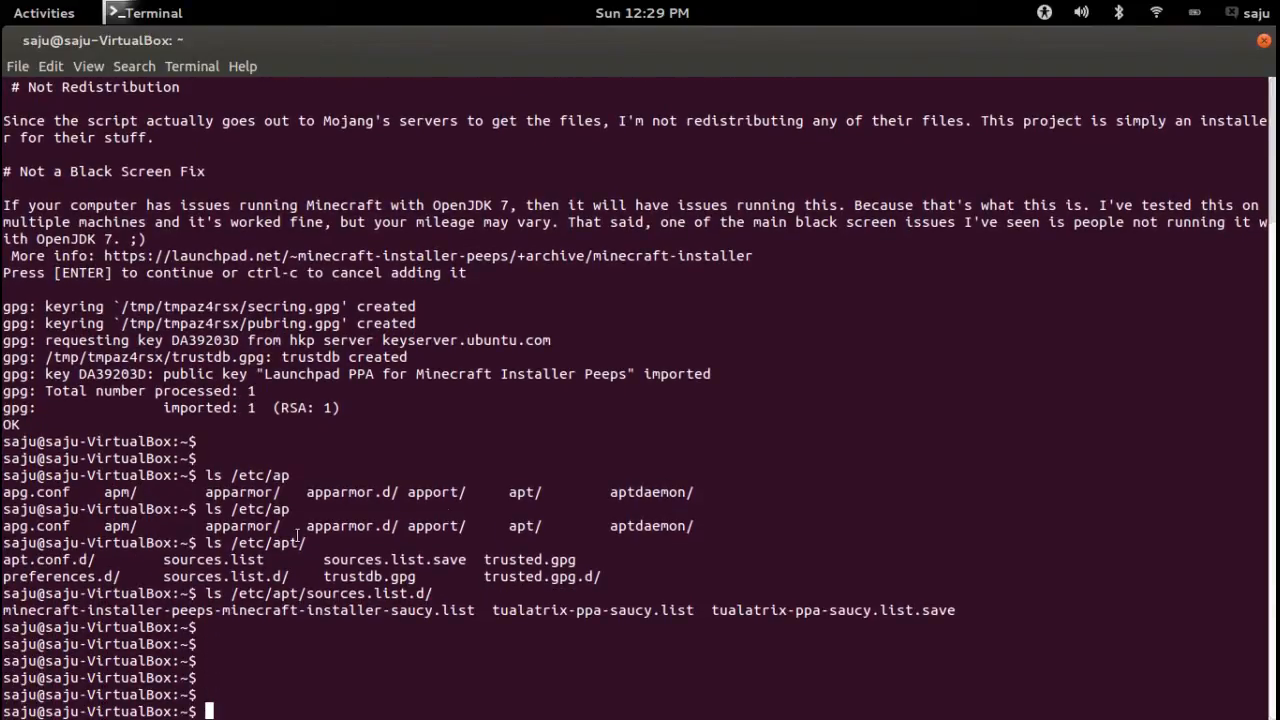
# Step: Display the minecraft-installer-peeps-minecraft-installer-saucy.list file from /etc/apt/sources.list.d/
pyautogui.doubleClick(230, 612)
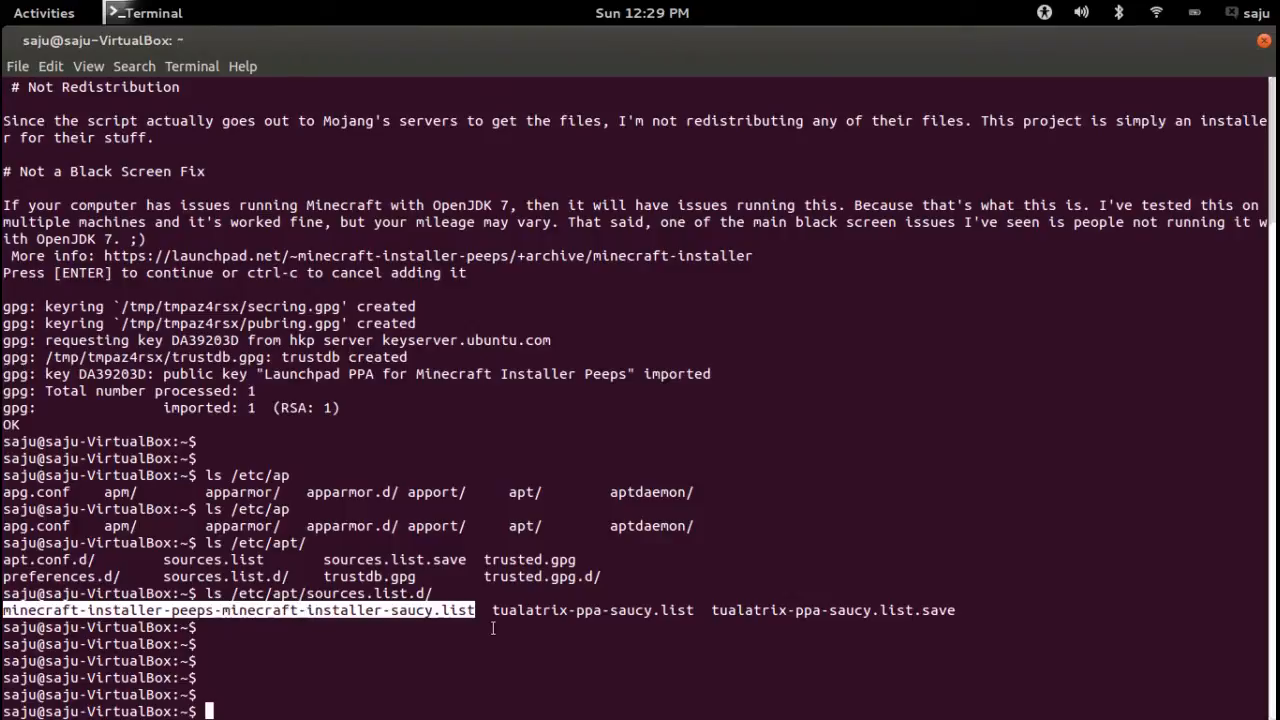
pyautogui.moveTo(572, 636)
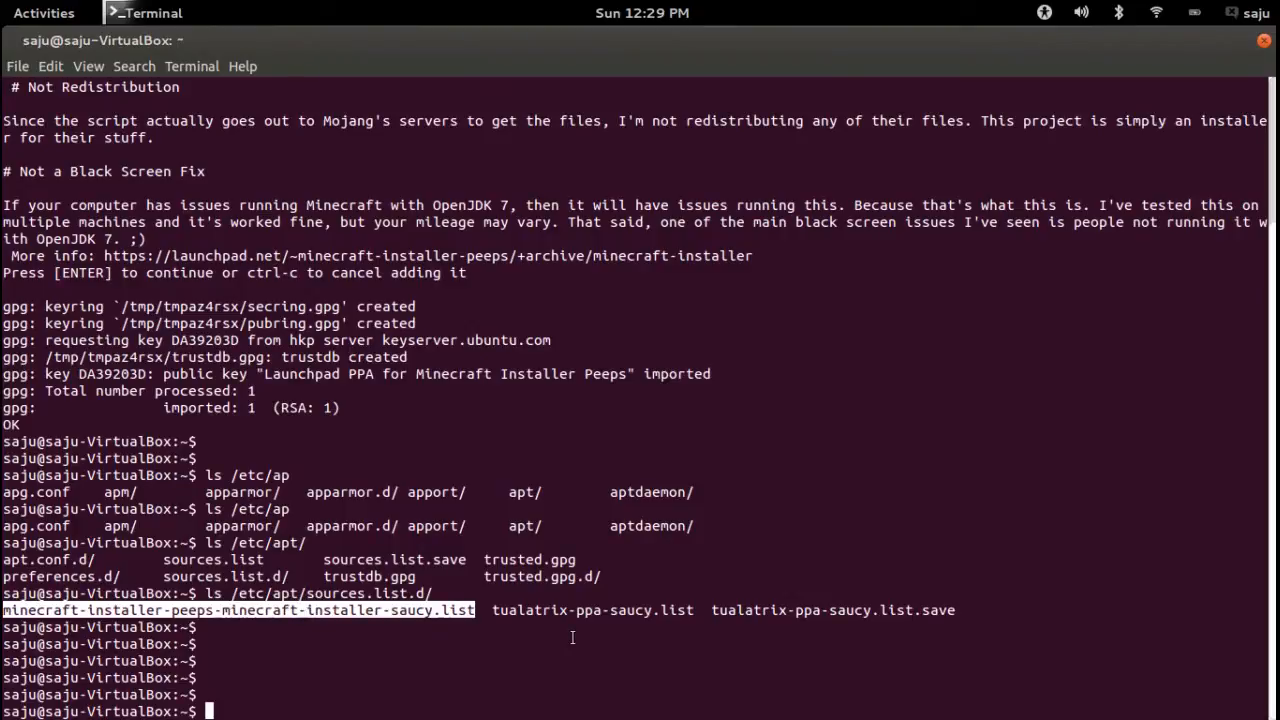
pyautogui.write('ls /etc/apt/sources.list.d/')
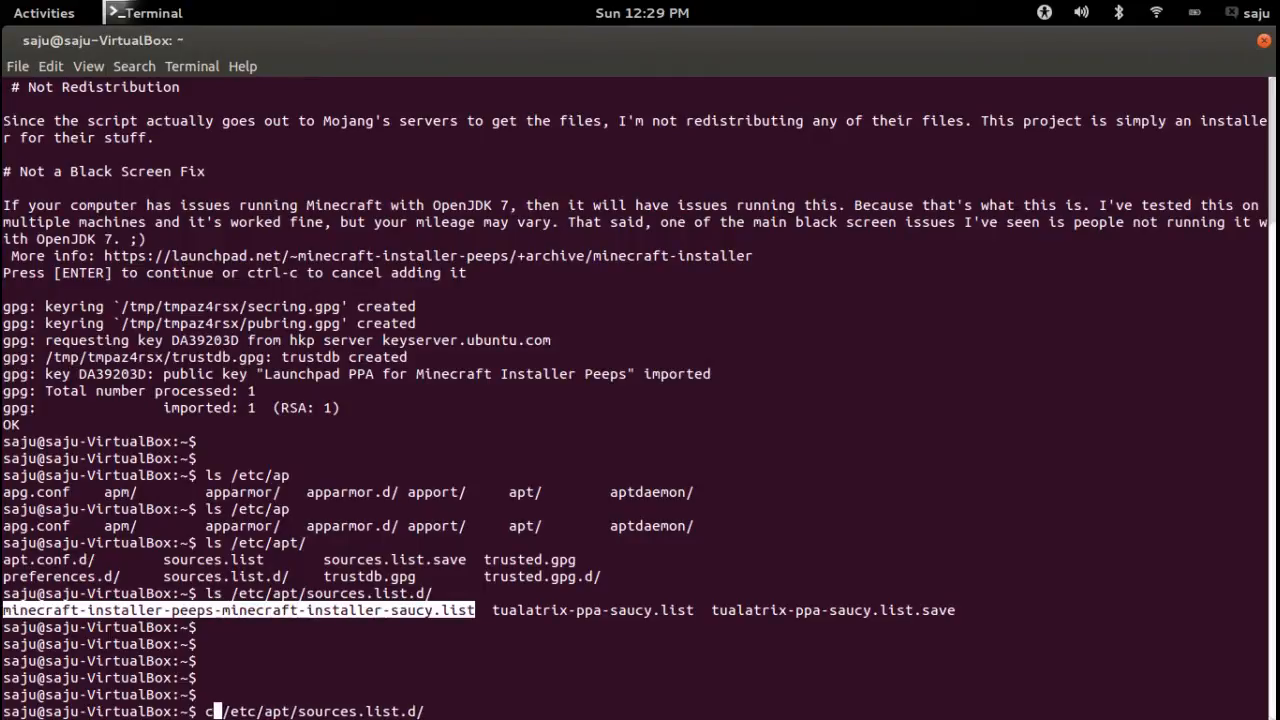
pyautogui.write('st')
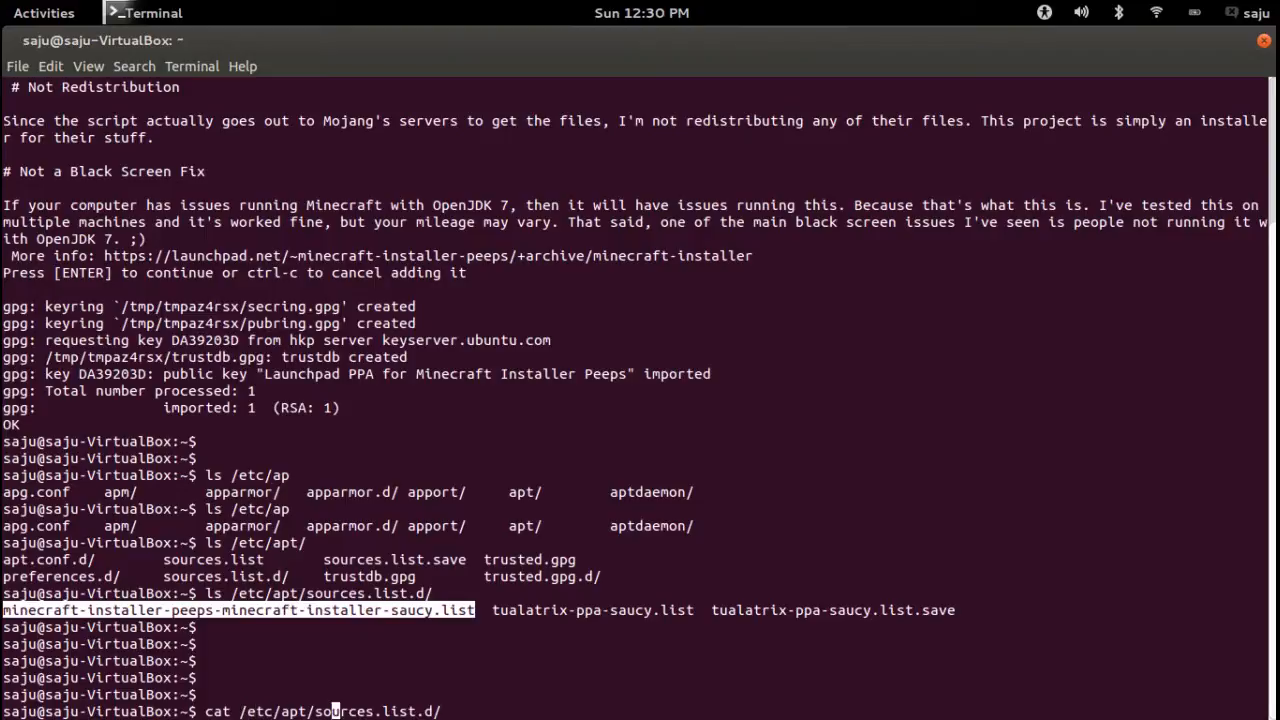
pyautogui.write('min')
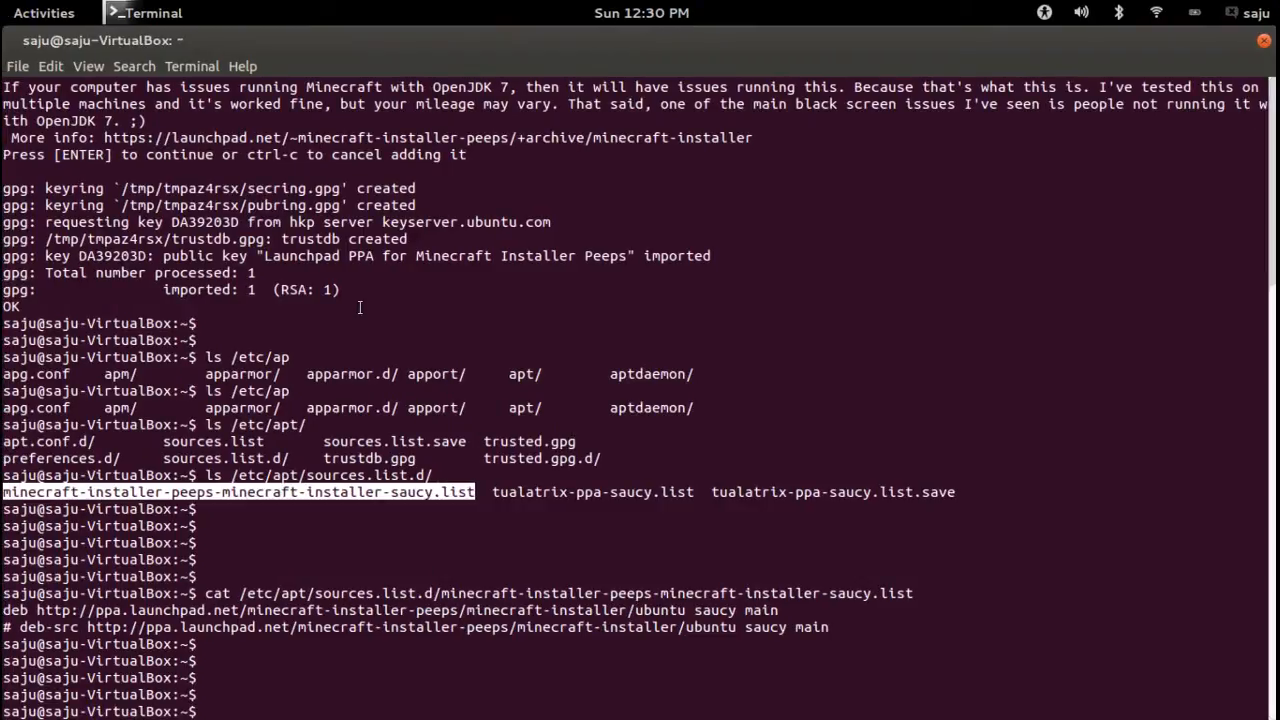
# Step: In Firefox, select the tutorial's step 2 apt-get update command for copying
pyautogui.click(38, 12)
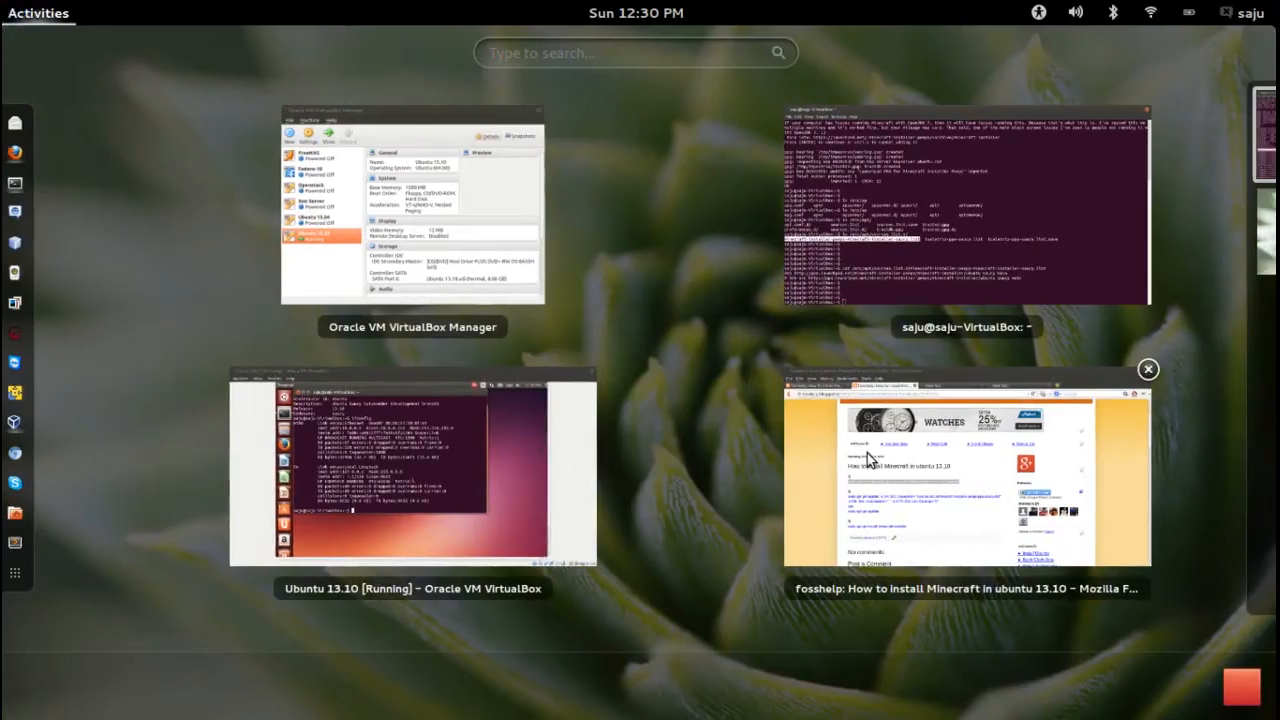
pyautogui.click(964, 480)
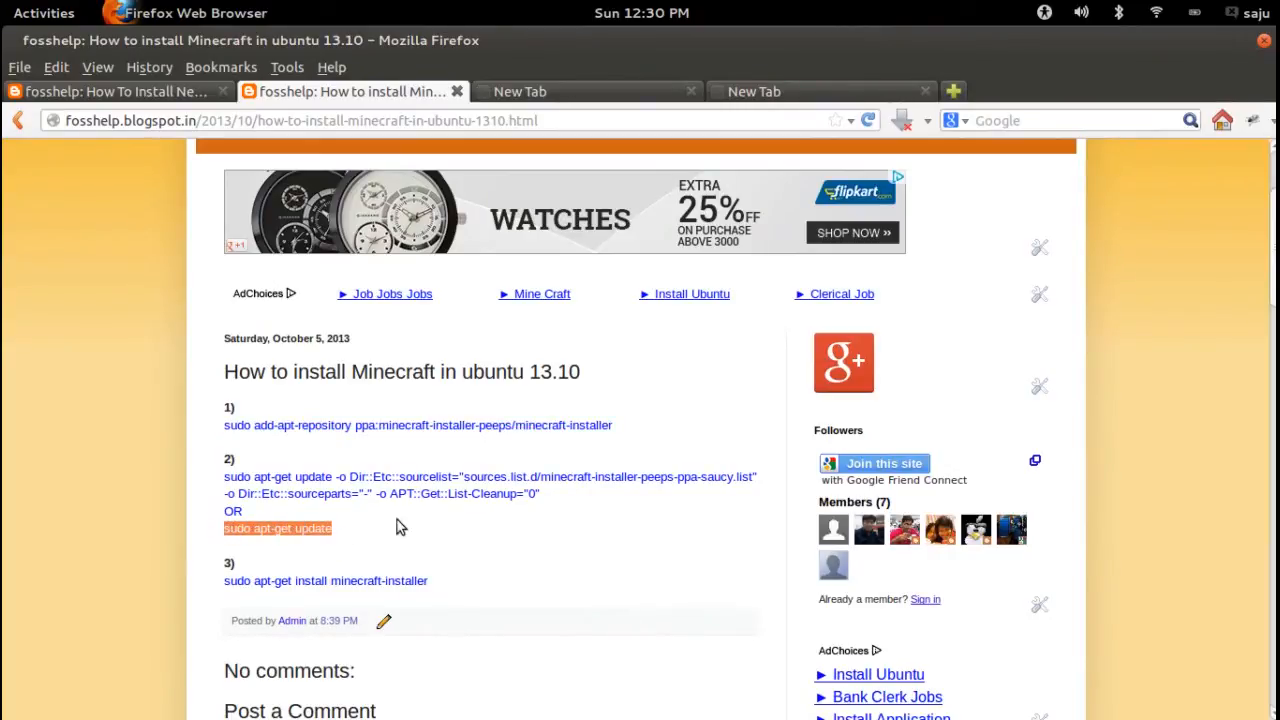
pyautogui.moveTo(548, 500)
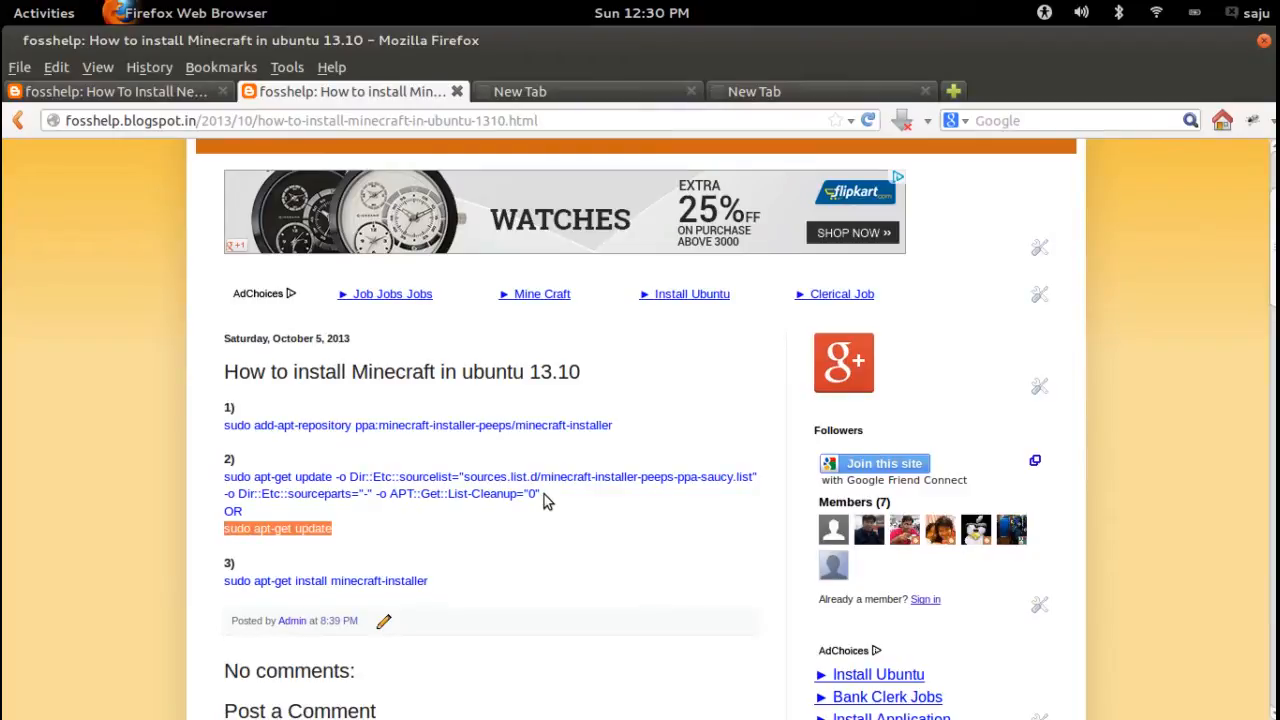
pyautogui.moveTo(540, 492); pyautogui.dragTo(224, 476)
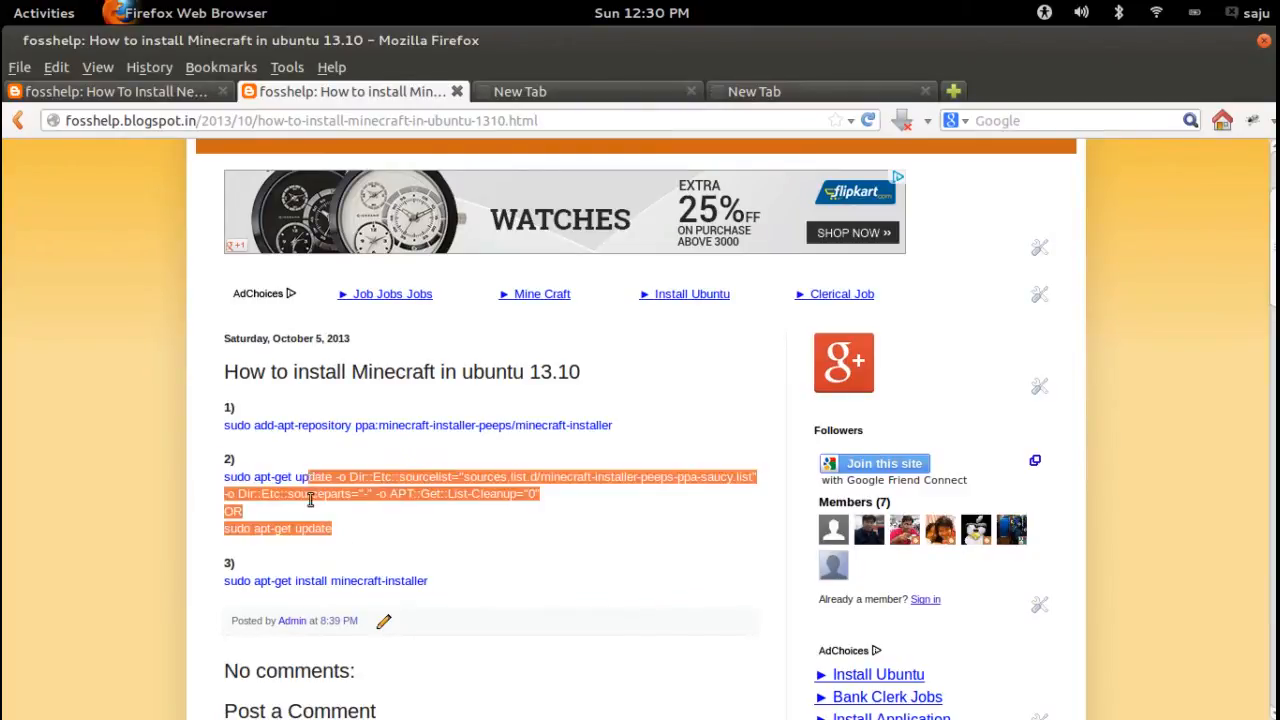
pyautogui.click(324, 500)
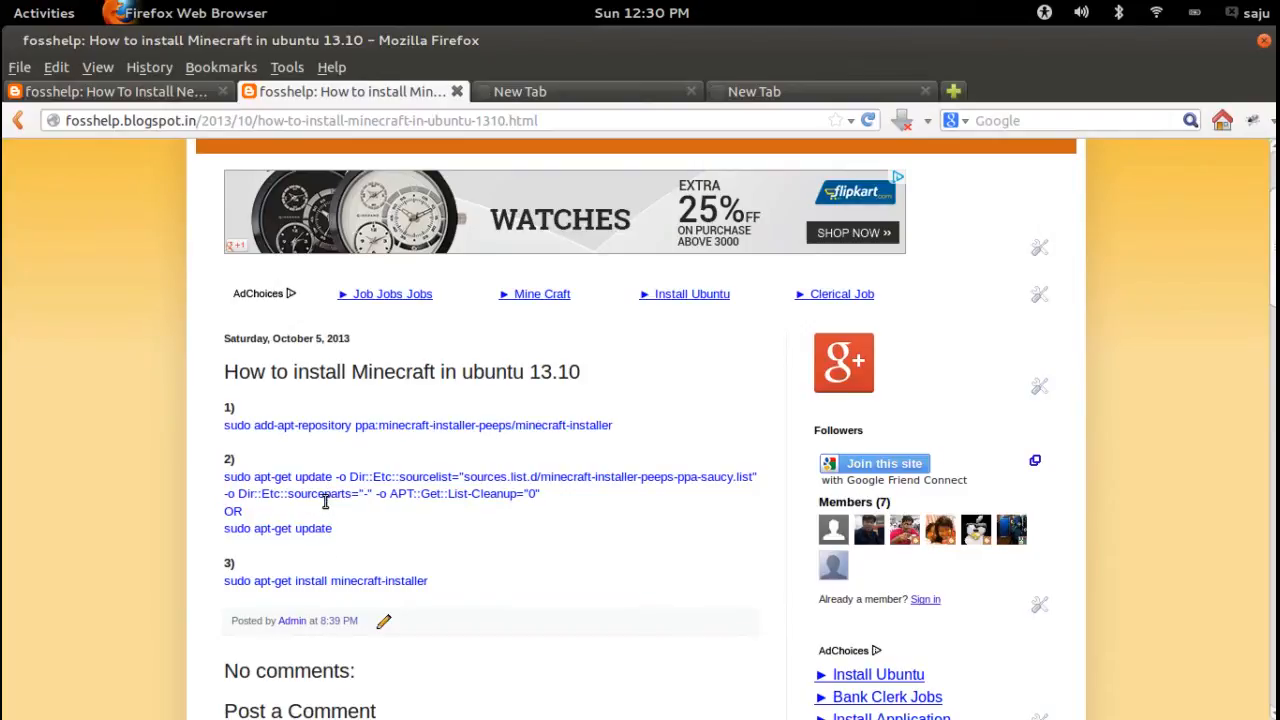
pyautogui.moveTo(370, 528)
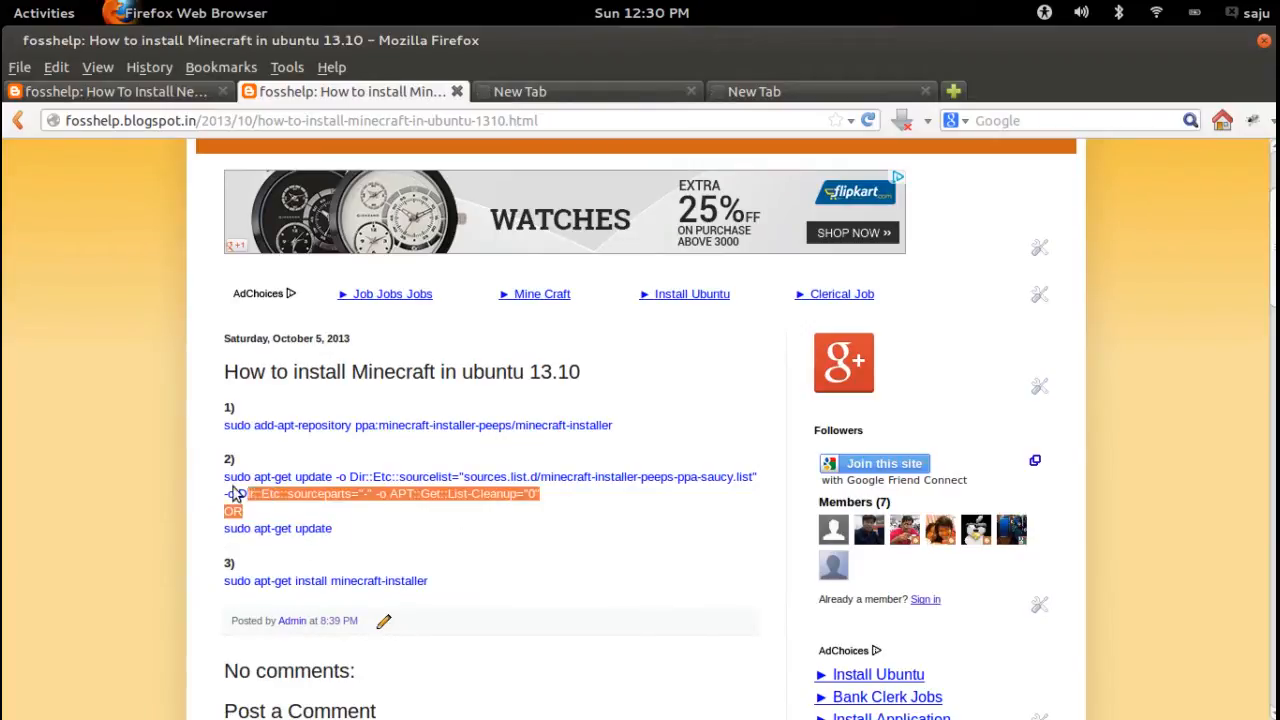
pyautogui.click(422, 500)
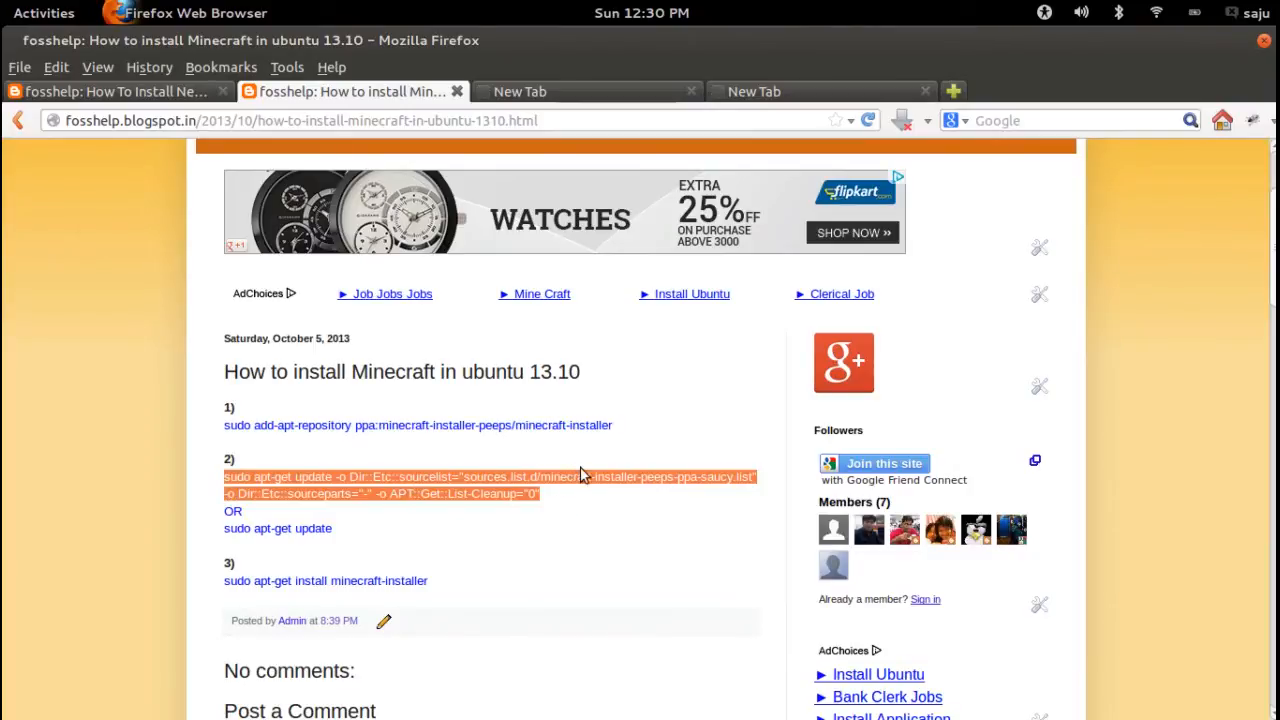
pyautogui.moveTo(320, 330)
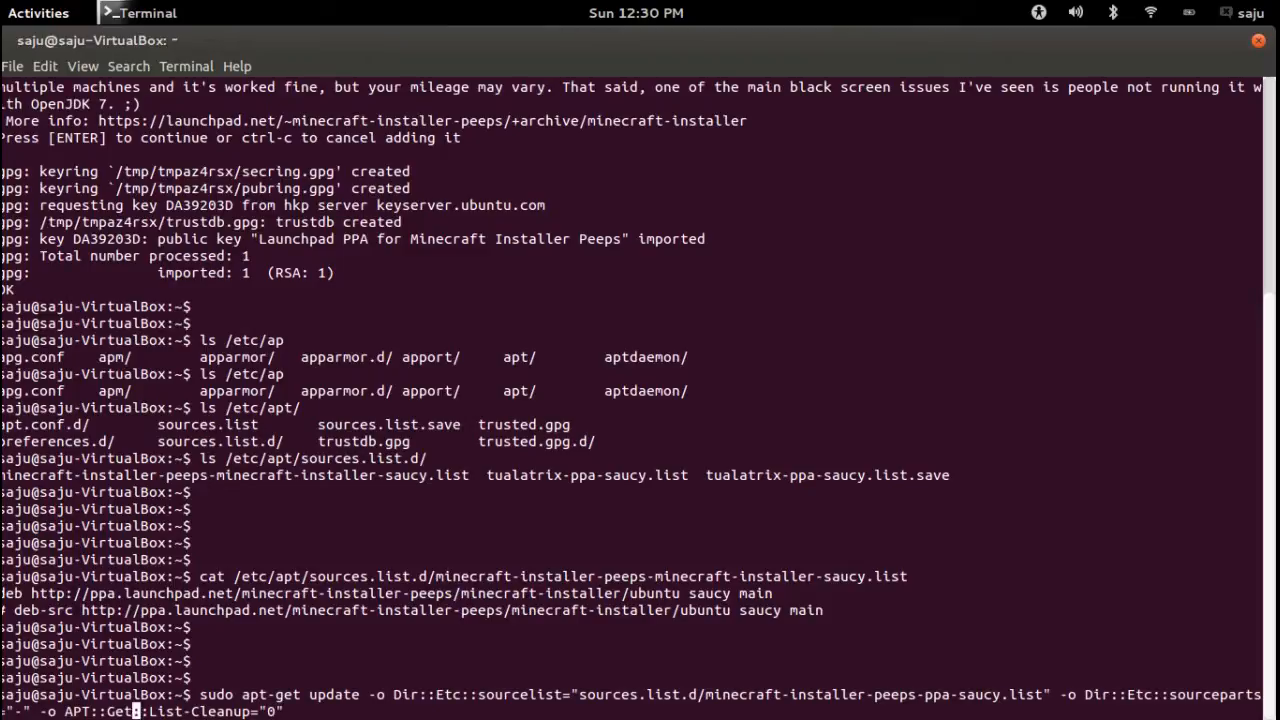
pyautogui.moveTo(1216, 692)
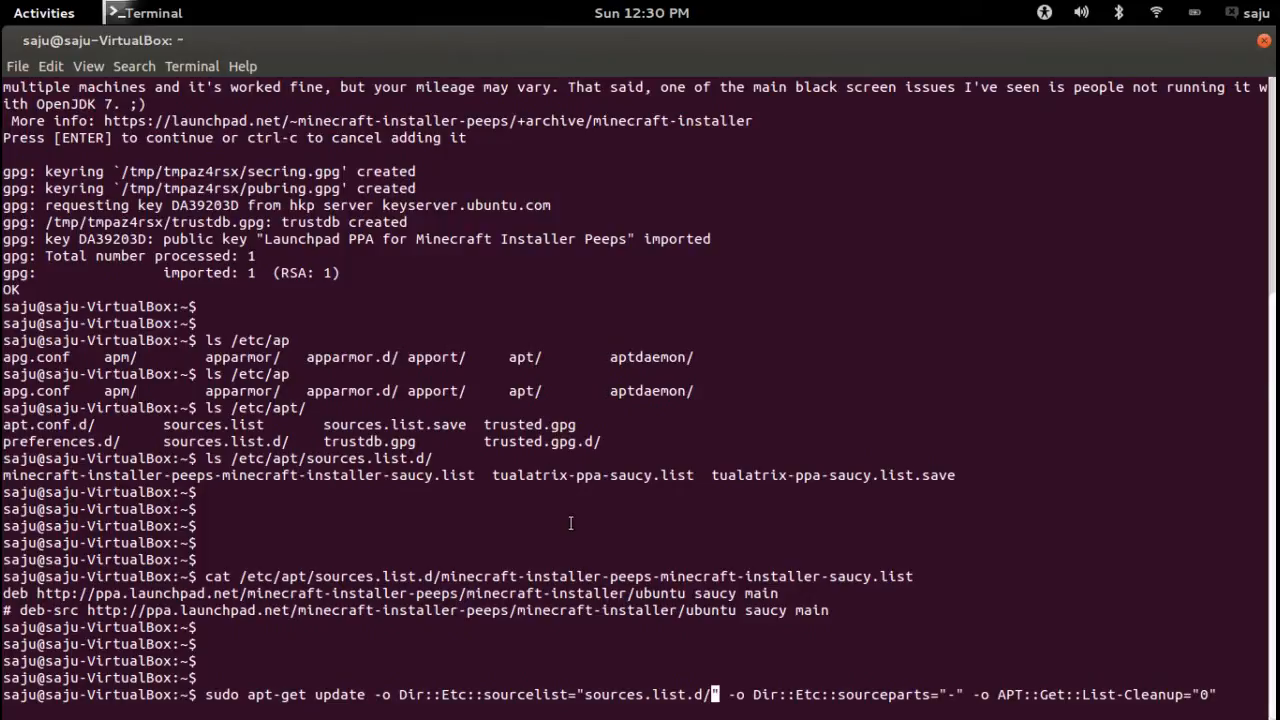
pyautogui.moveTo(524, 576)
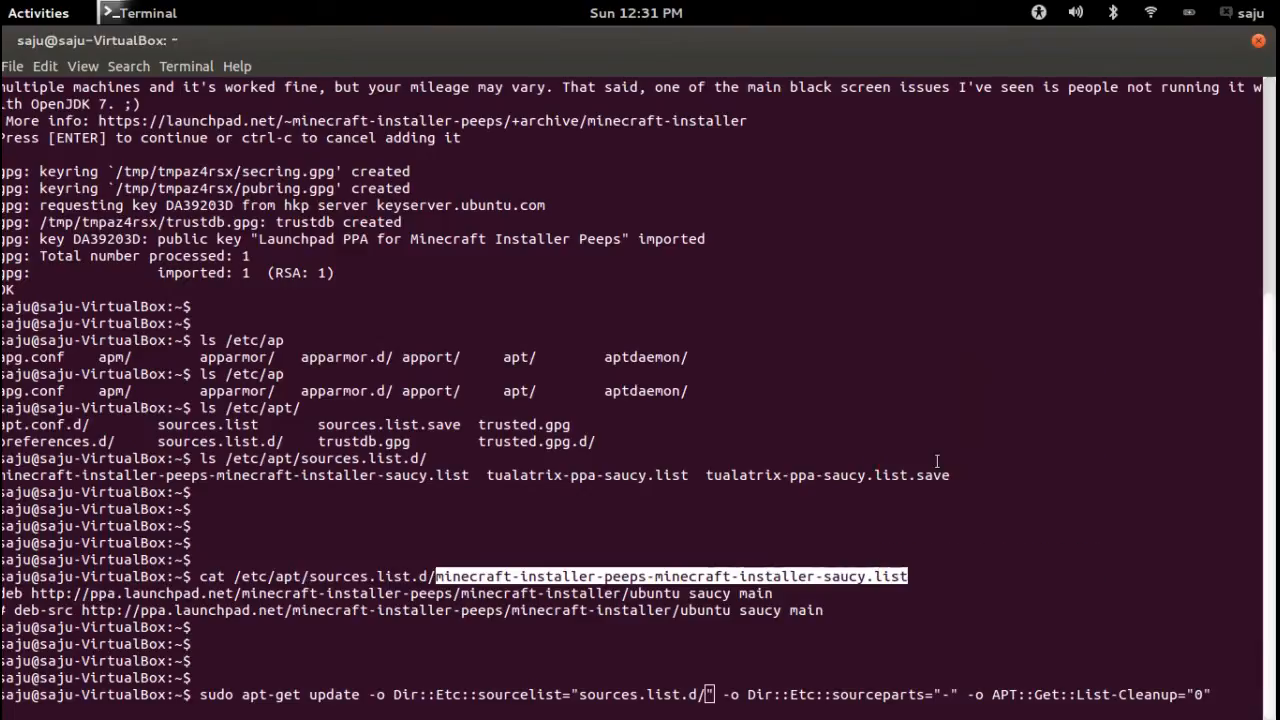
# Step: Run apt-get update limited to minecraft-installer-peeps-minecraft-installer-saucy.list
pyautogui.write('minecraft-installer-peeps-minecraft-installer-saucy.list')
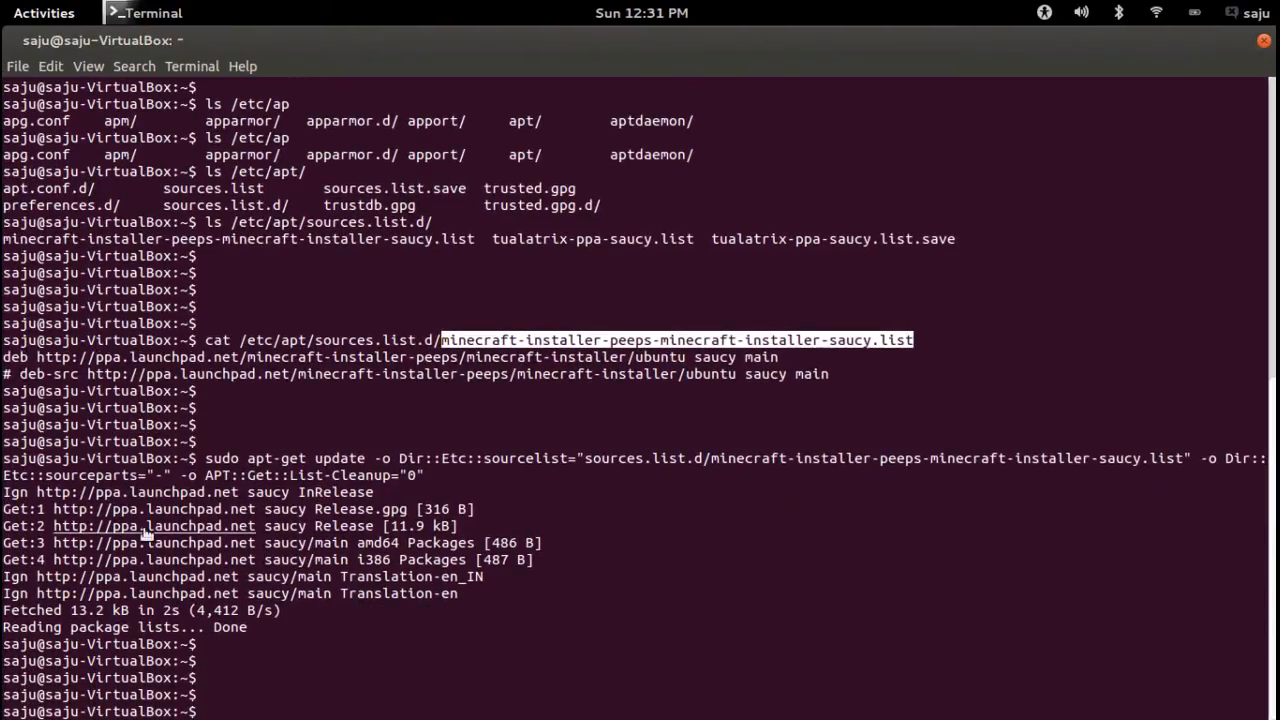
# Step: Copy the step 3 apt-get install minecraft-installer command from the Firefox tutorial
pyautogui.click(36, 12)
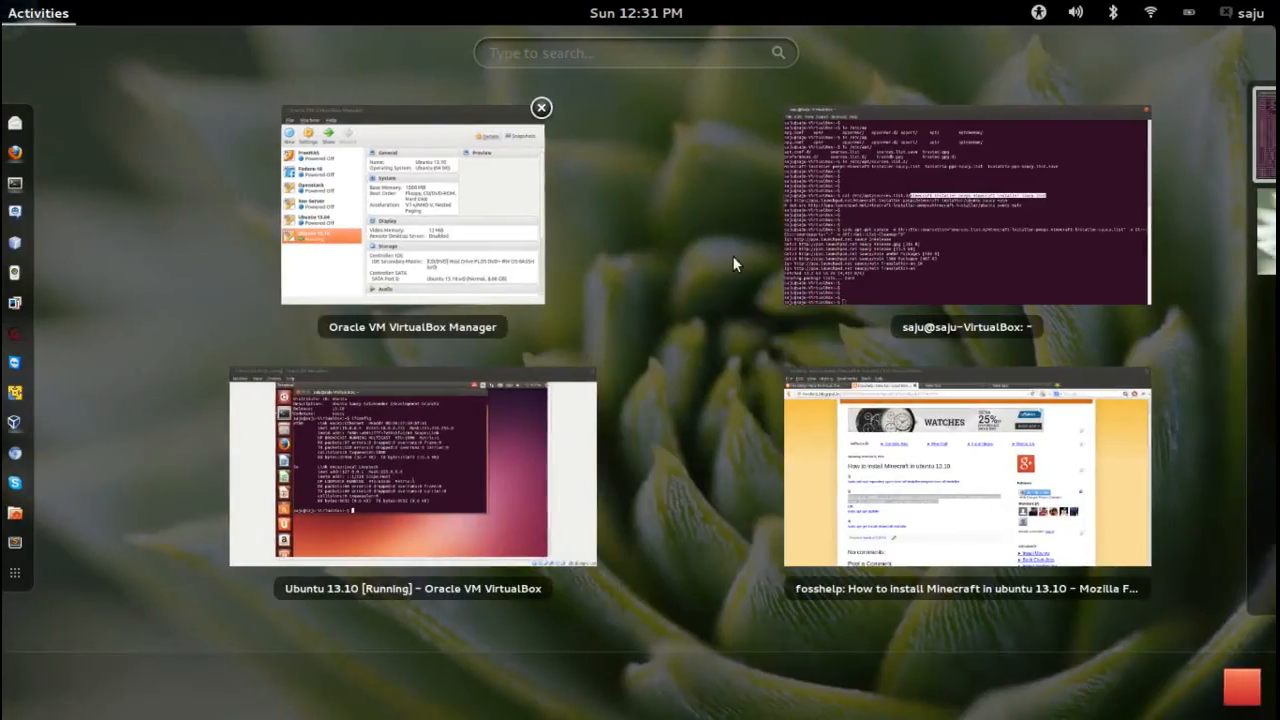
pyautogui.click(968, 480)
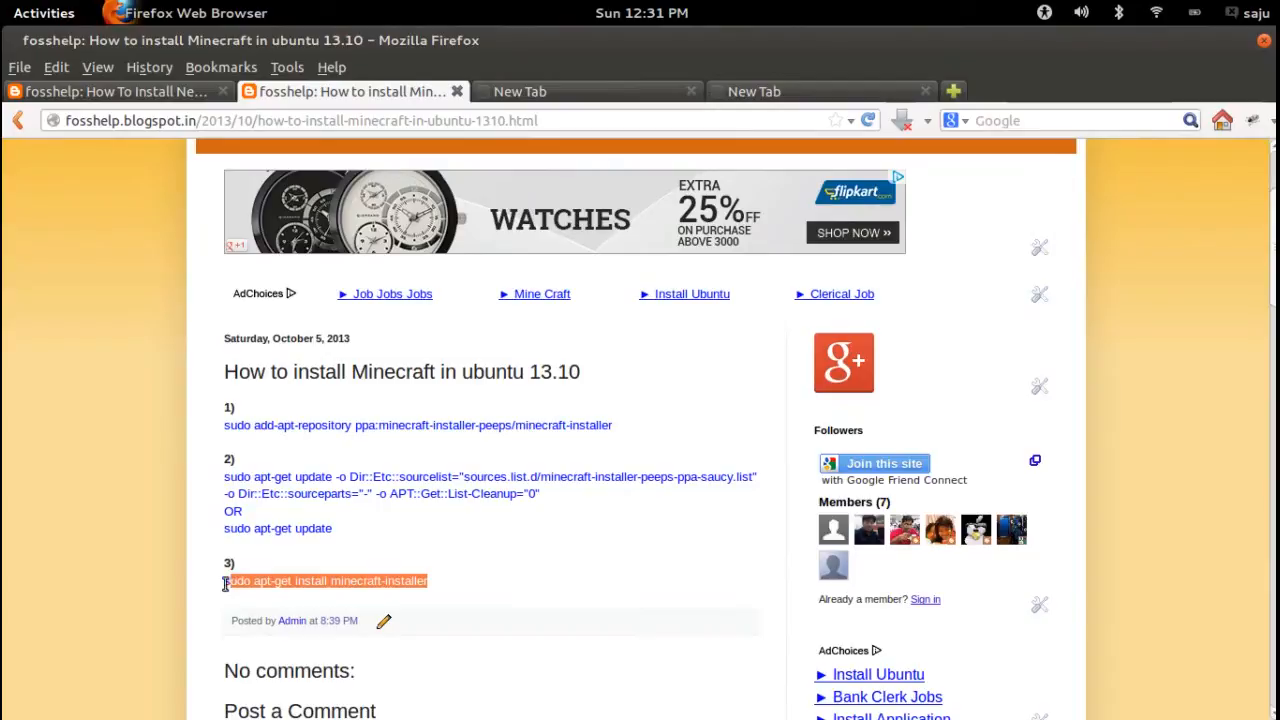
pyautogui.rightClick(324, 582)
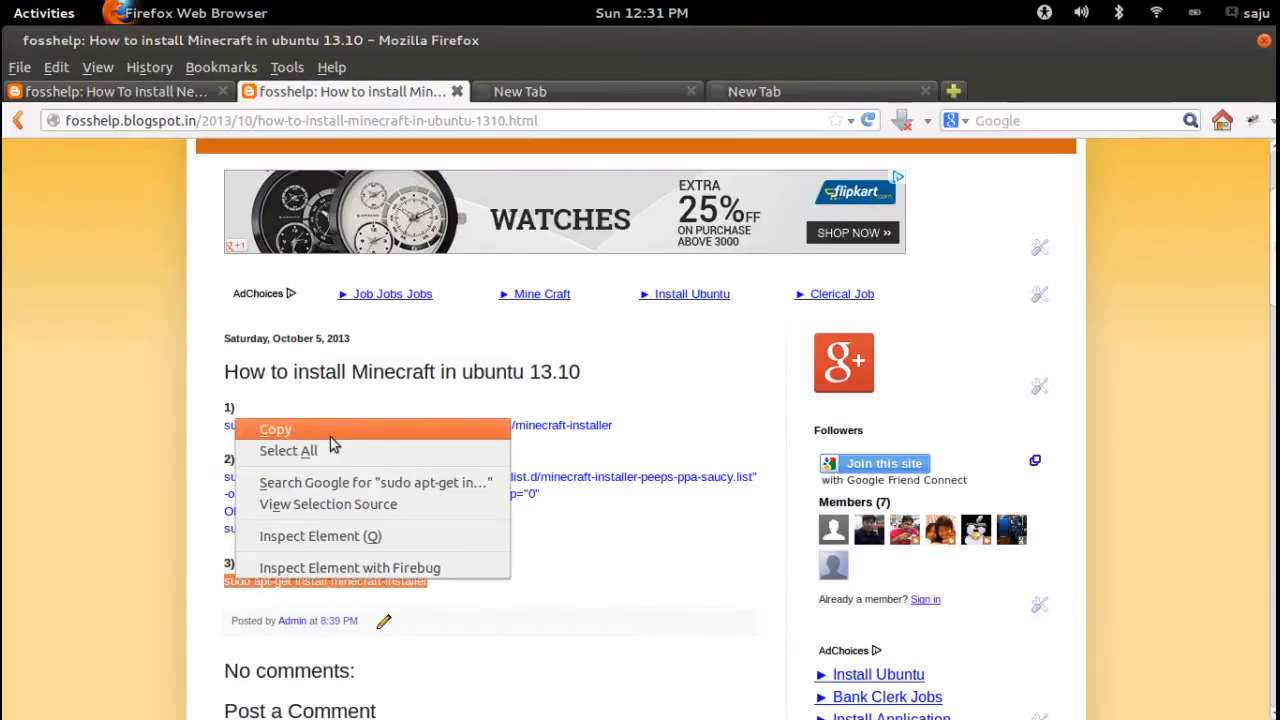
pyautogui.click(42, 12)
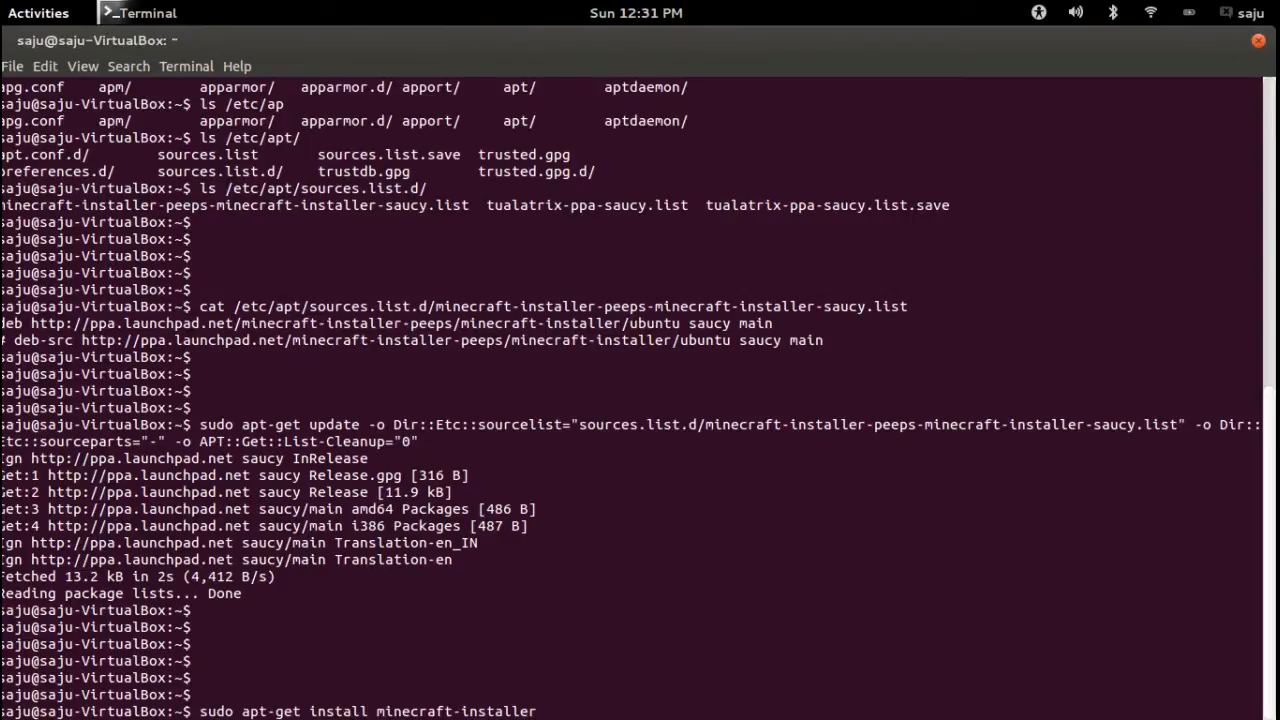
# Step: Run the minecraft-installer install, then a full sudo apt-get update after unmet dependencies
pyautogui.press('Return')
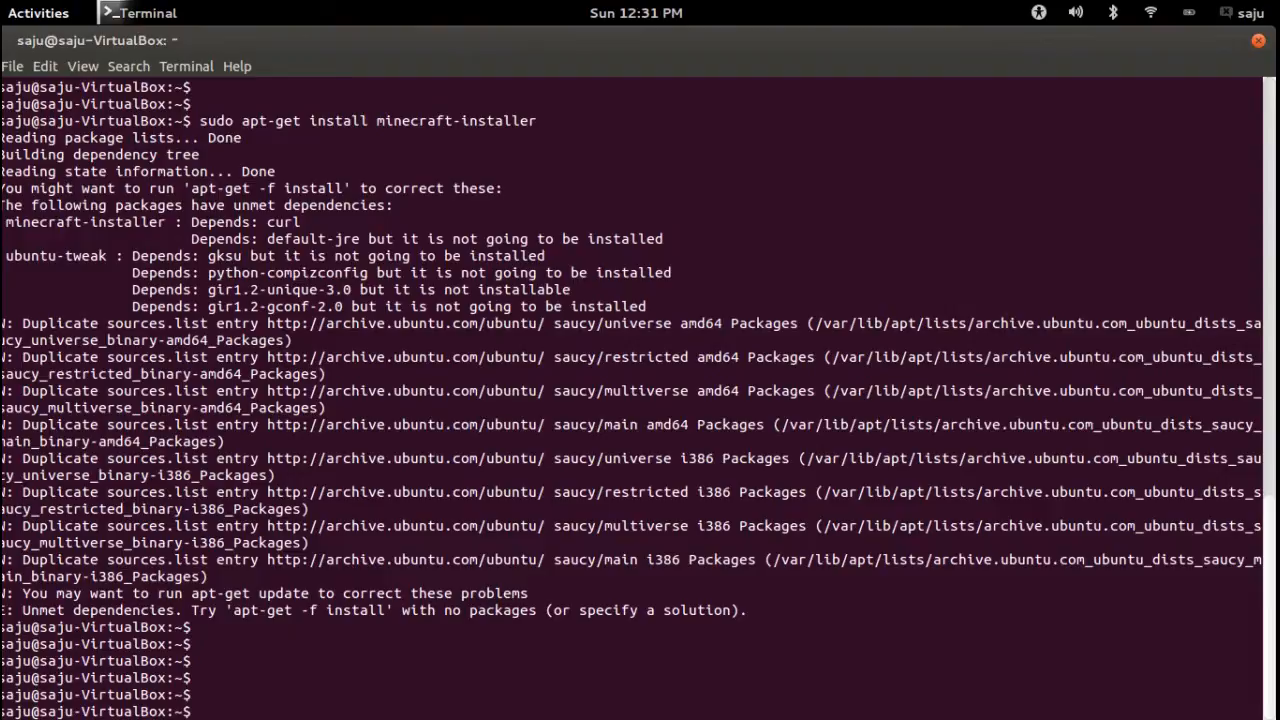
pyautogui.write('sudo apt-get install minecraft-instal')
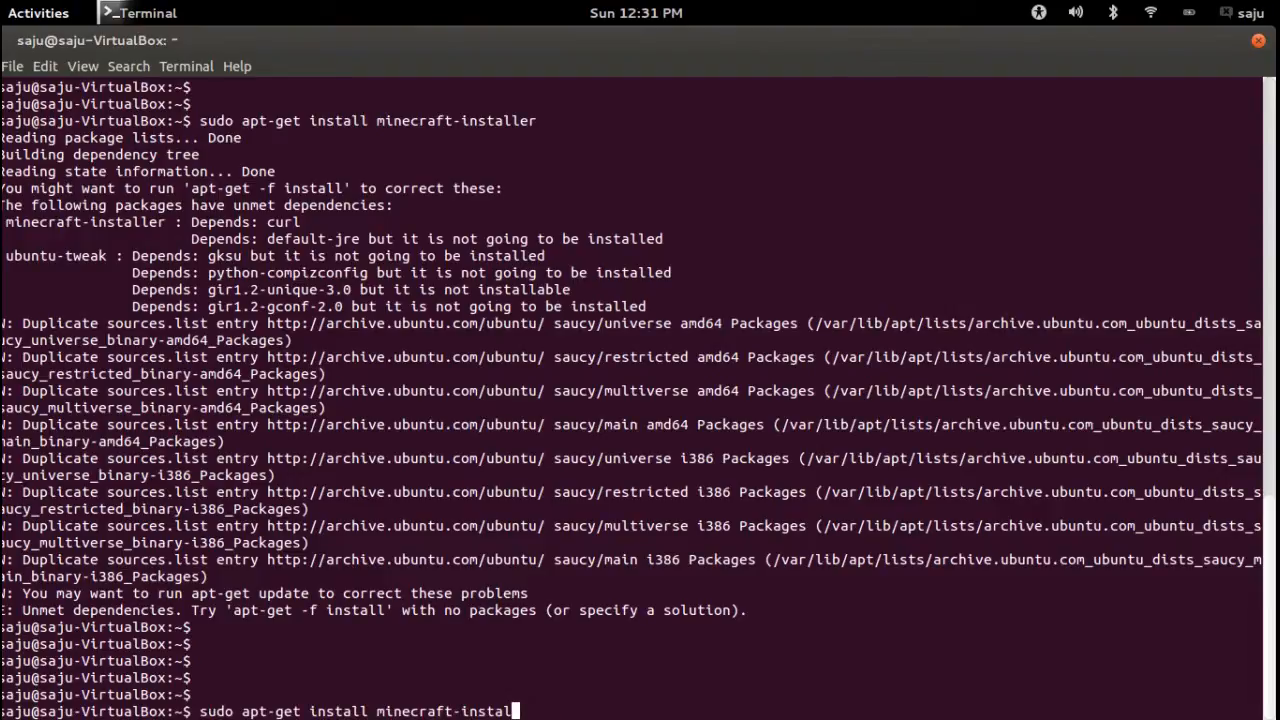
pyautogui.press('BackSpace')
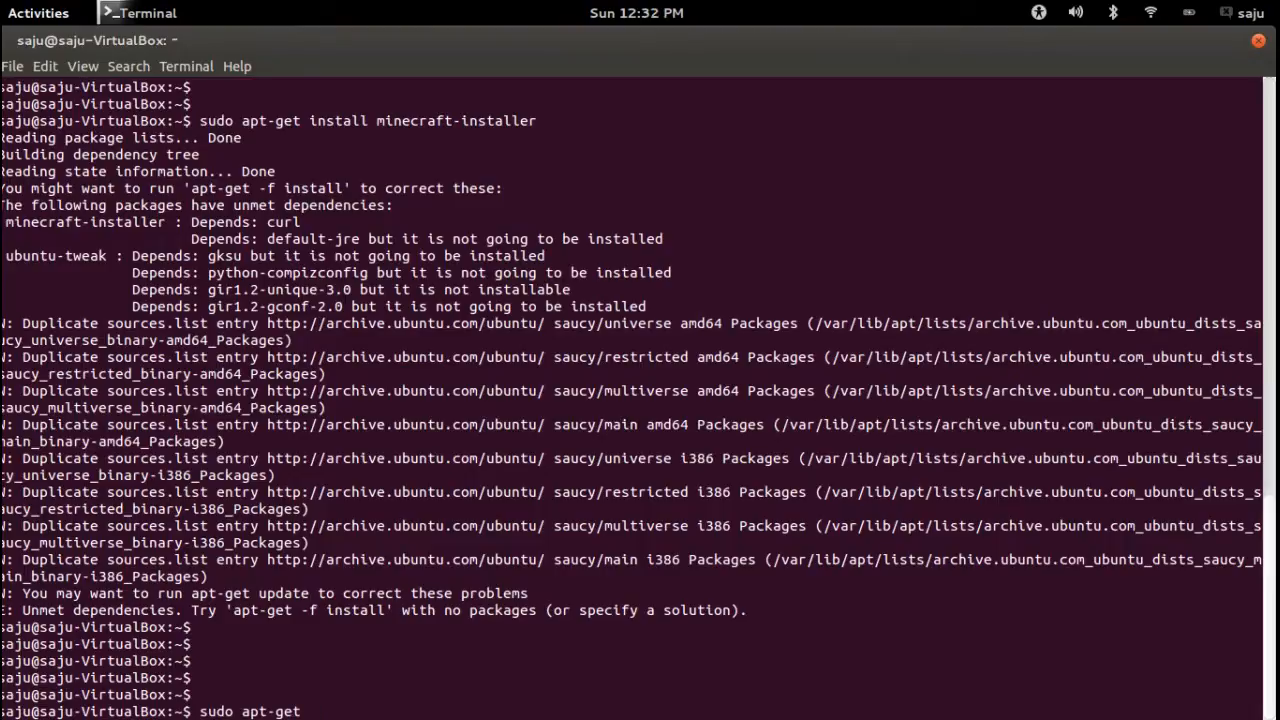
pyautogui.write('u')
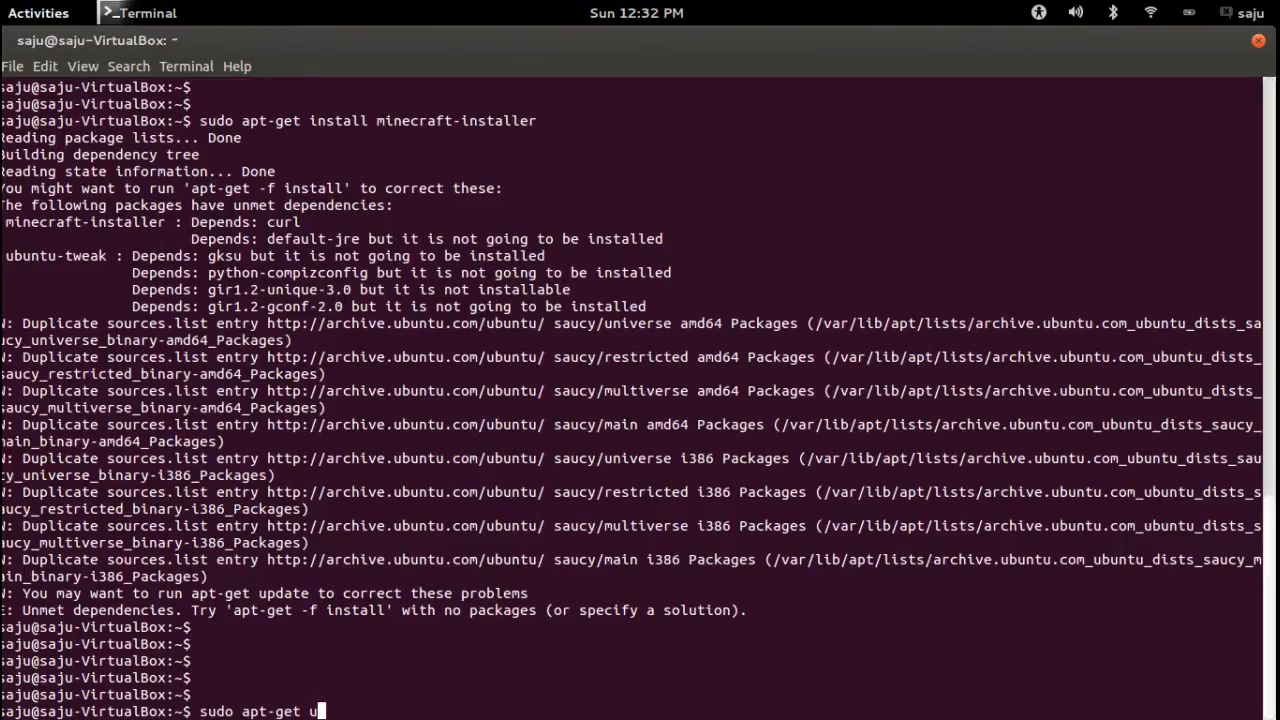
pyautogui.press('Return')
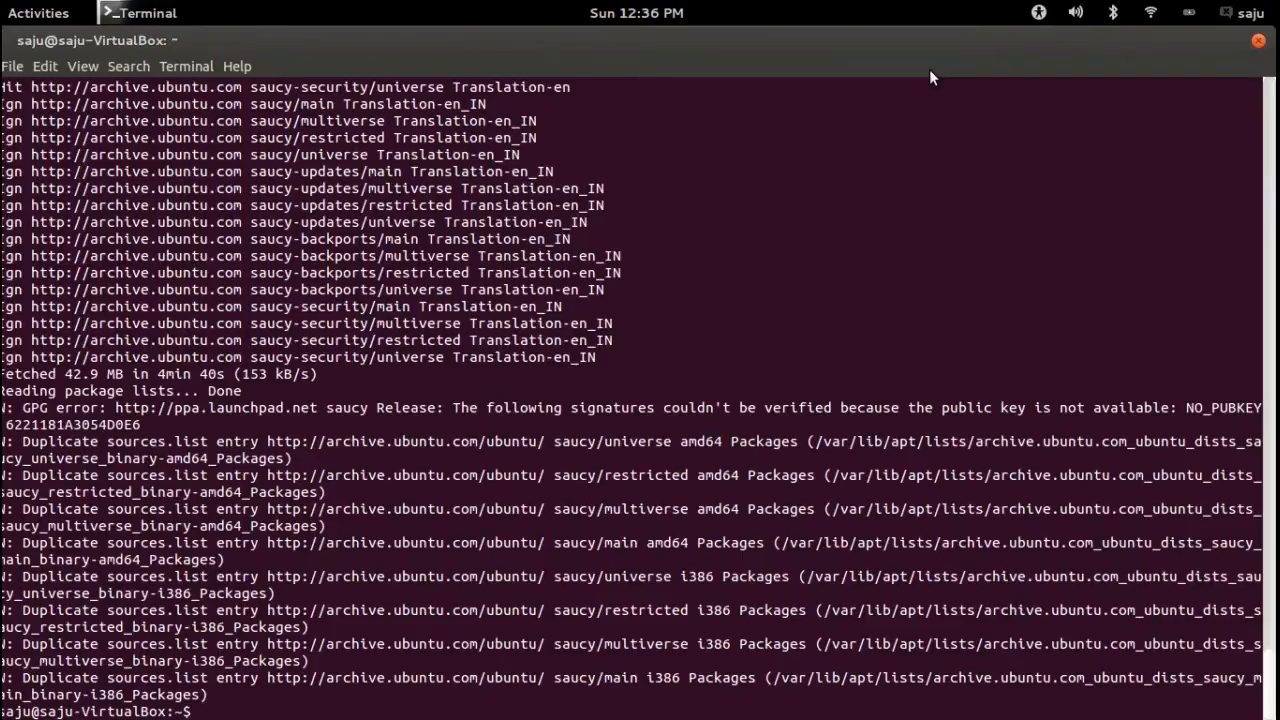
# Step: Run sudo apt-get install minecraft-installer again, which stops on unmet dependencies
pyautogui.click(38, 12)
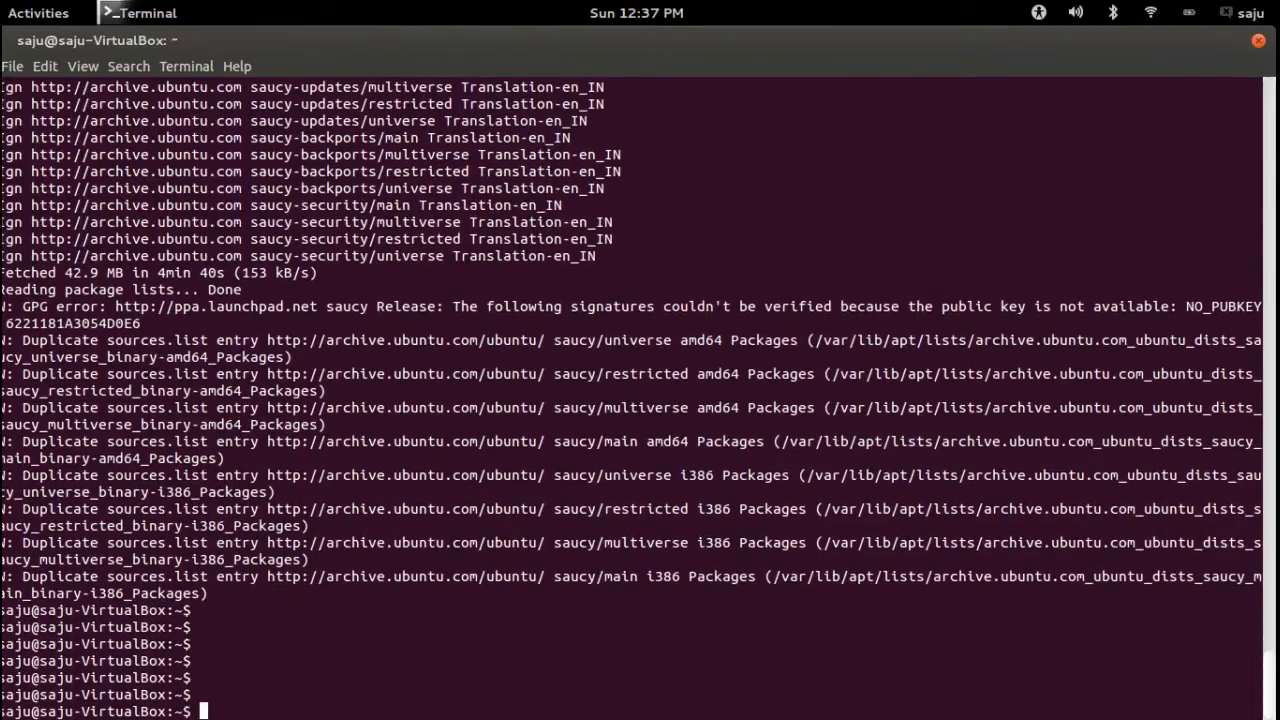
pyautogui.write('sudo apt-get install minecraft-installer')
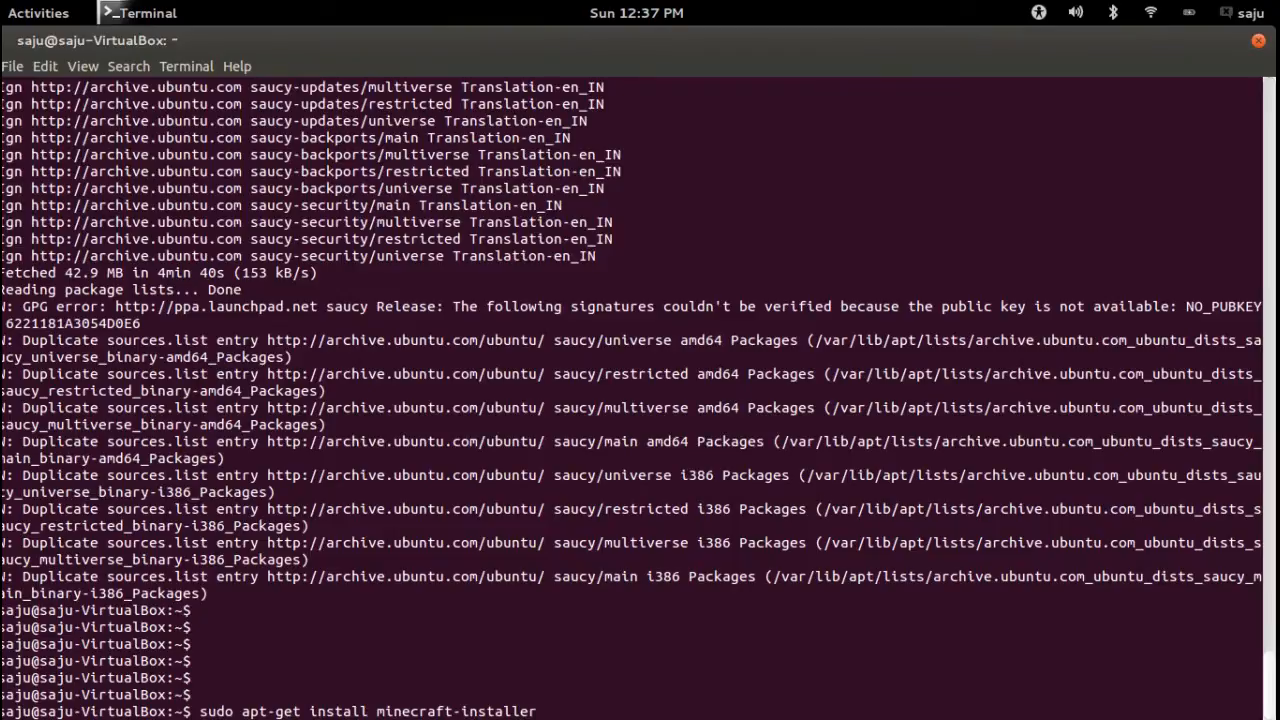
pyautogui.press('Return')
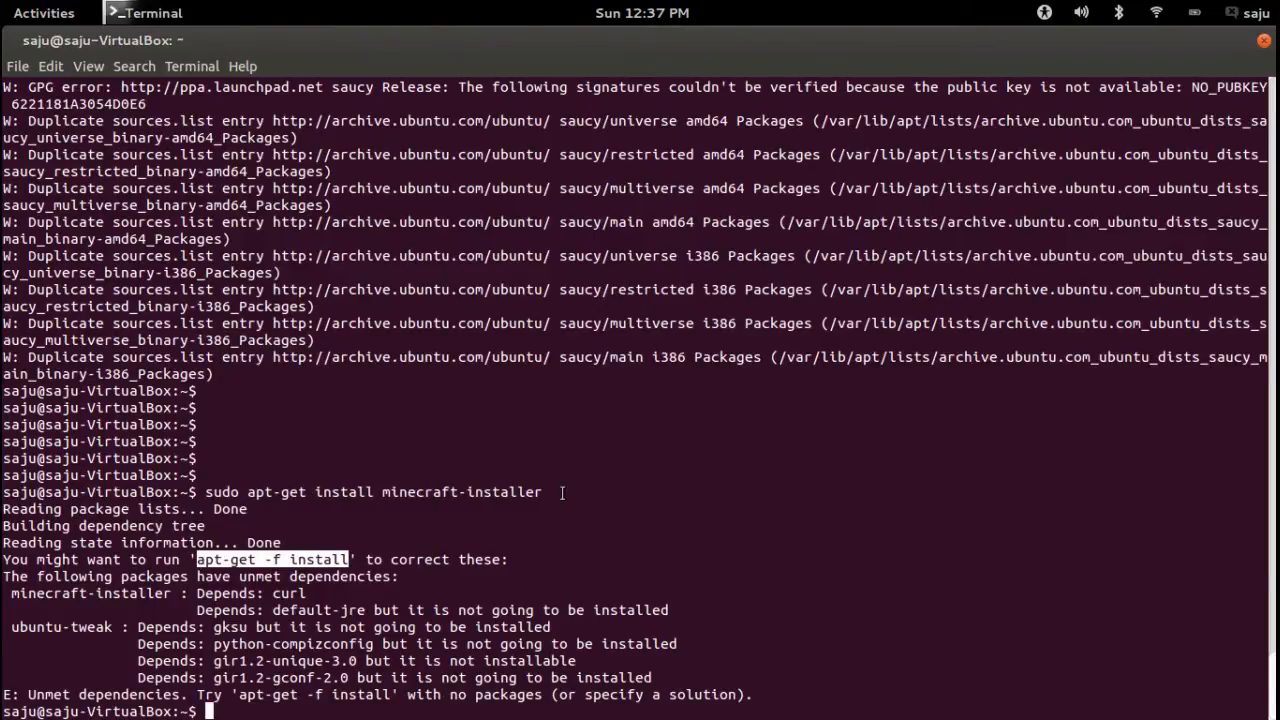
# Step: Run sudo apt-get -f install and confirm with y to repair the broken dependencies
pyautogui.write('sudo apt-get -f install')
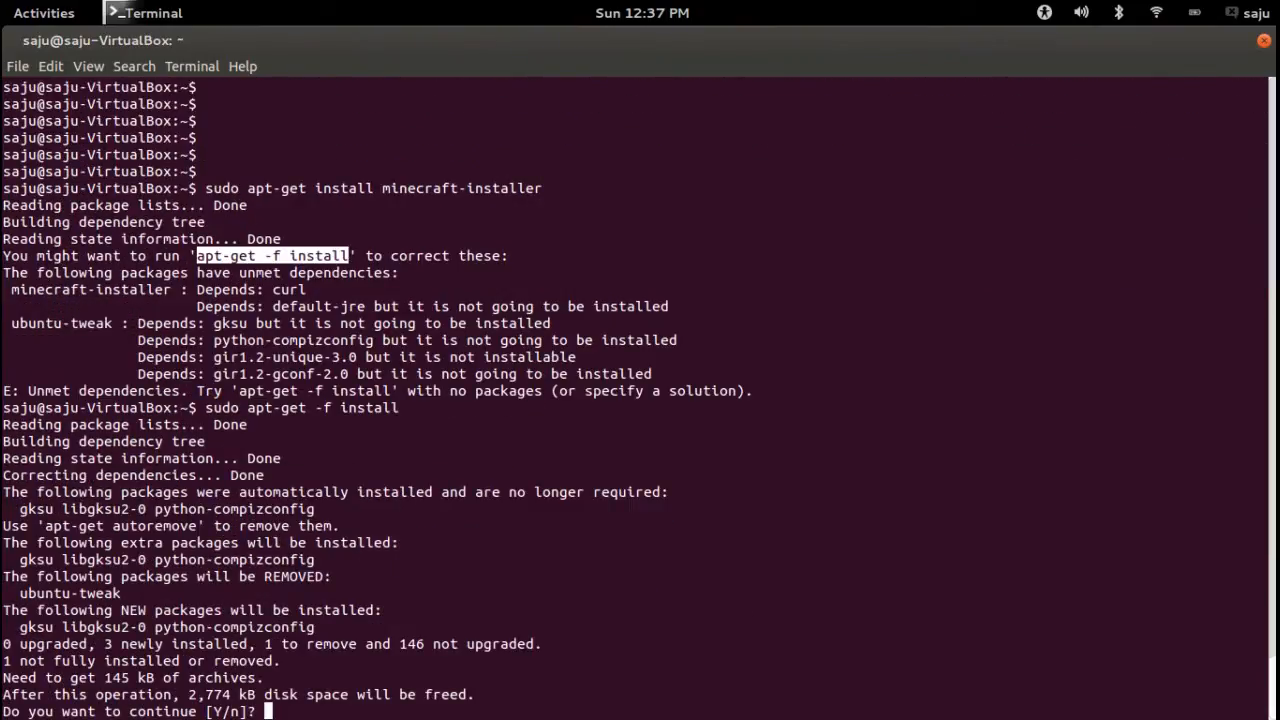
pyautogui.write('y')
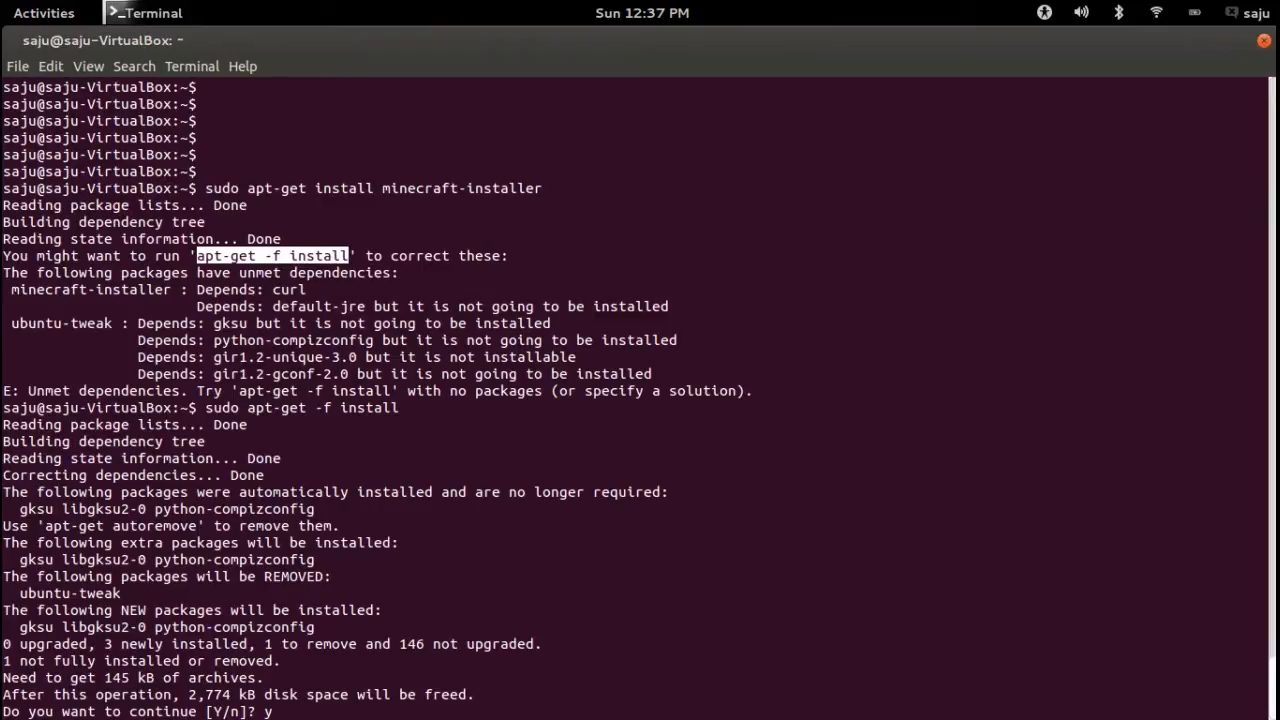
pyautogui.press('Return')
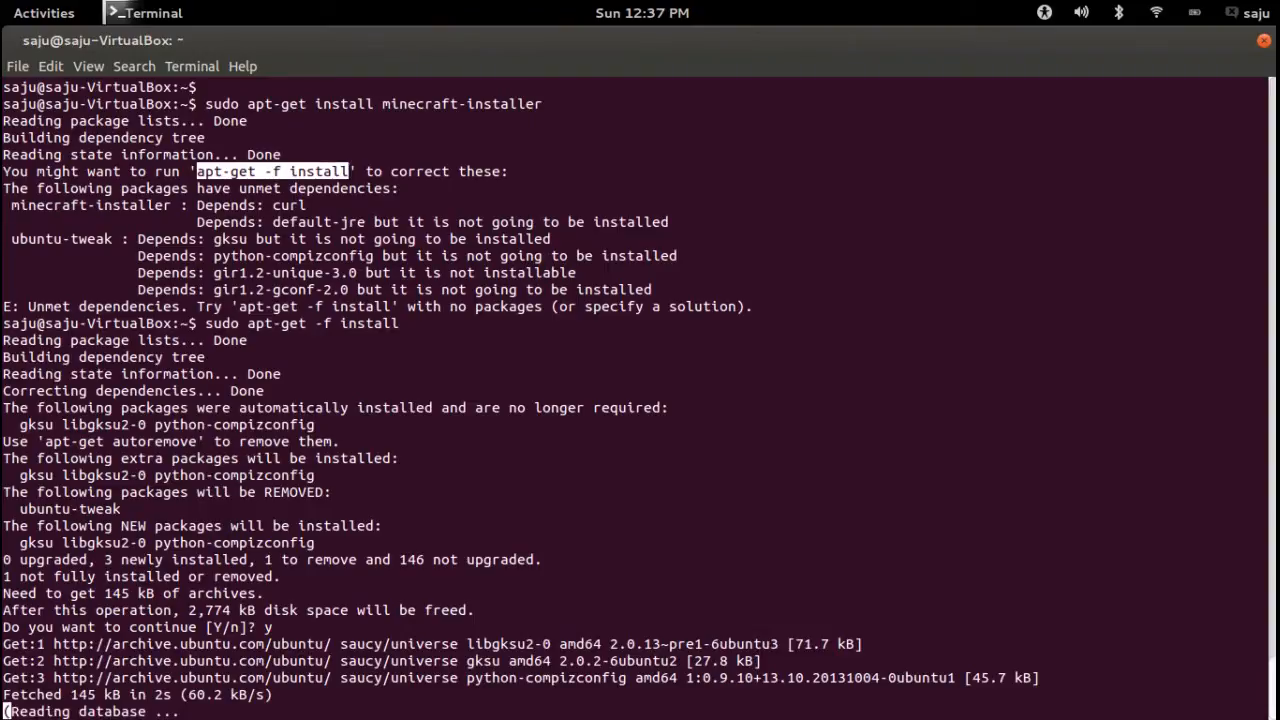
pyautogui.scroll(-3)
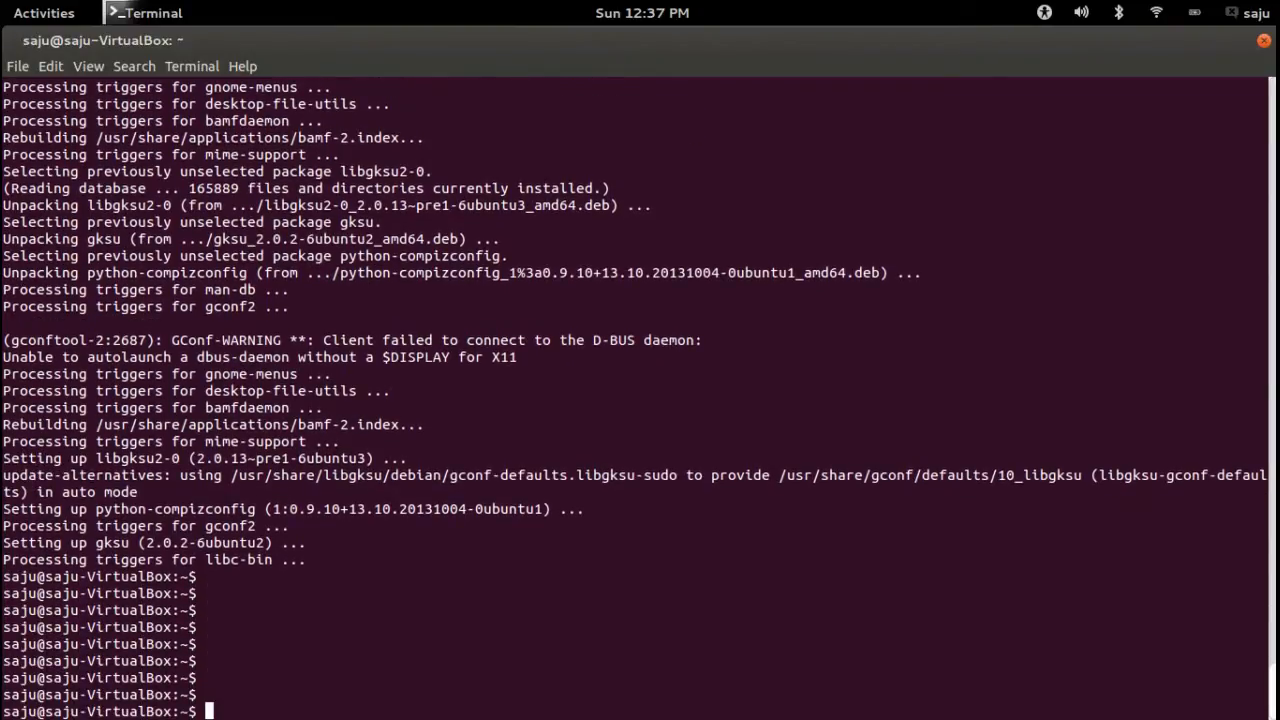
# Step: Run sudo apt-get install minecraft-installer, answer y, and let the 46.1 MB download and unpack
pyautogui.write('sudo apt-get install minecraft-installer')
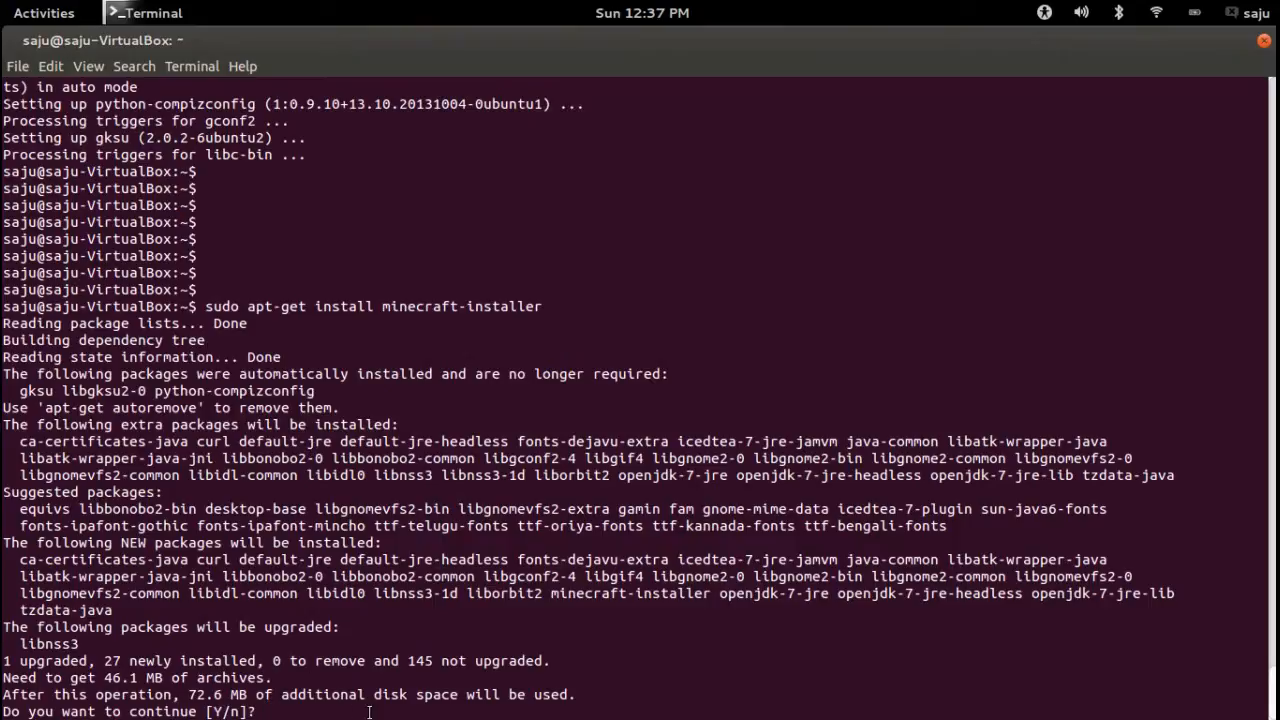
pyautogui.write('y')
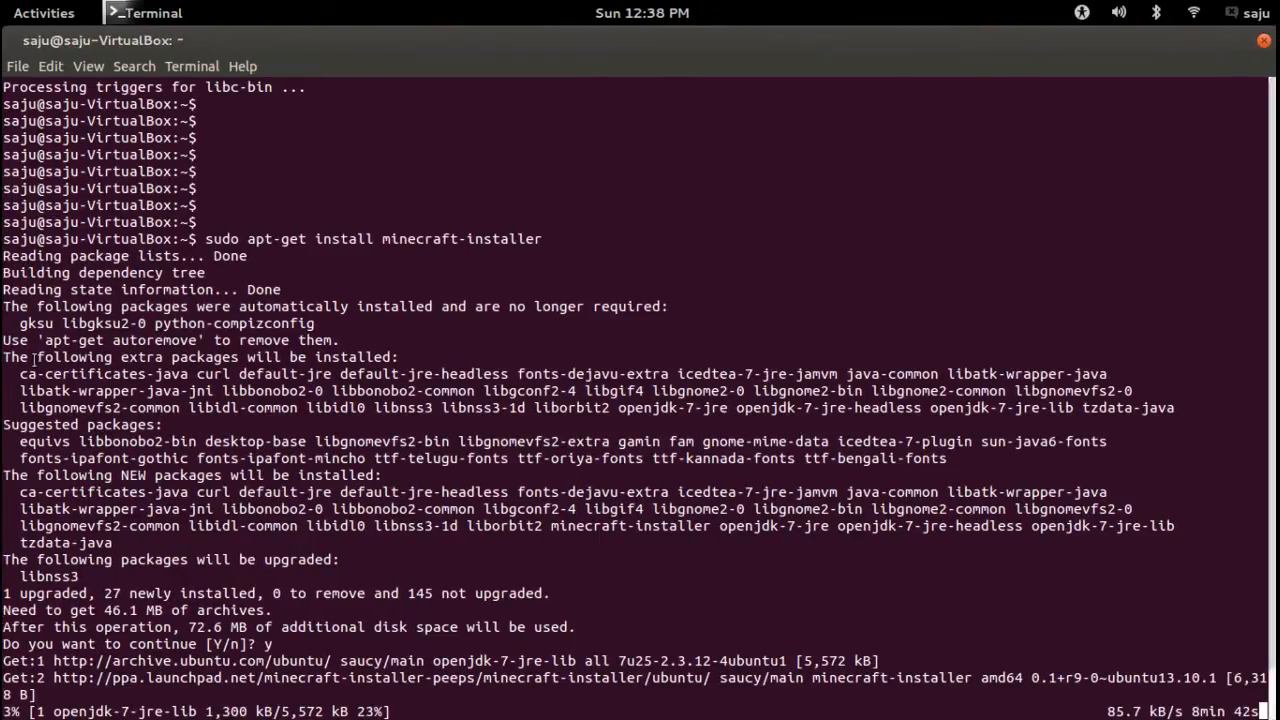
pyautogui.moveTo(338, 356)
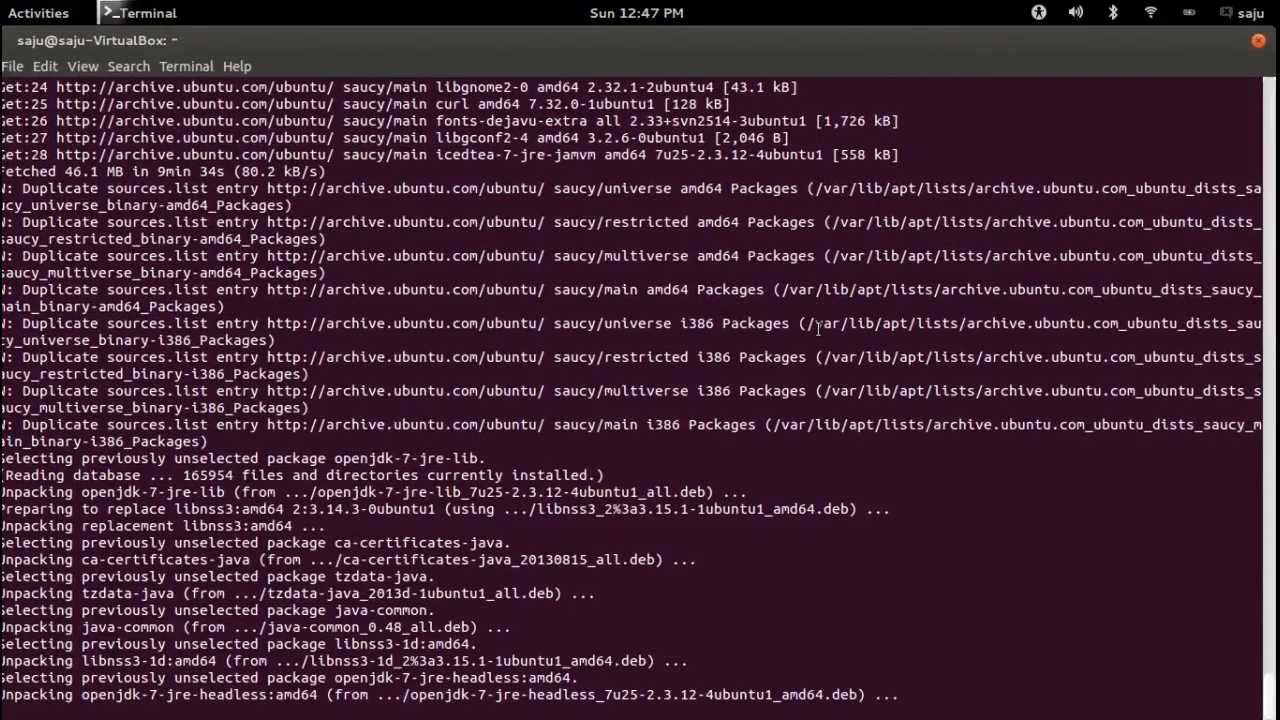
pyautogui.scroll(-3)
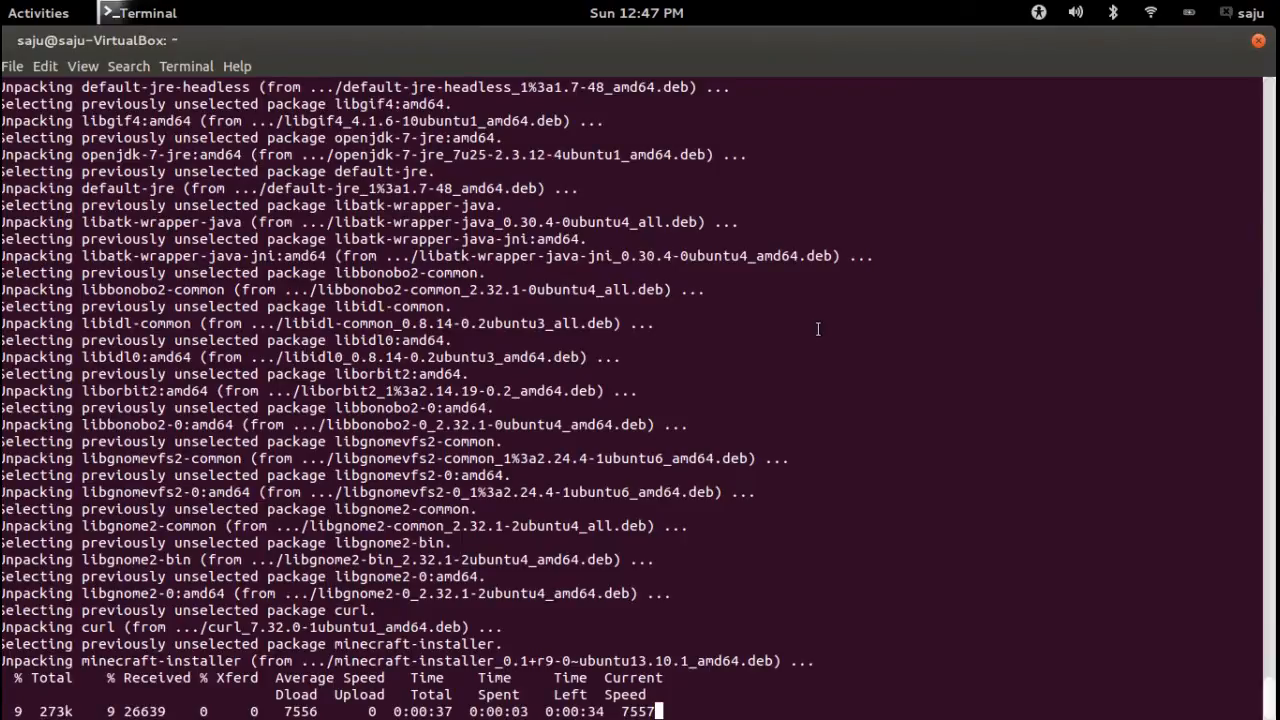
pyautogui.click(36, 12)
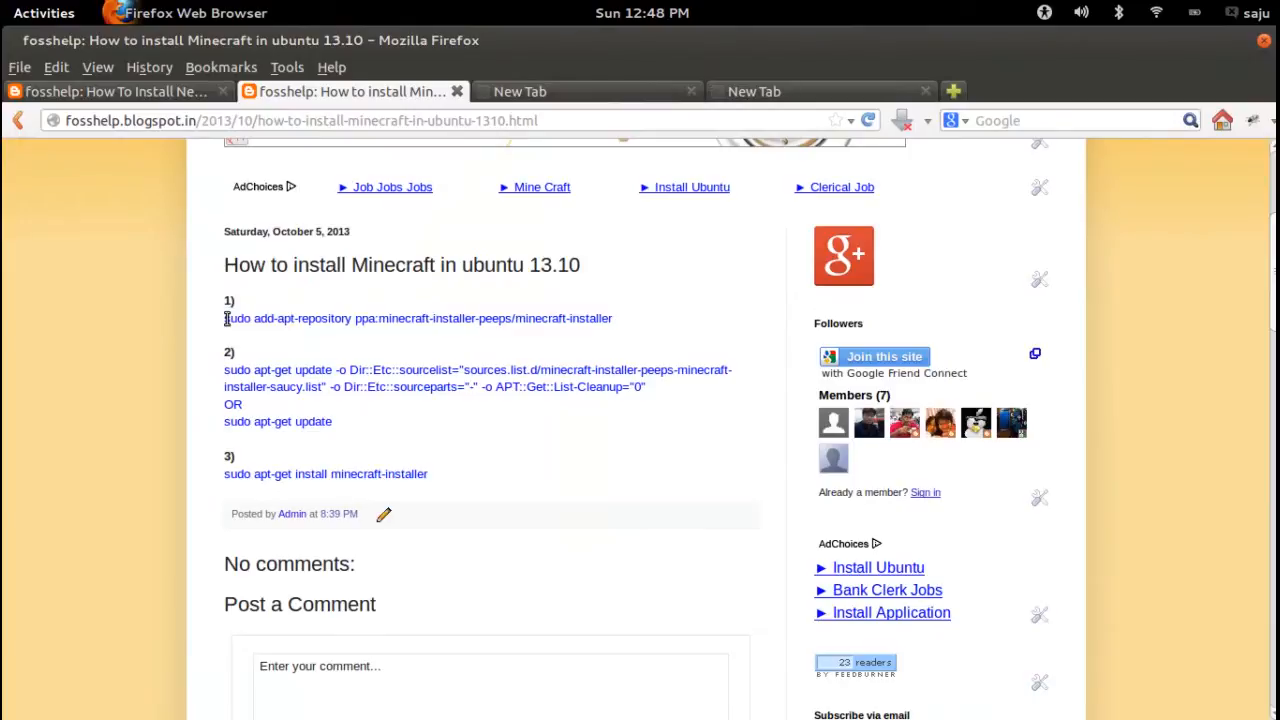
# Step: Select the guide's step 1 add-repository and long step 2 update commands on the fosshelp page
pyautogui.moveTo(224, 368); pyautogui.dragTo(318, 386)
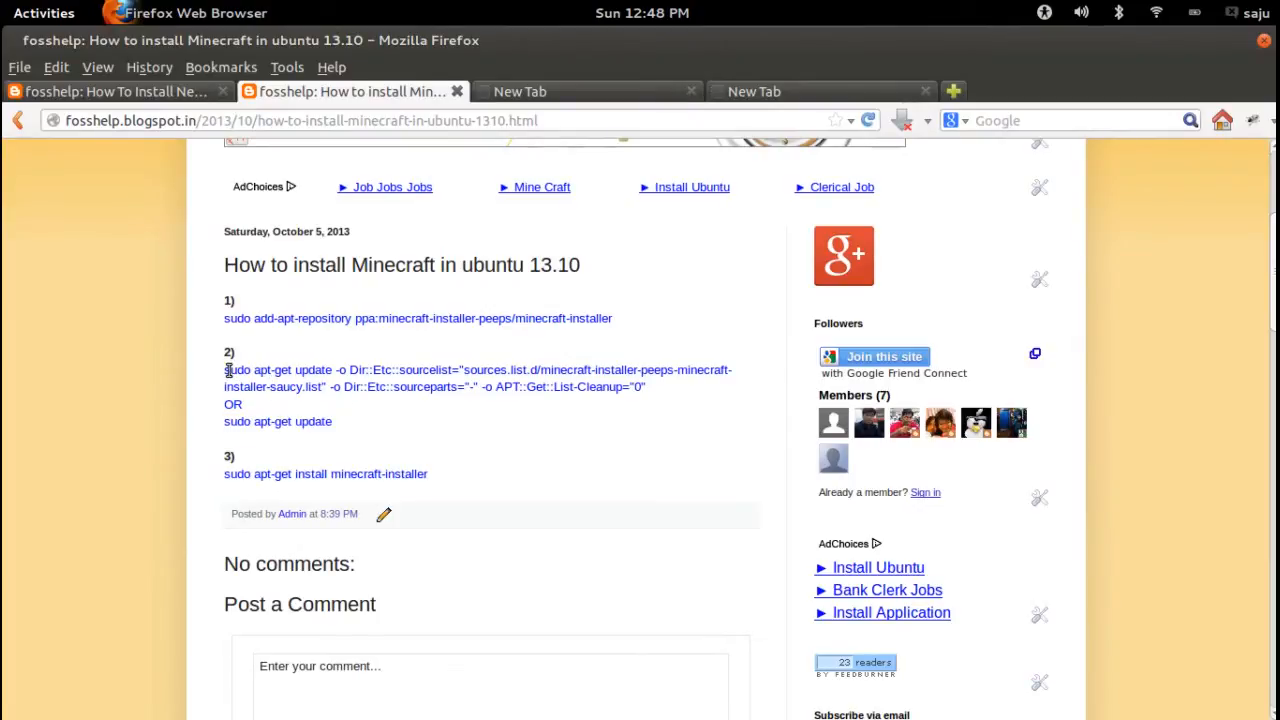
pyautogui.moveTo(224, 368); pyautogui.dragTo(644, 388)
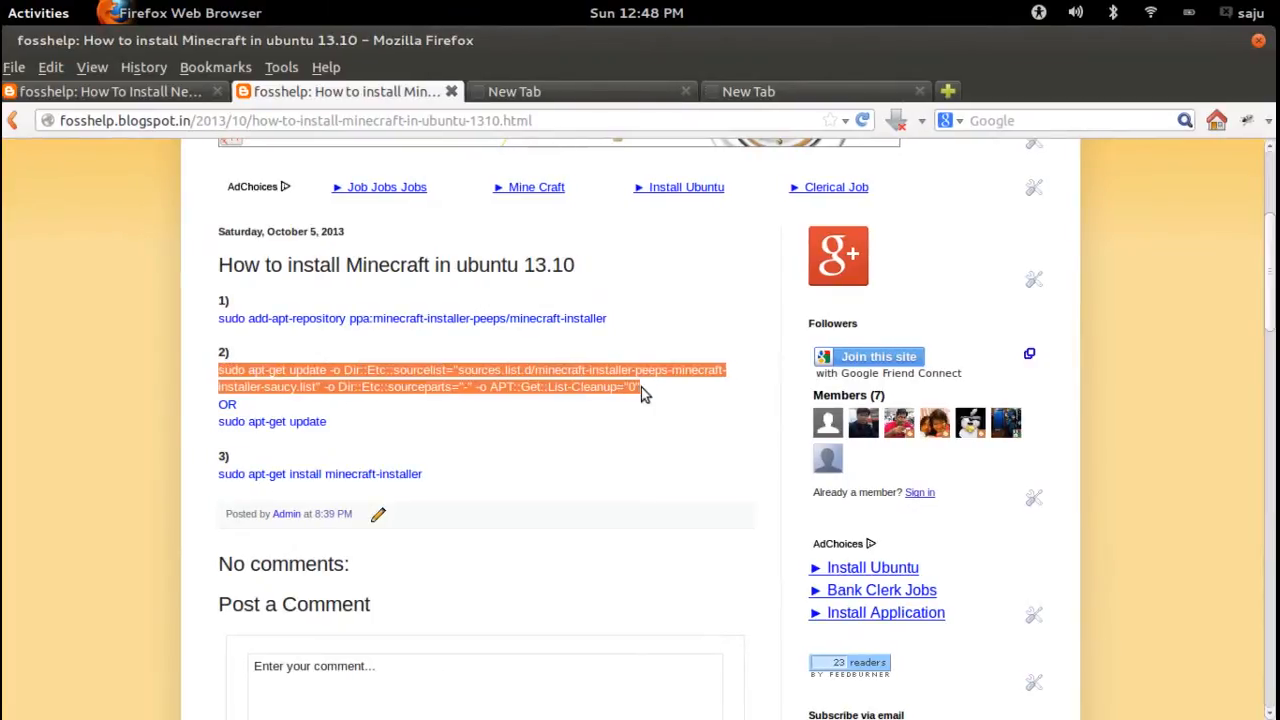
pyautogui.moveTo(654, 396)
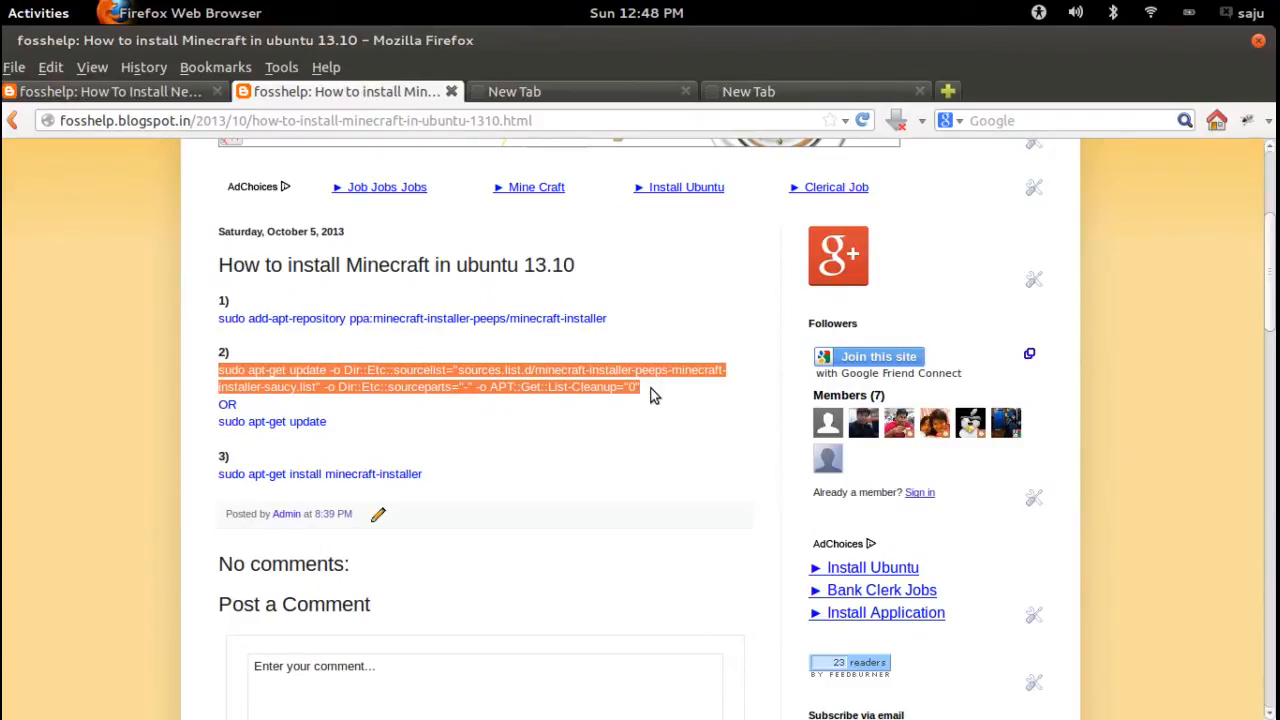
pyautogui.click(528, 318)
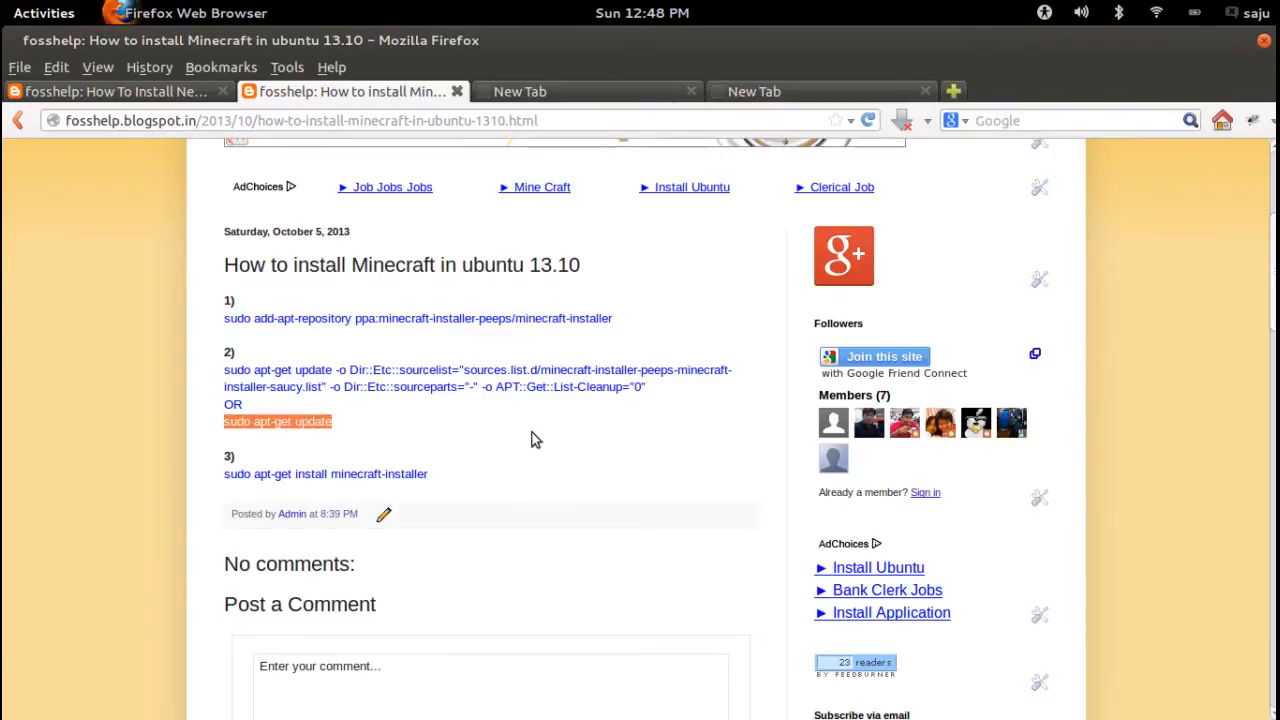
pyautogui.moveTo(268, 470)
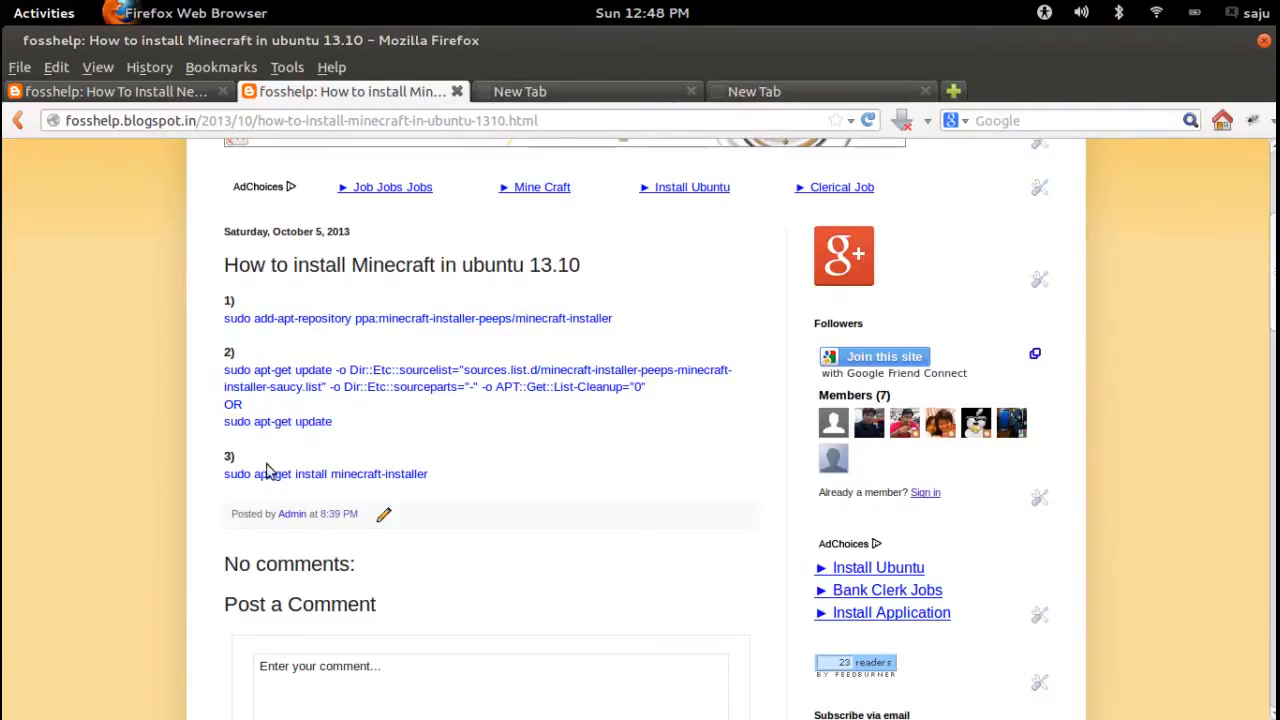
# Step: Select the step 3 install minecraft-installer command, then return to the terminal with the finished install
pyautogui.doubleClick(232, 474)
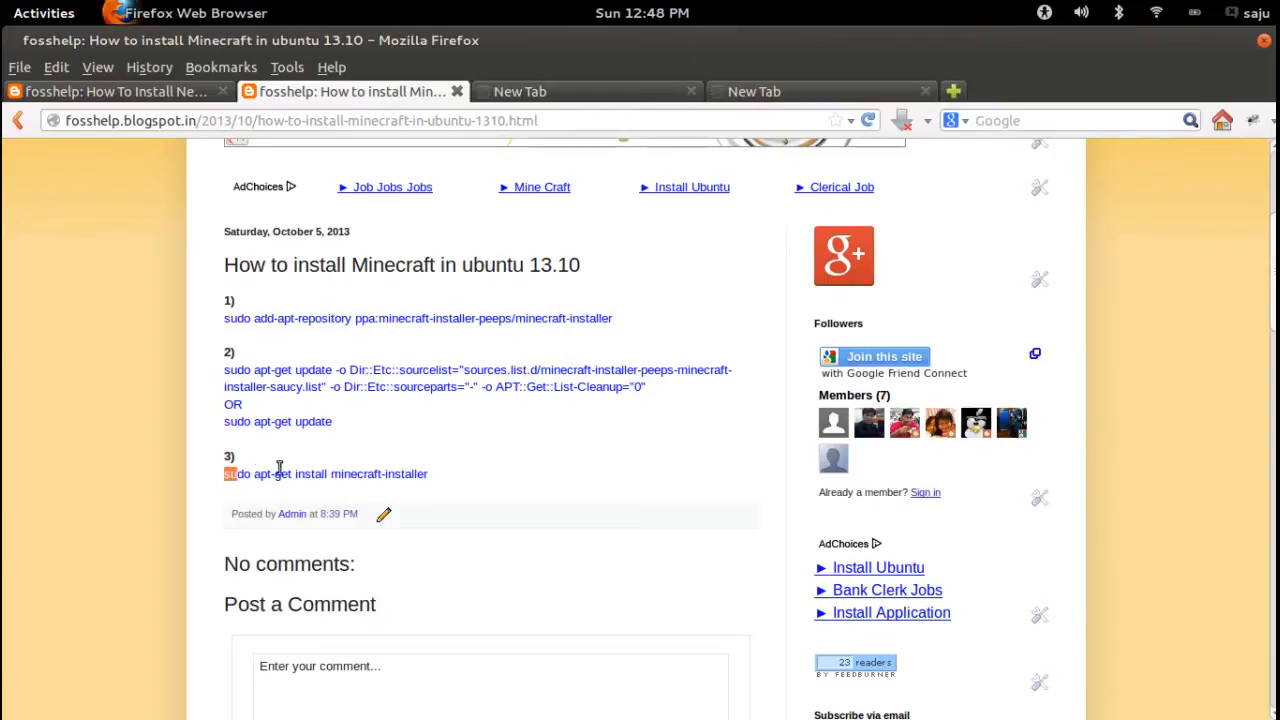
pyautogui.moveTo(224, 474); pyautogui.dragTo(412, 474)
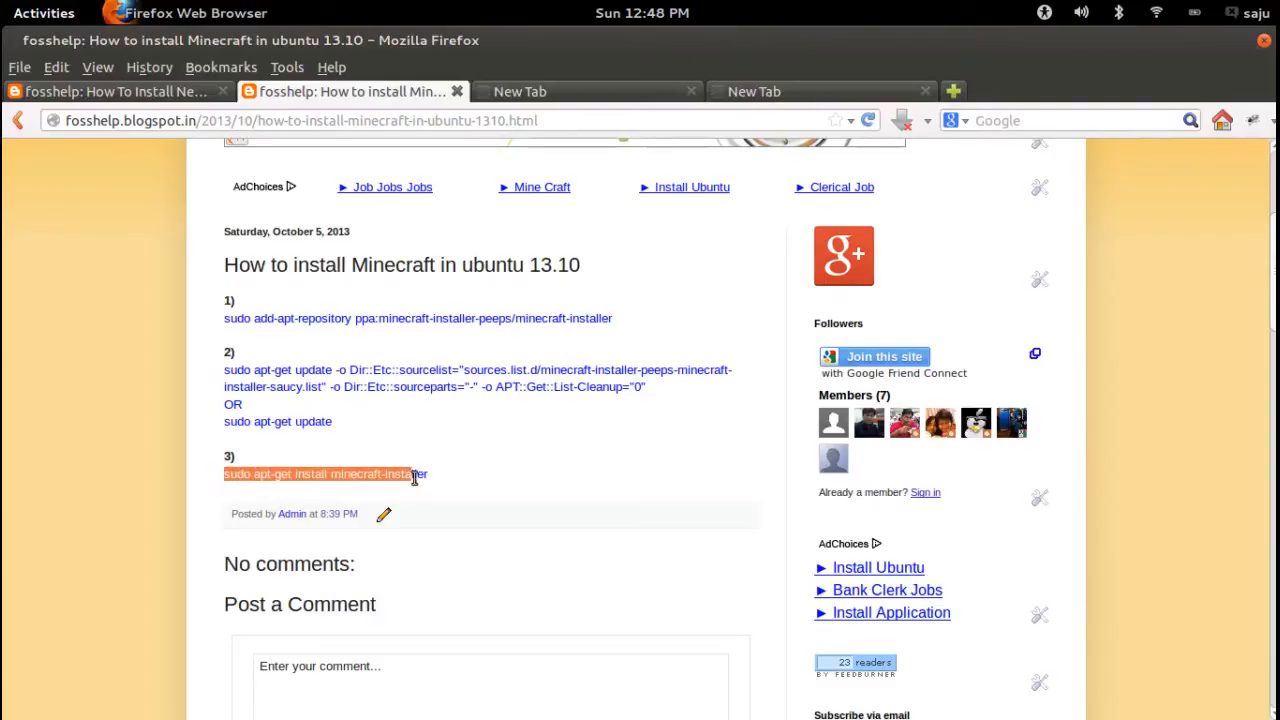
pyautogui.click(42, 12)
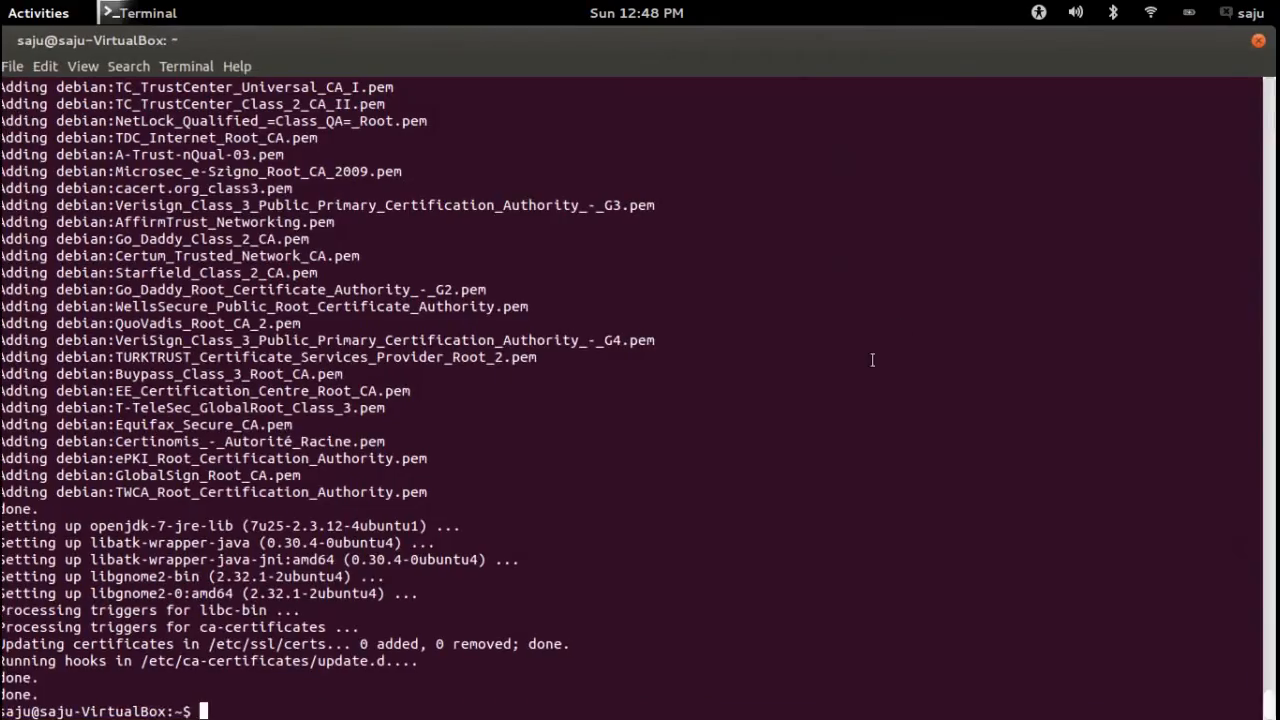
# Step: Switch to the running Ubuntu 13.10 VirtualBox window from the Activities overview
pyautogui.click(36, 12)
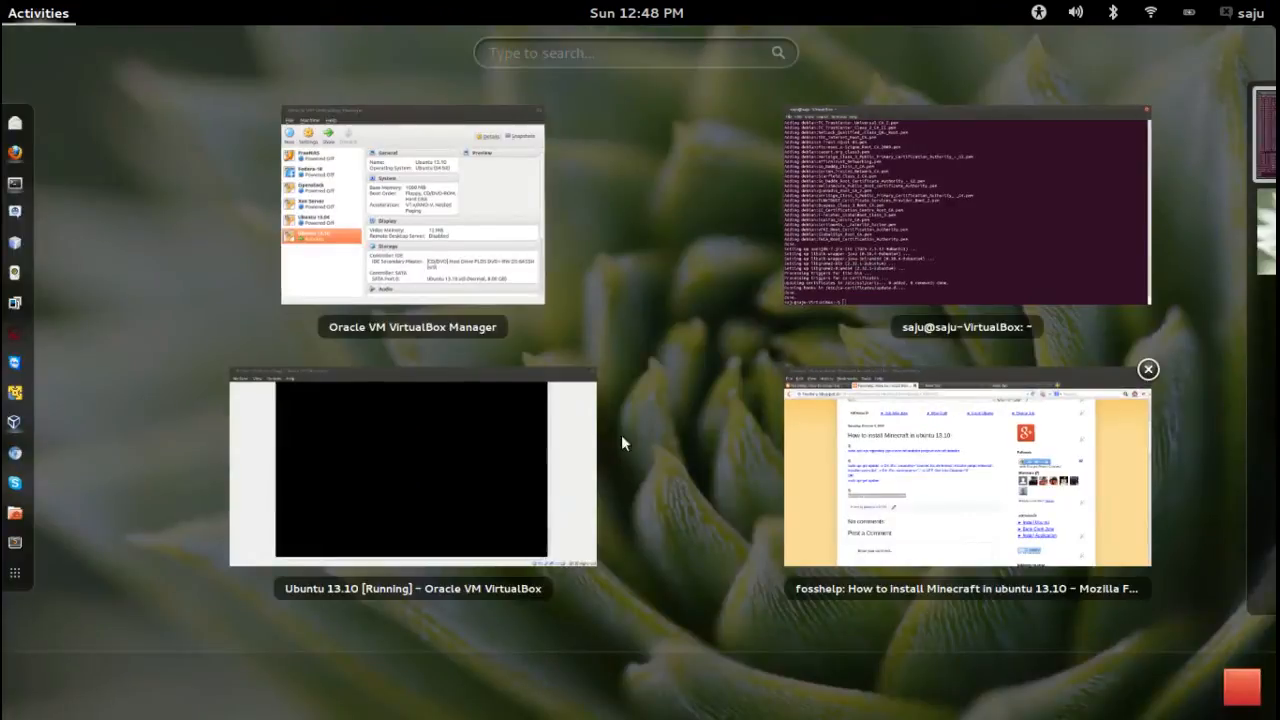
pyautogui.click(412, 470)
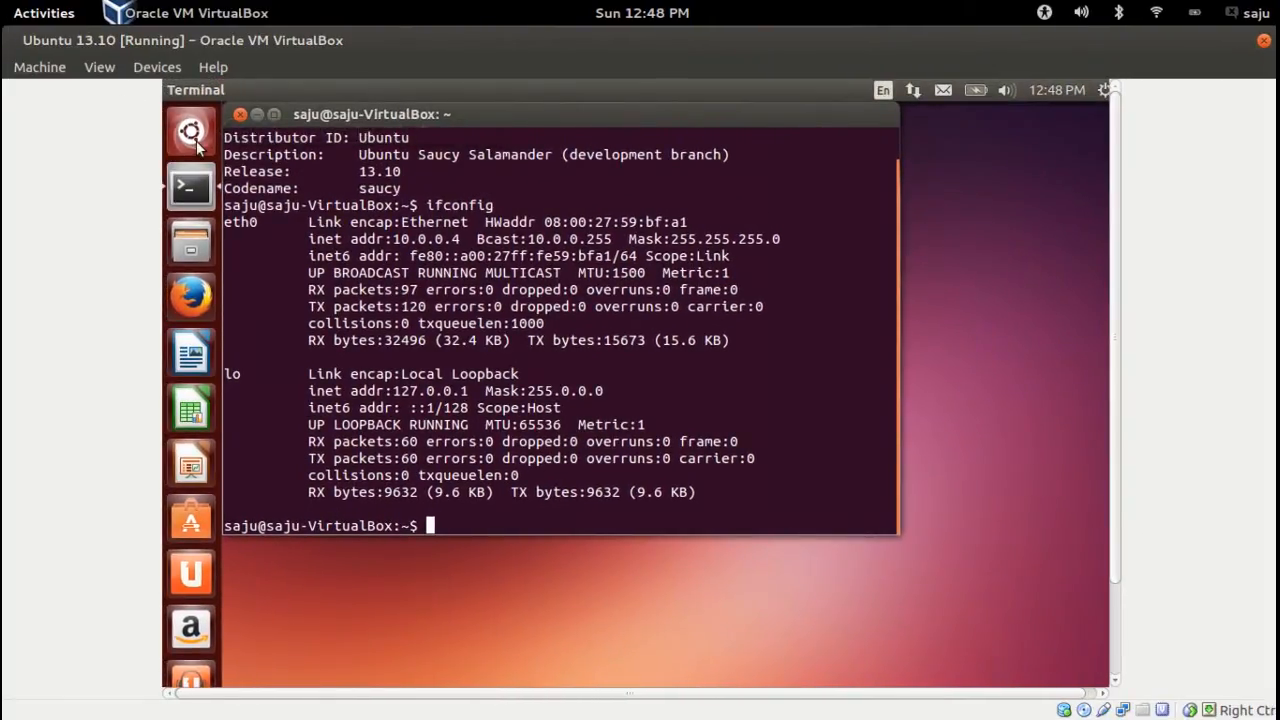
# Step: Search the Ubuntu dash for 'min' and launch Minecraft in the guest
pyautogui.click(190, 132)
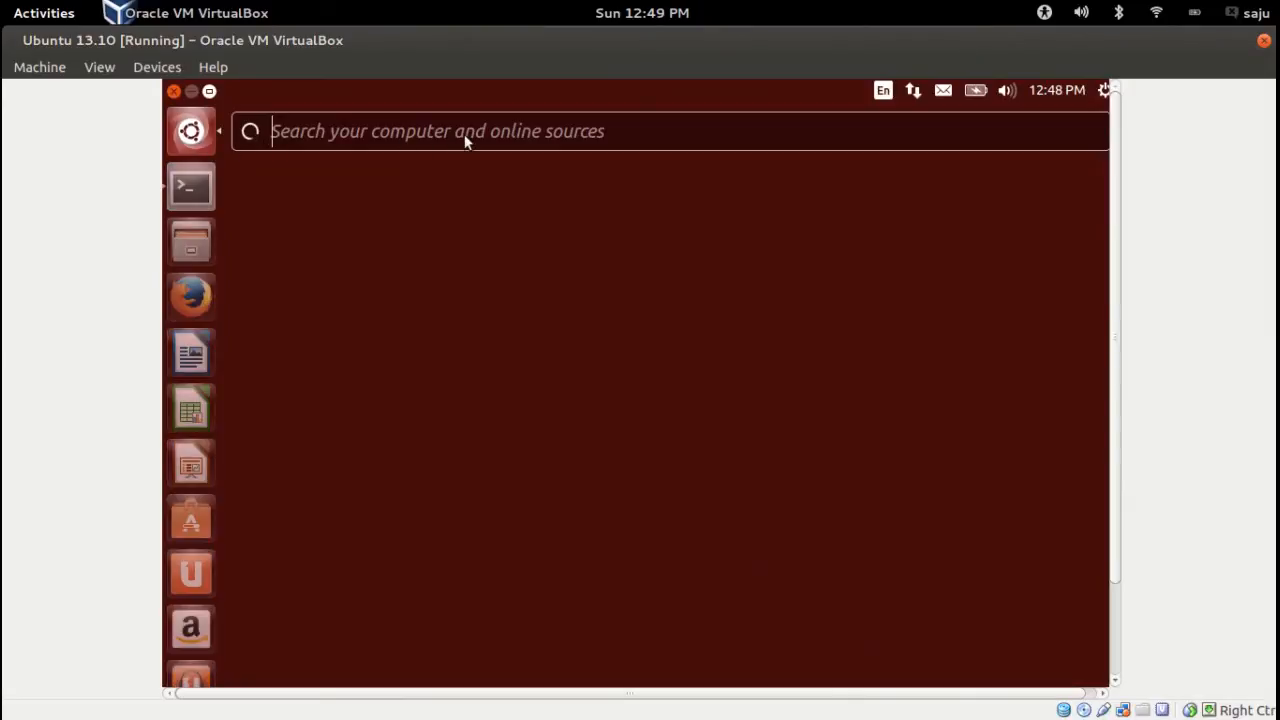
pyautogui.write('min')
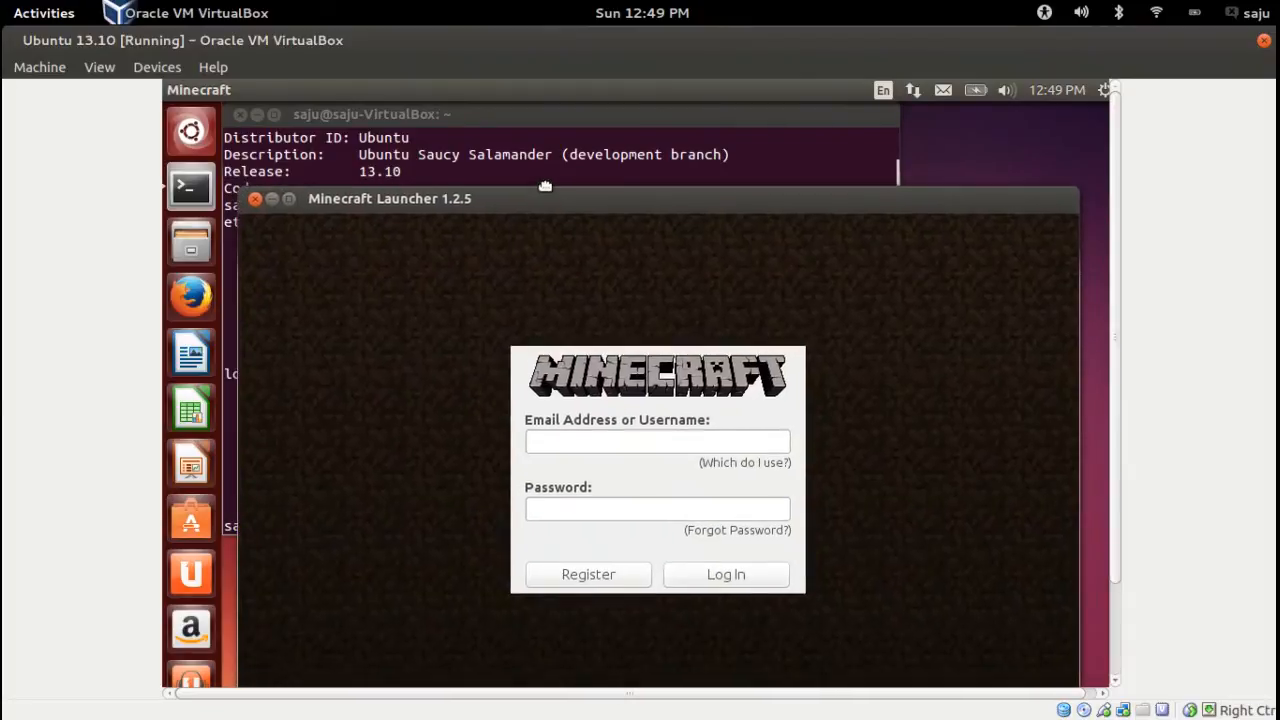
pyautogui.moveTo(544, 198); pyautogui.dragTo(546, 162)
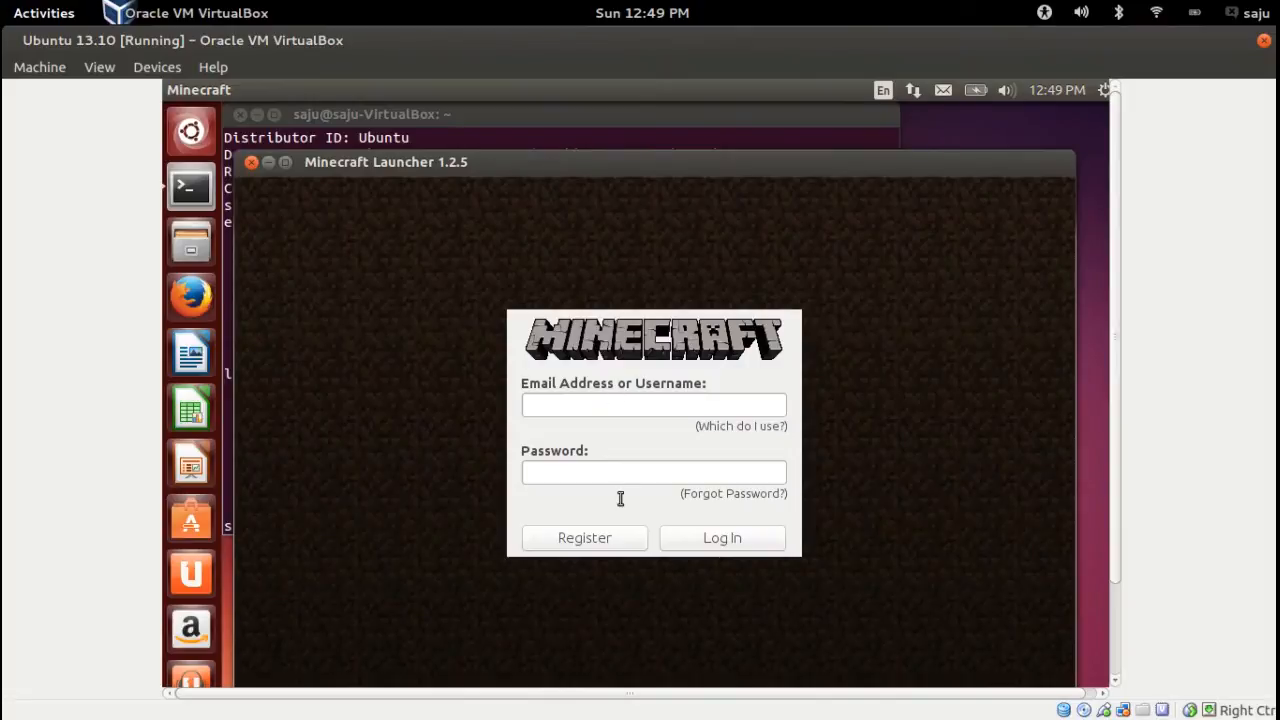
pyautogui.moveTo(586, 540)
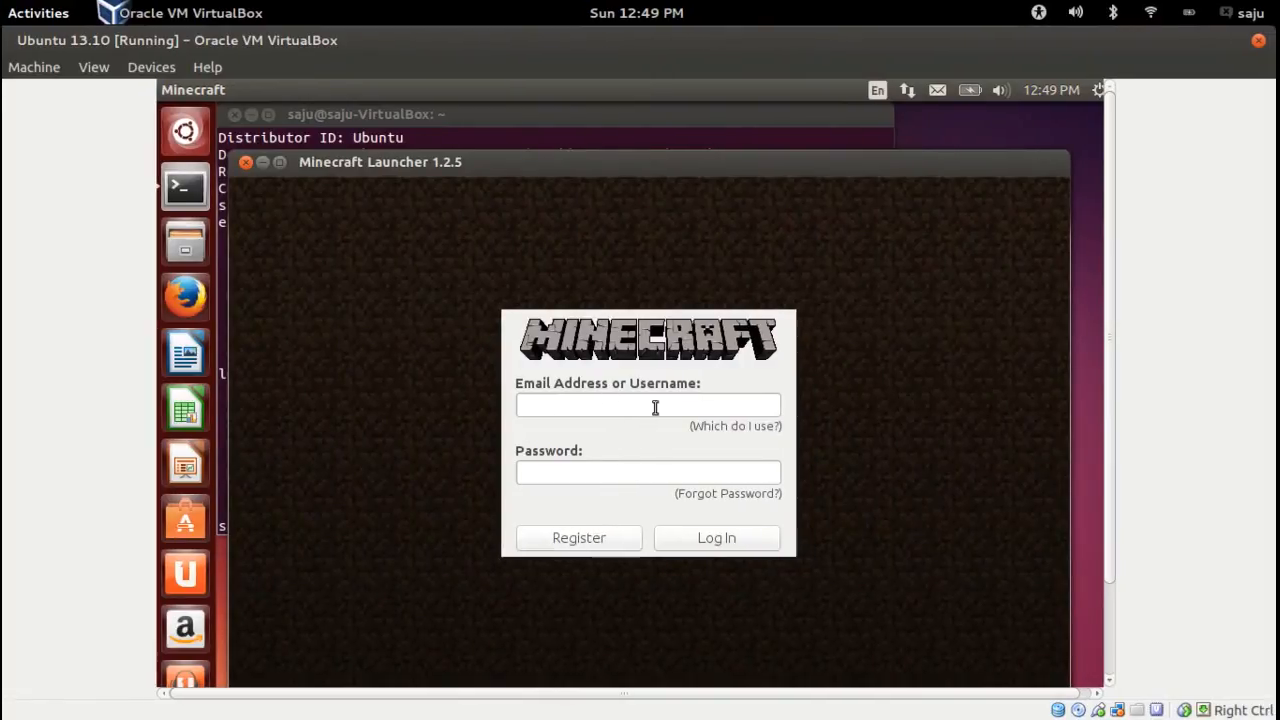
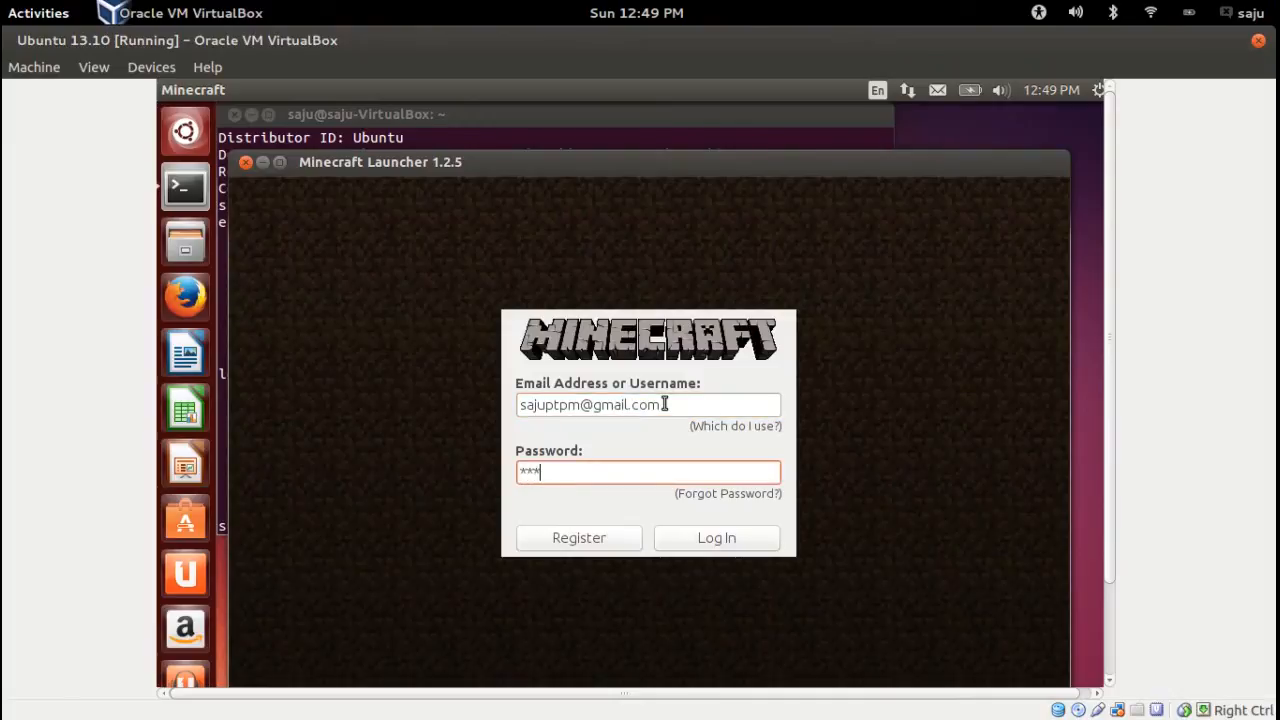
pyautogui.write('****')
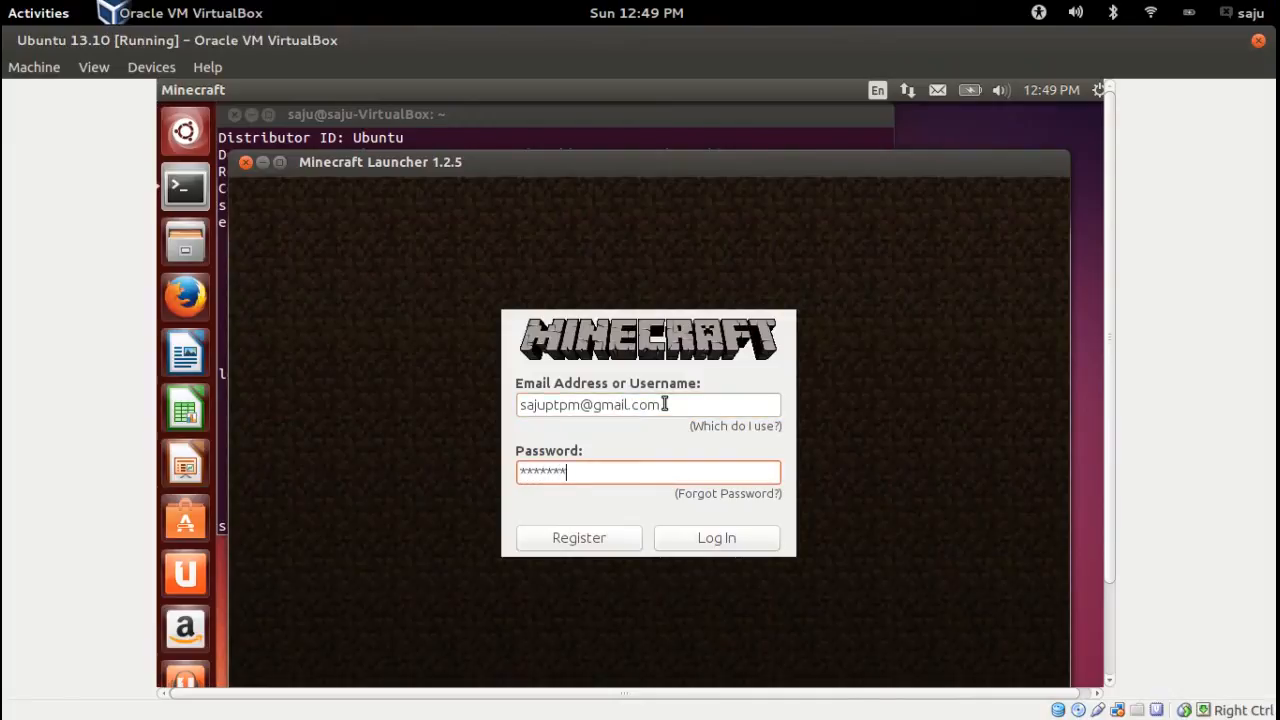
pyautogui.click(716, 536)
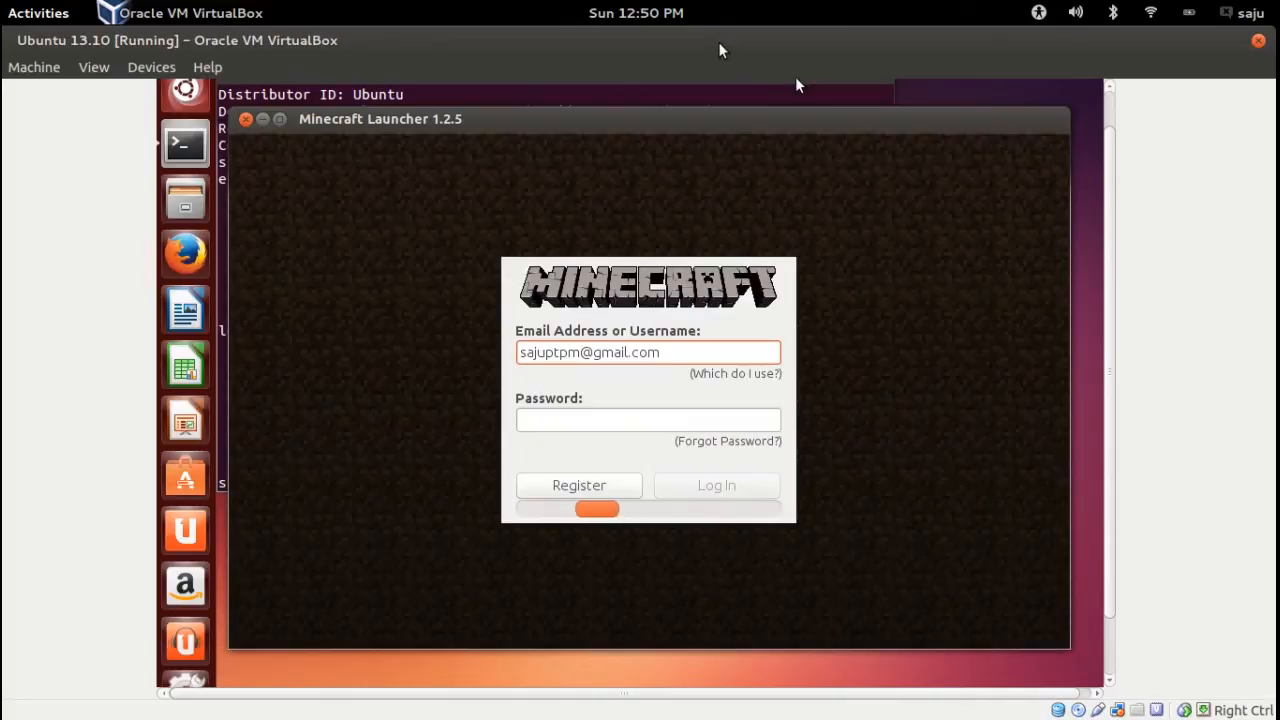
# Step: Leave the login loading and bring the Firefox install guide back into view
pyautogui.click(648, 352)
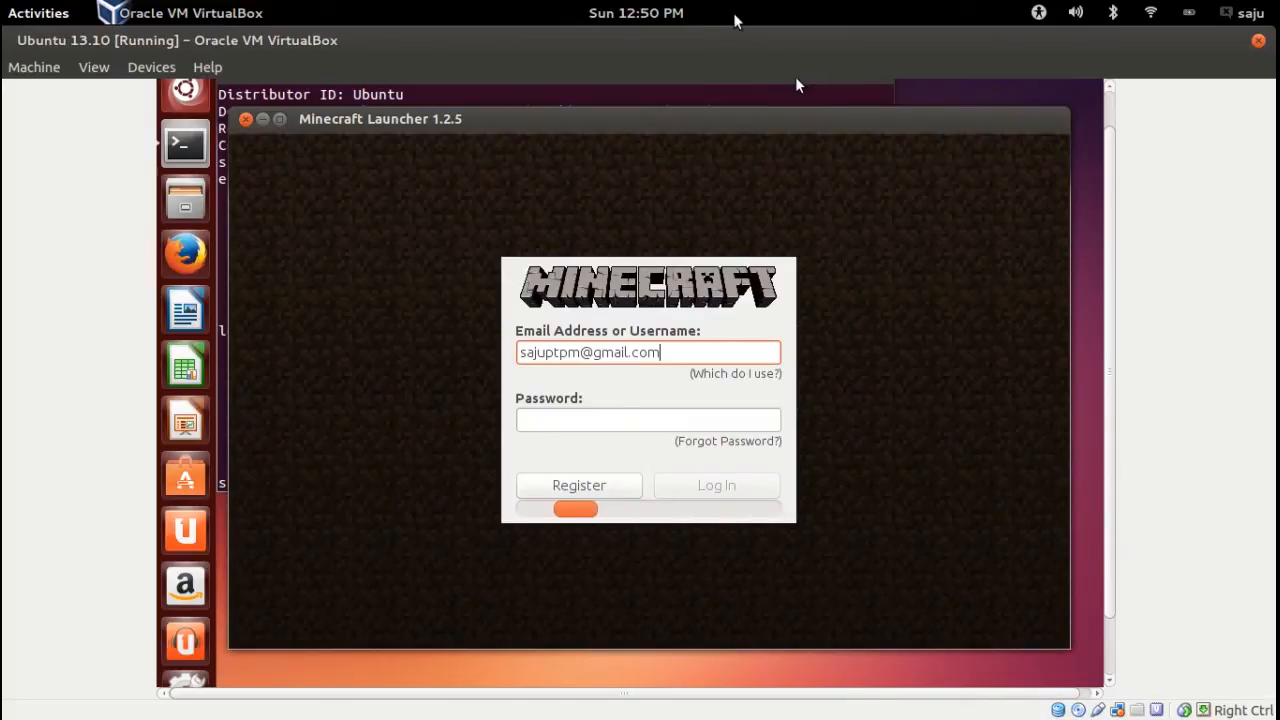
pyautogui.click(38, 10)
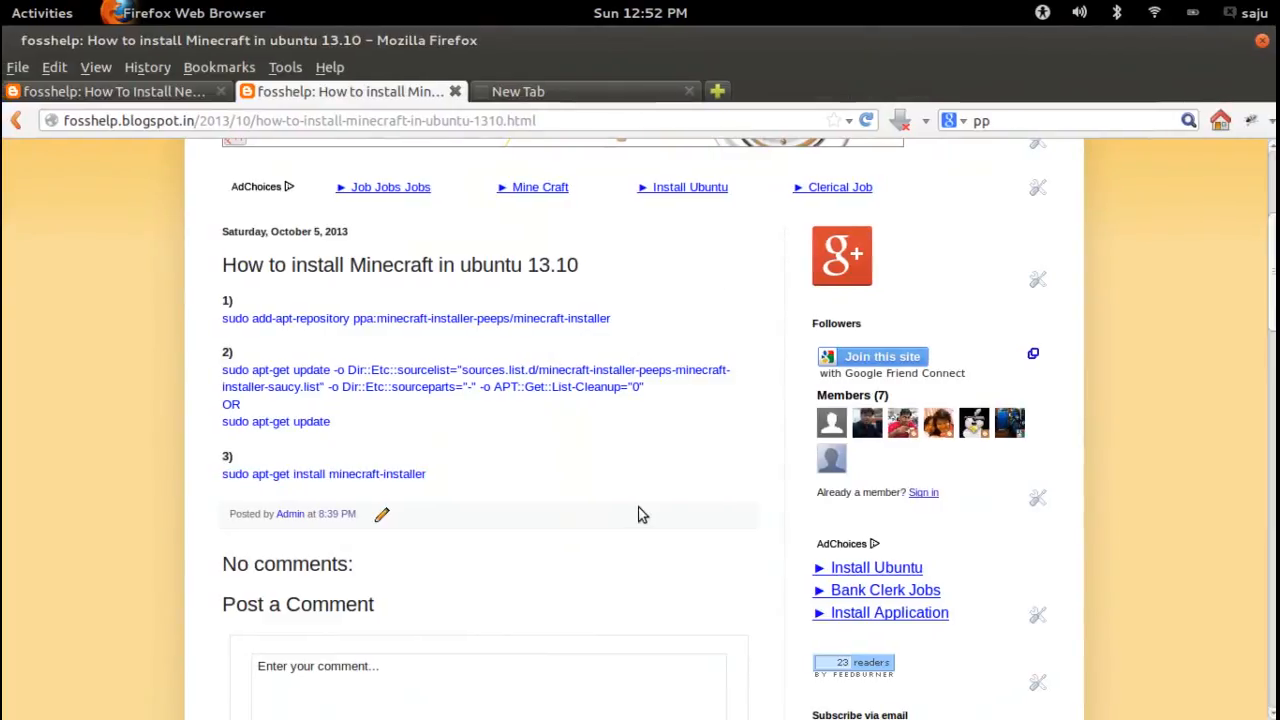
# Step: Return to the logged-in launcher and start Play Demo so the game begins downloading
pyautogui.click(40, 12)
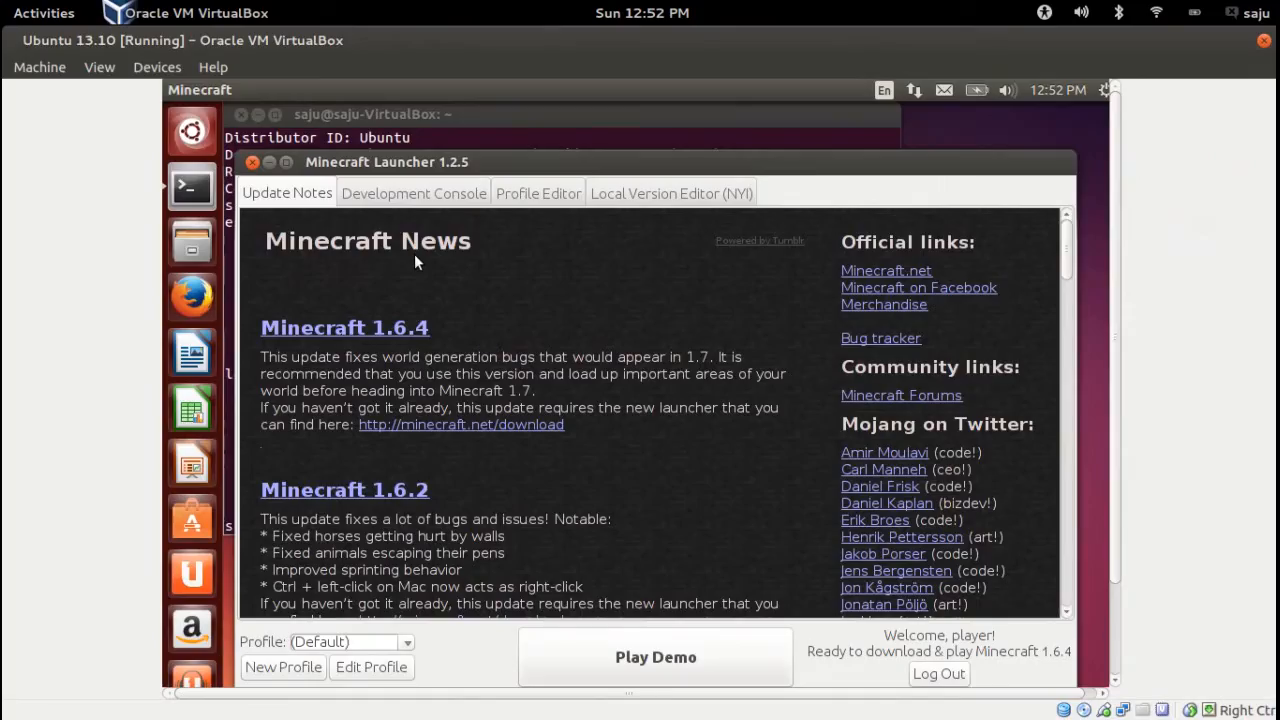
pyautogui.moveTo(636, 554)
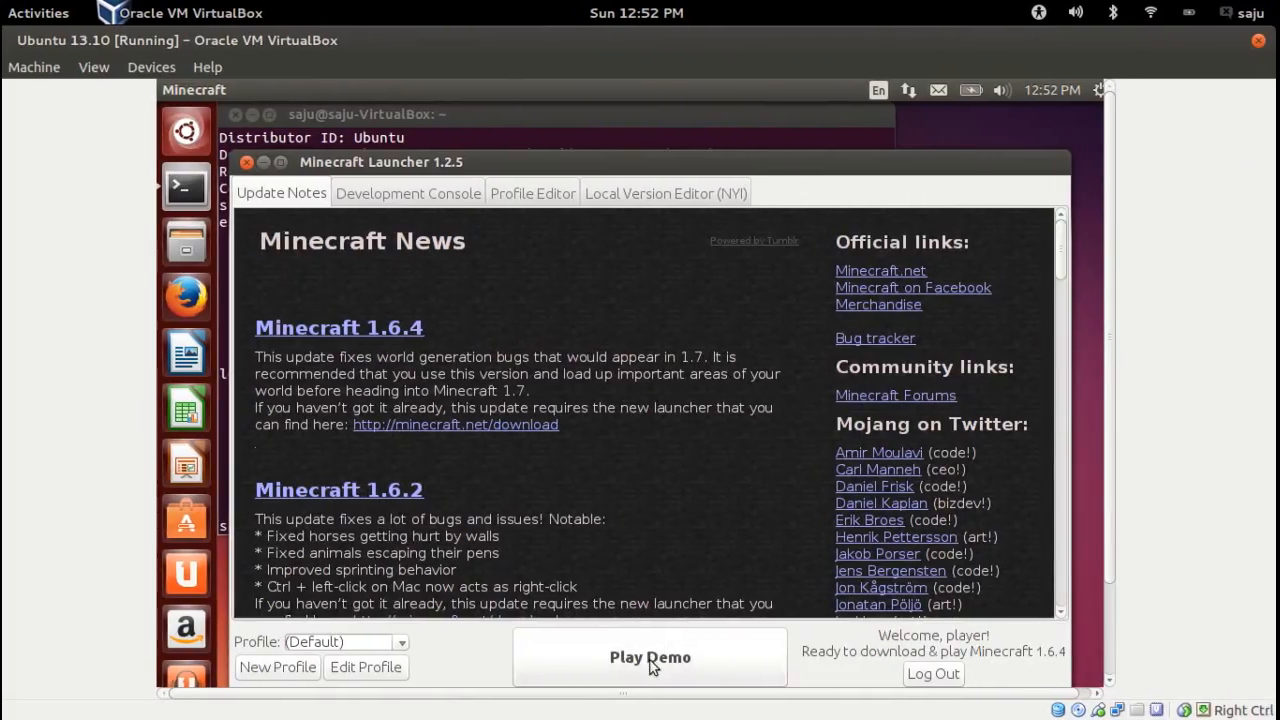
pyautogui.click(648, 656)
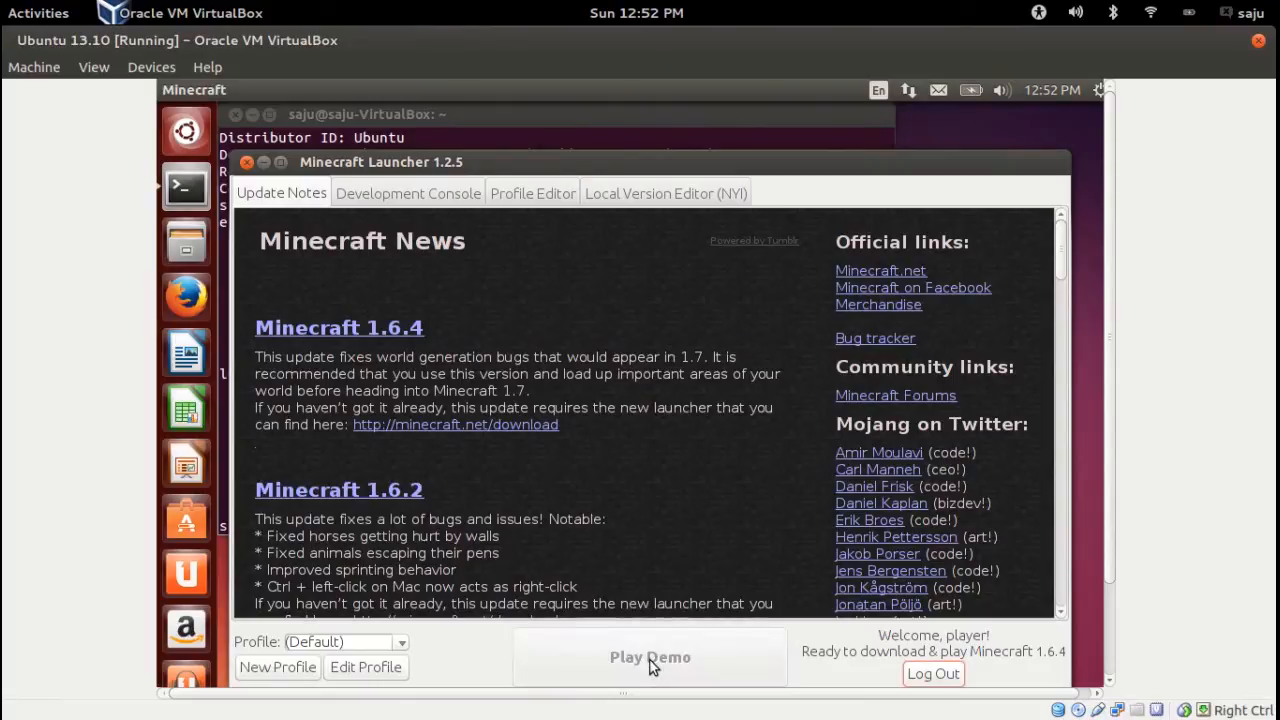
pyautogui.click(648, 660)
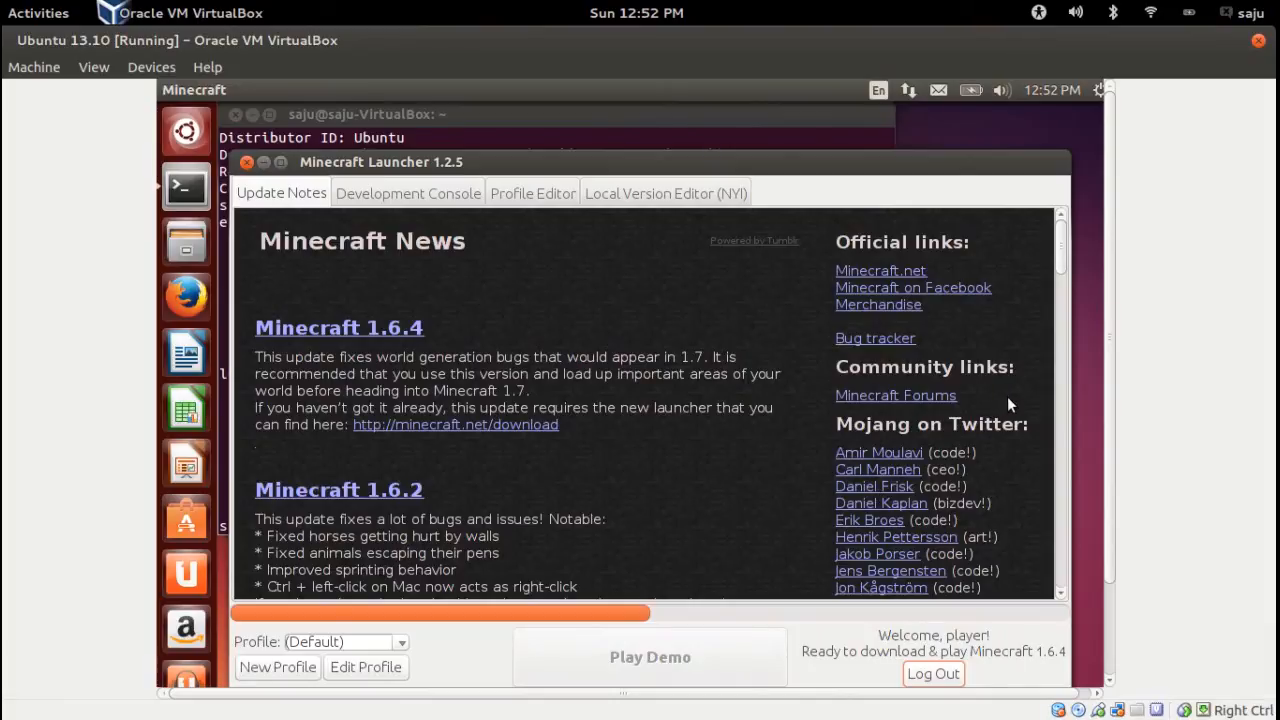
pyautogui.moveTo(1032, 388)
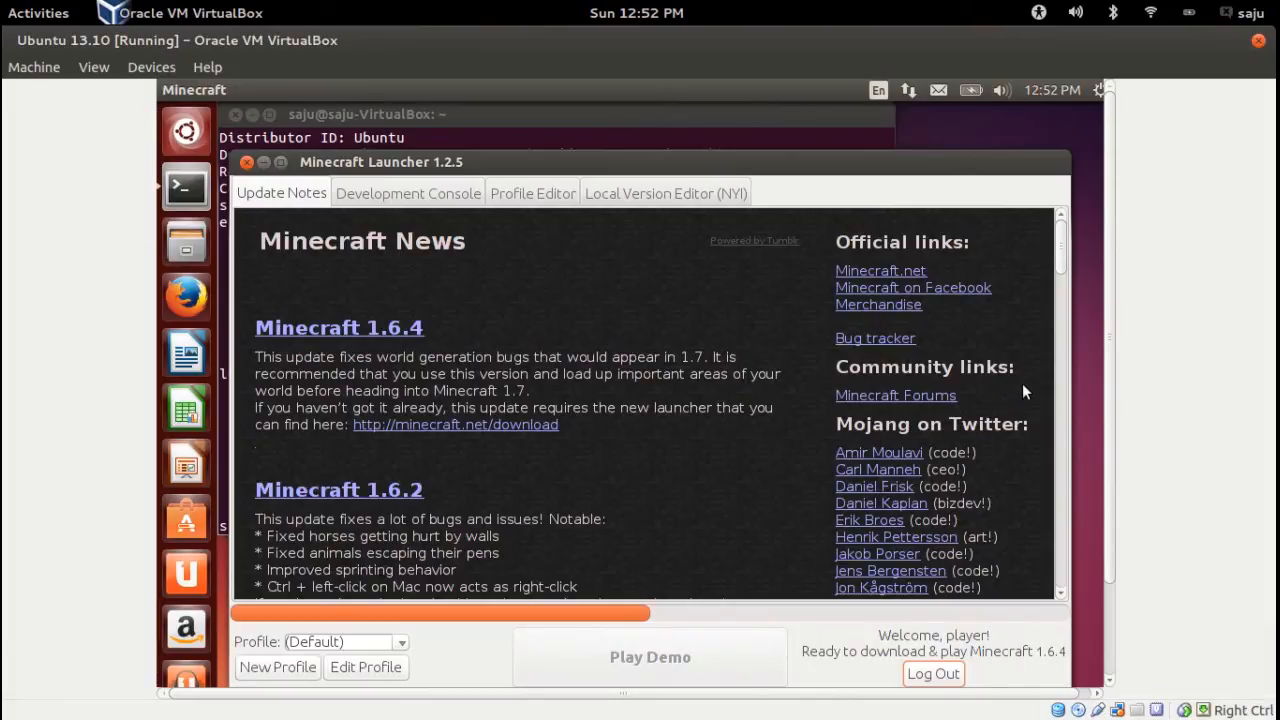
pyautogui.moveTo(1096, 262)
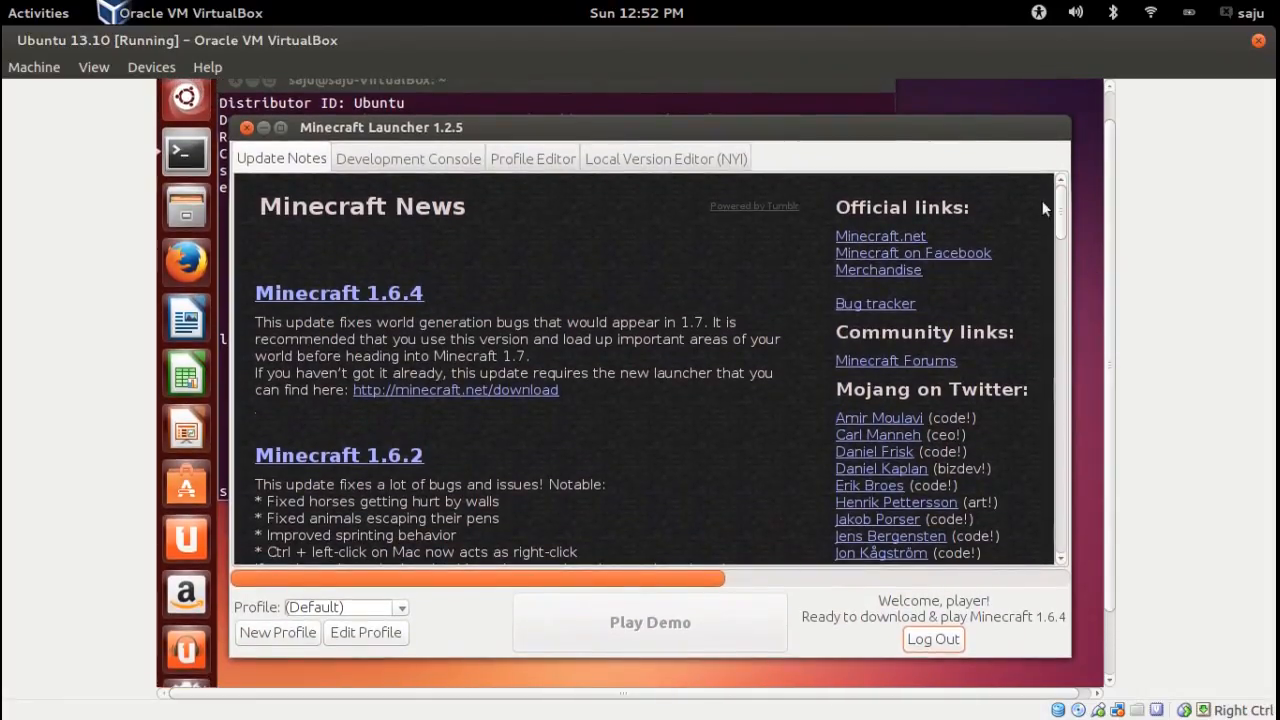
pyautogui.scroll(-3)
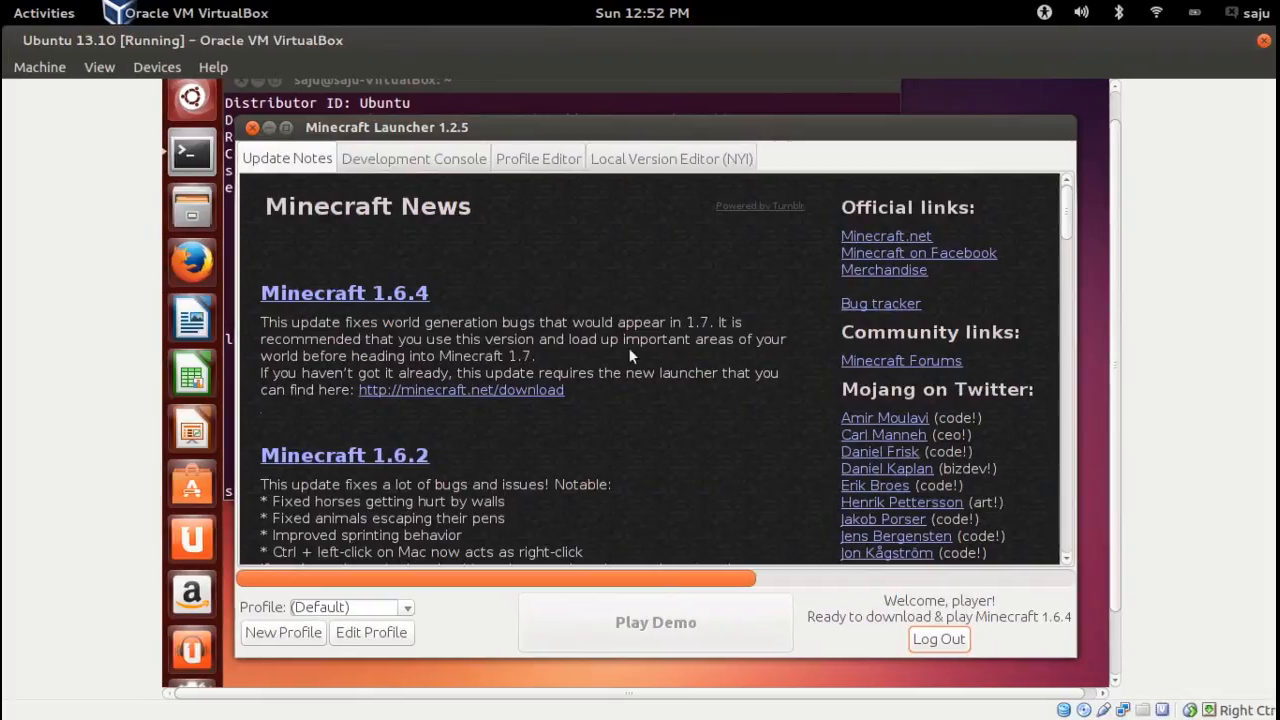
pyautogui.moveTo(444, 572)
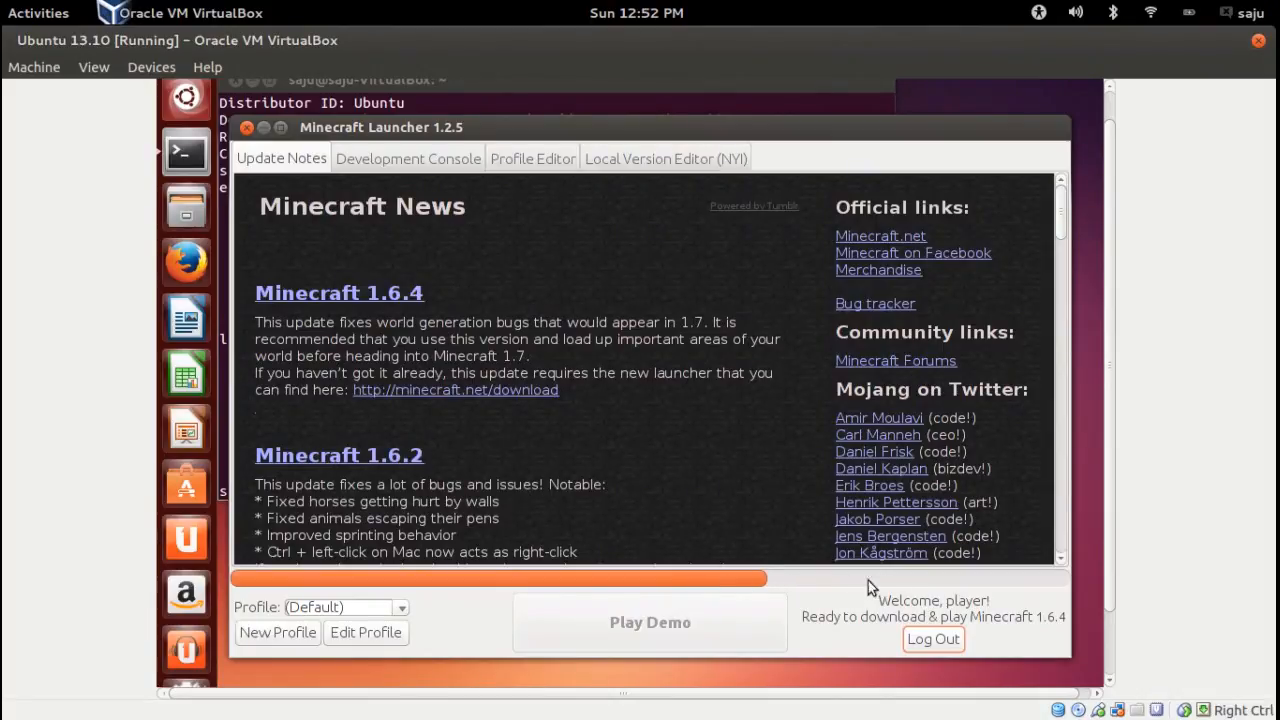
pyautogui.click(44, 12)
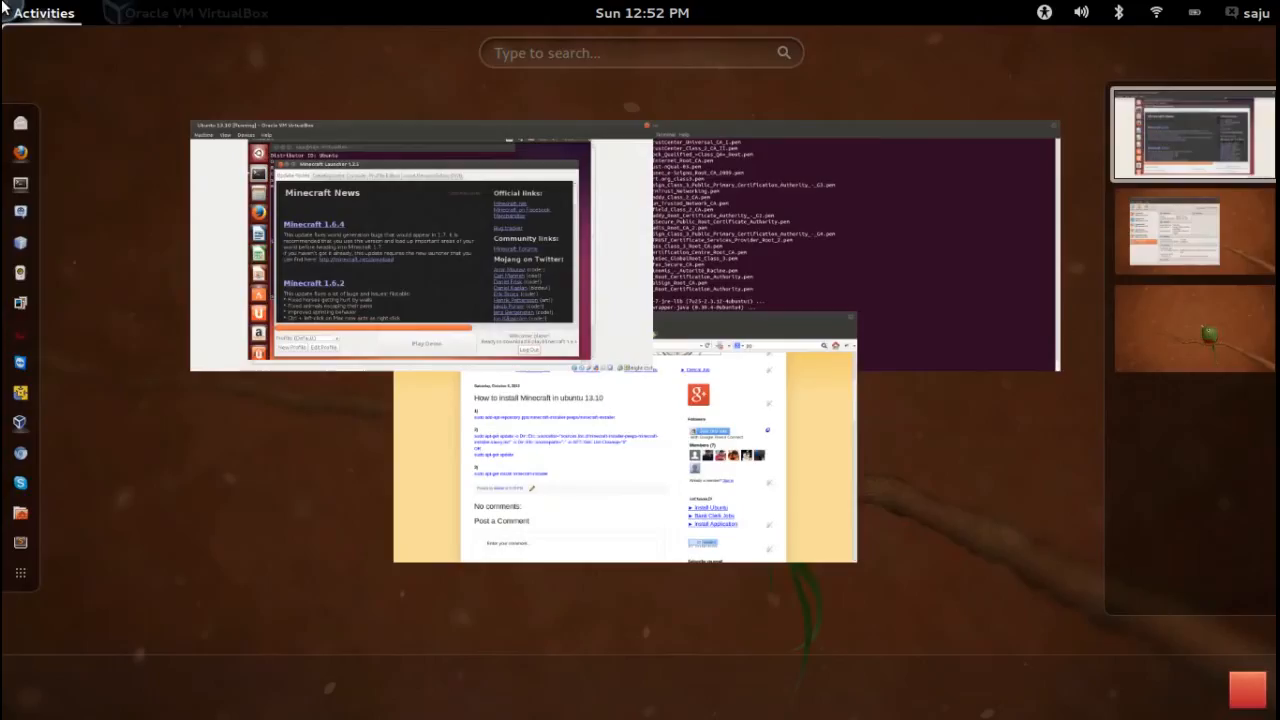